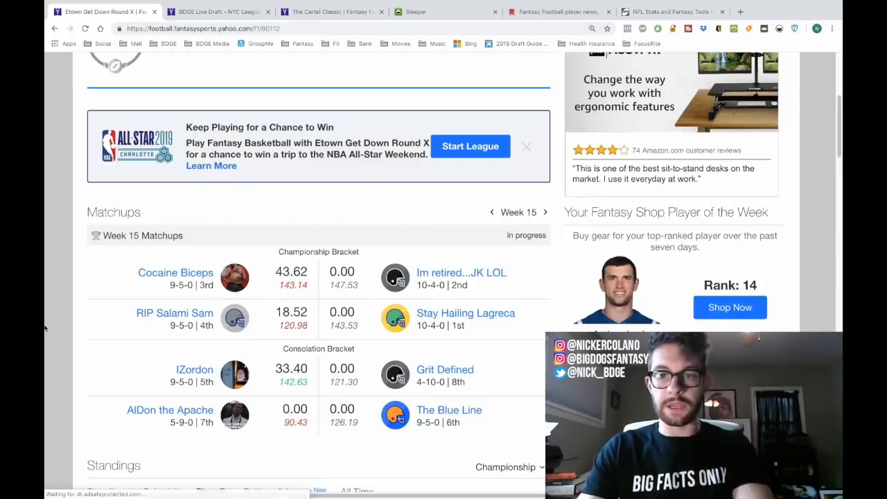
Scroll the Yahoo league overview down to the Week 15 Matchups list
scroll("up", 3)
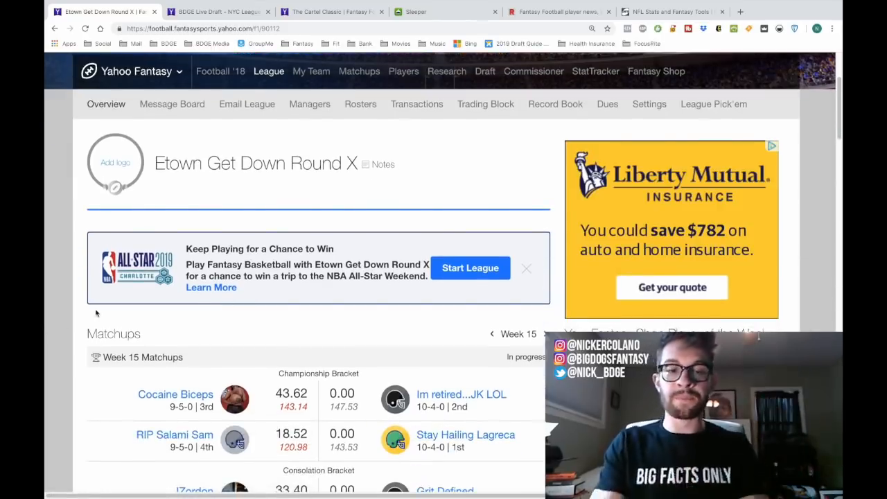
scroll("down", 3)
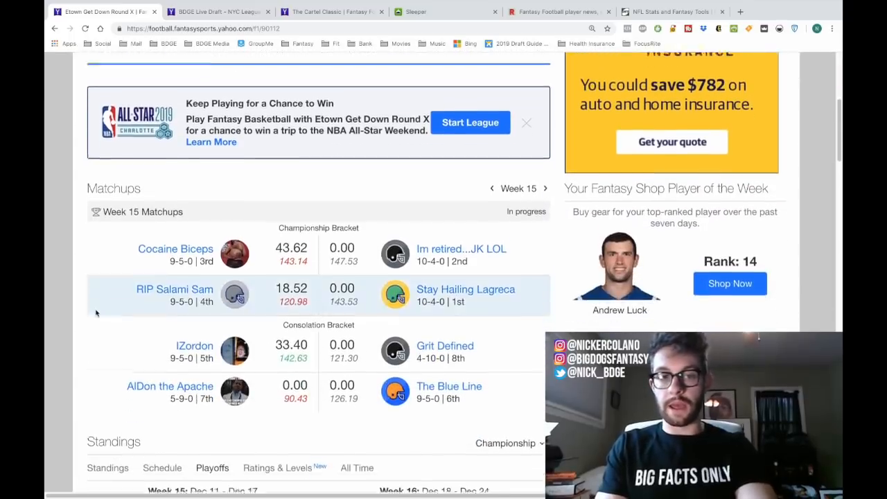
scroll("down", 3)
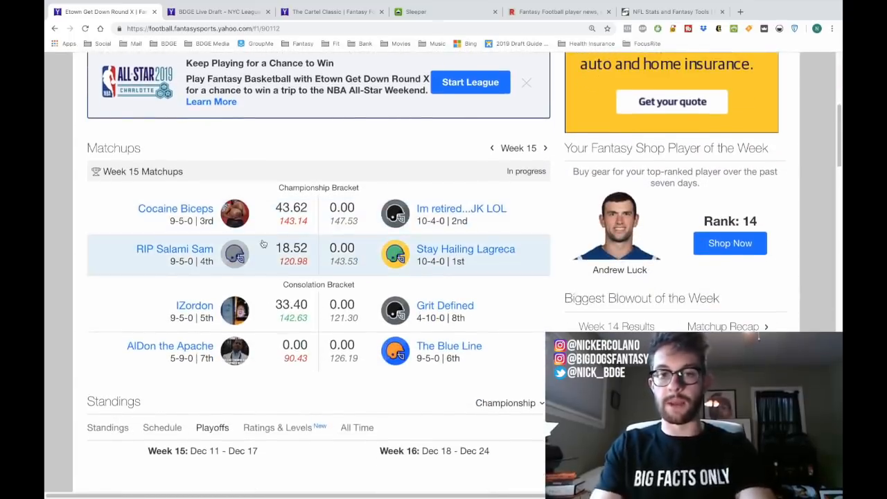
scroll("down", 3)
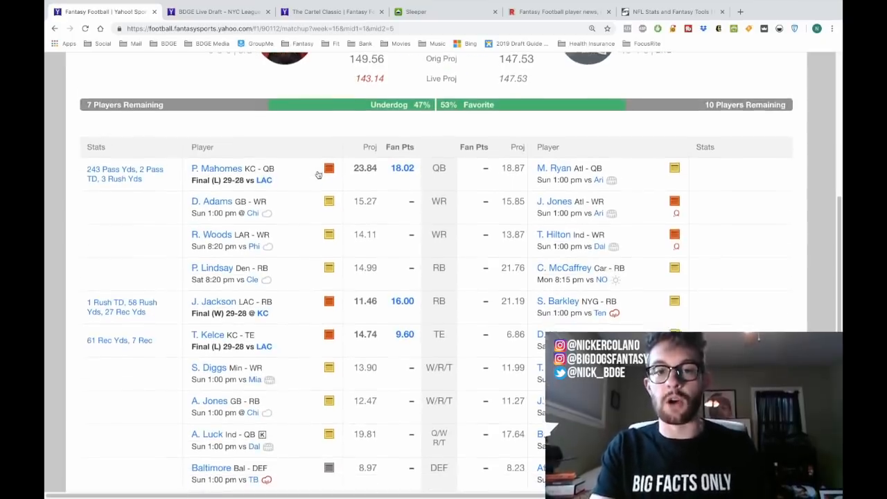
scroll("down", 3)
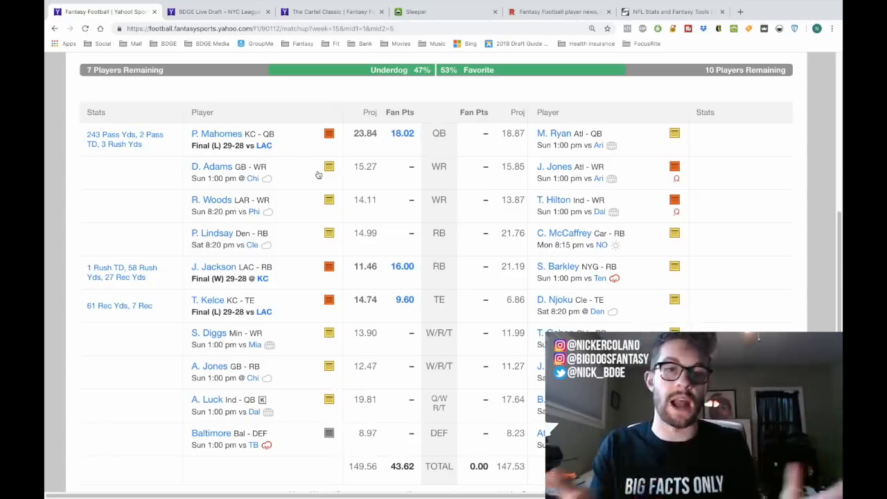
scroll("down", 3)
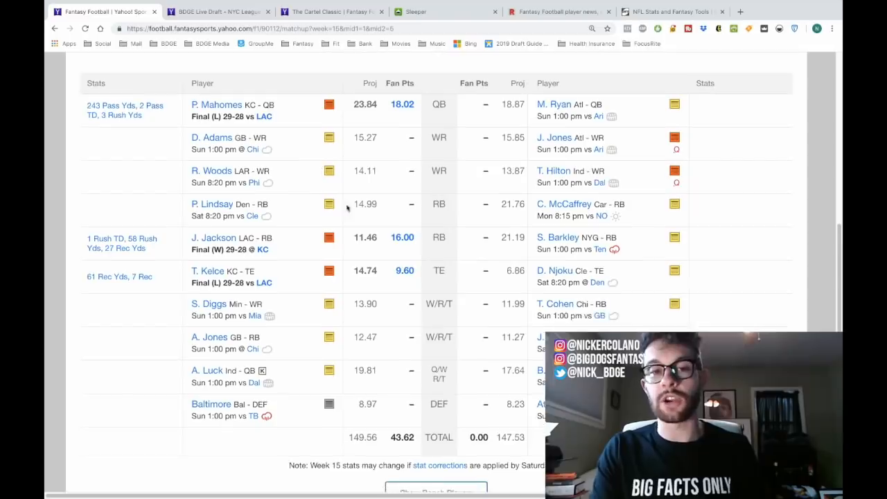
scroll("down", 3)
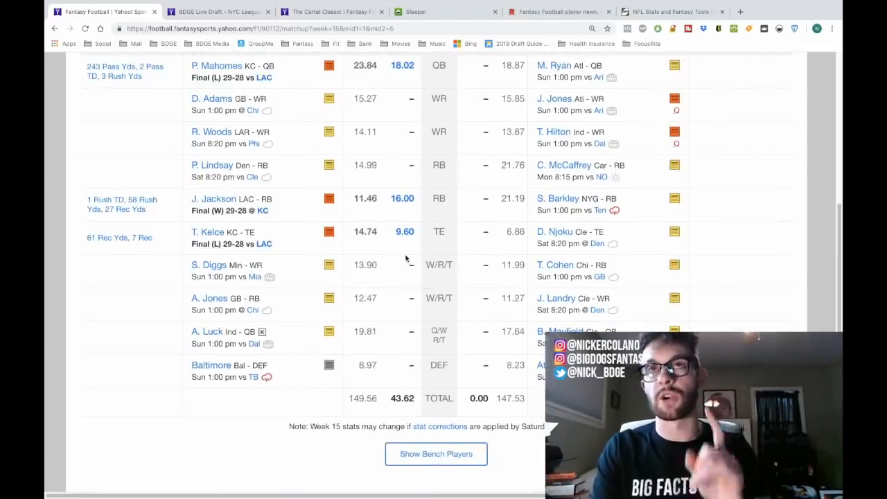
scroll("down", 3)
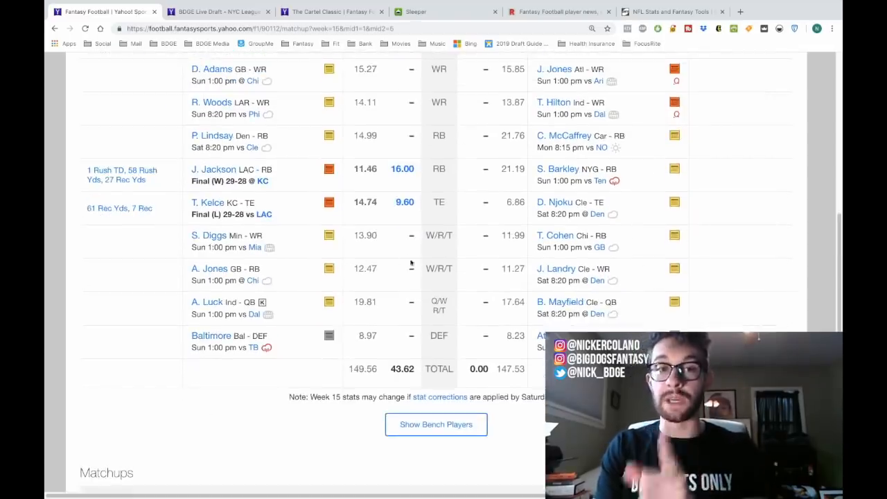
scroll("up", 3)
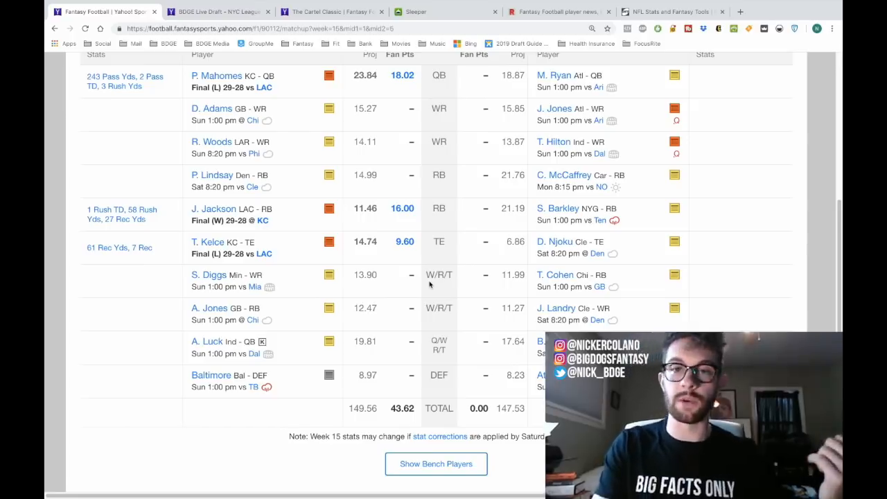
scroll("up", 3)
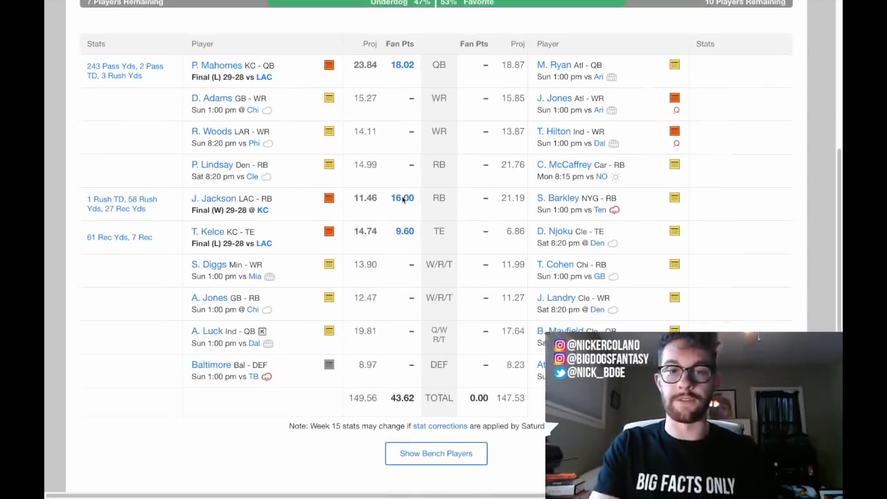
mouse_move(402, 198)
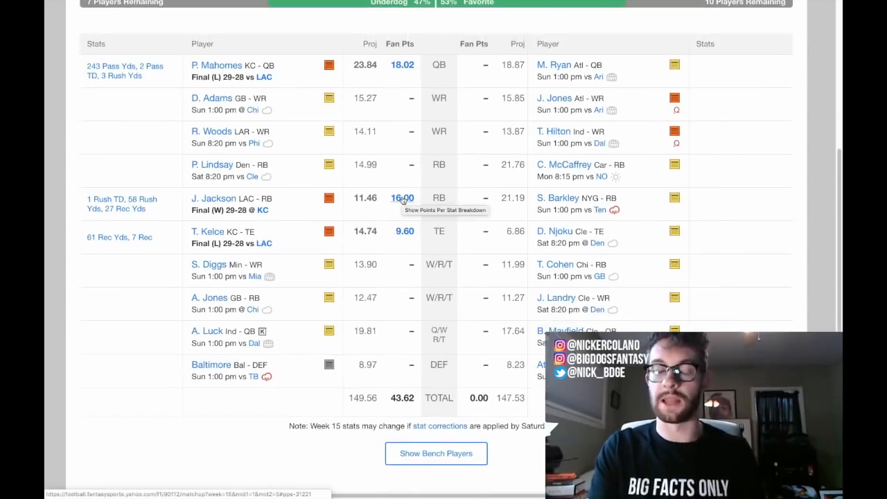
mouse_move(85, 265)
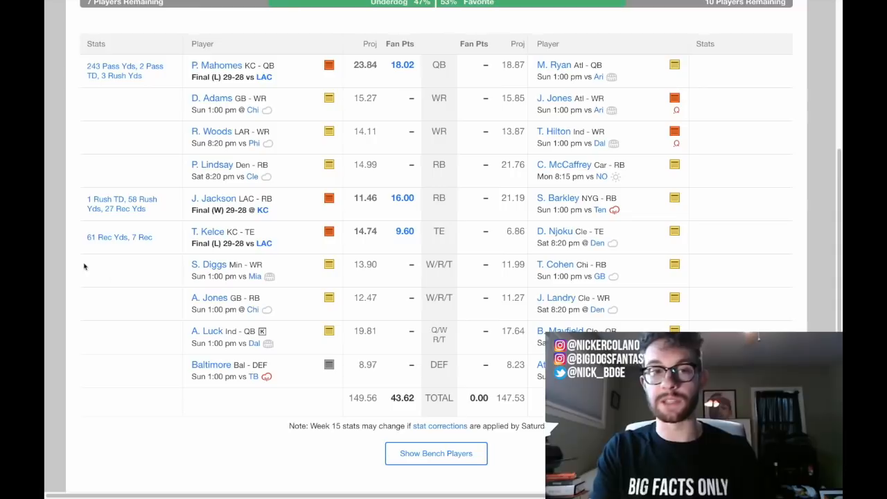
scroll("down", 3)
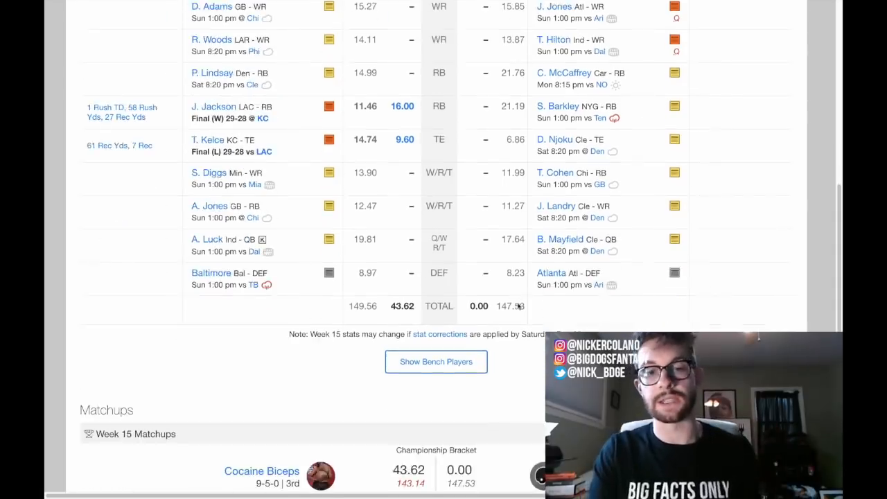
Show both teams' bench players on the Yahoo Week 15 matchup page
left_click(436, 361)
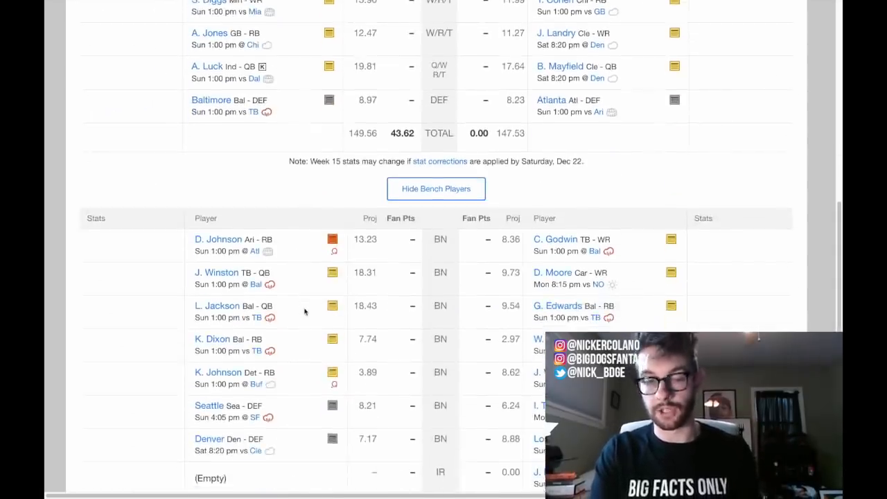
scroll("up", 3)
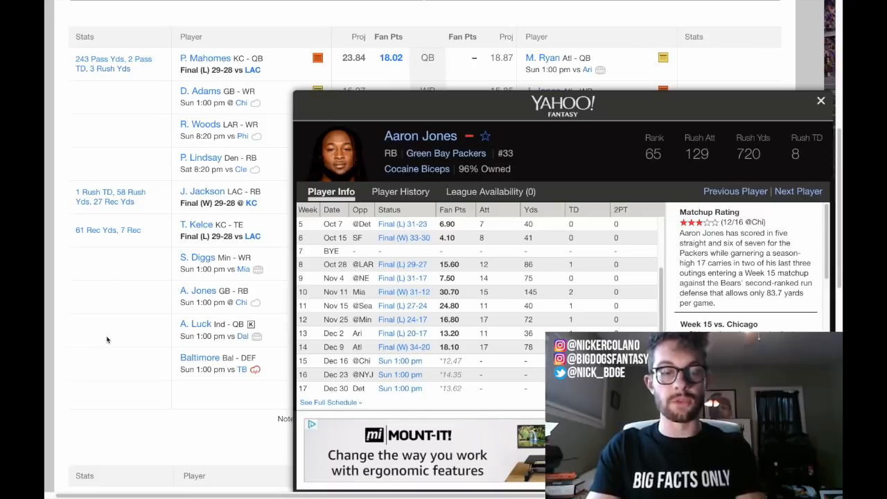
left_click(821, 101)
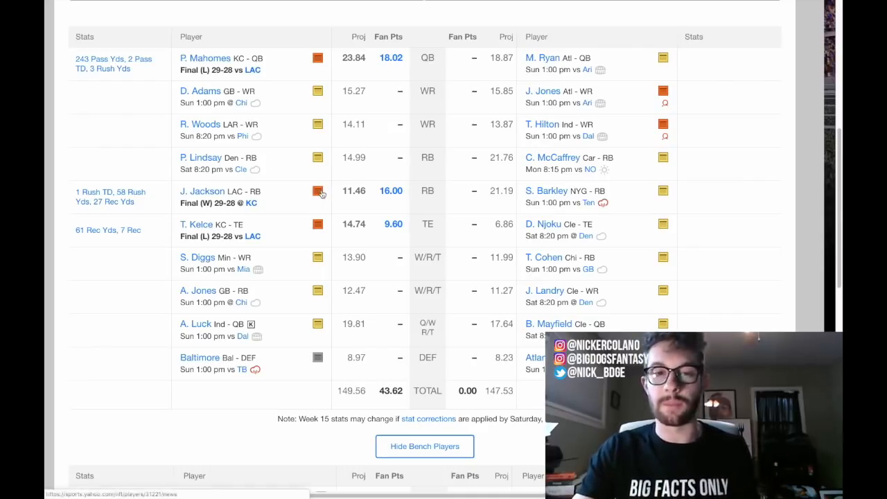
mouse_move(263, 236)
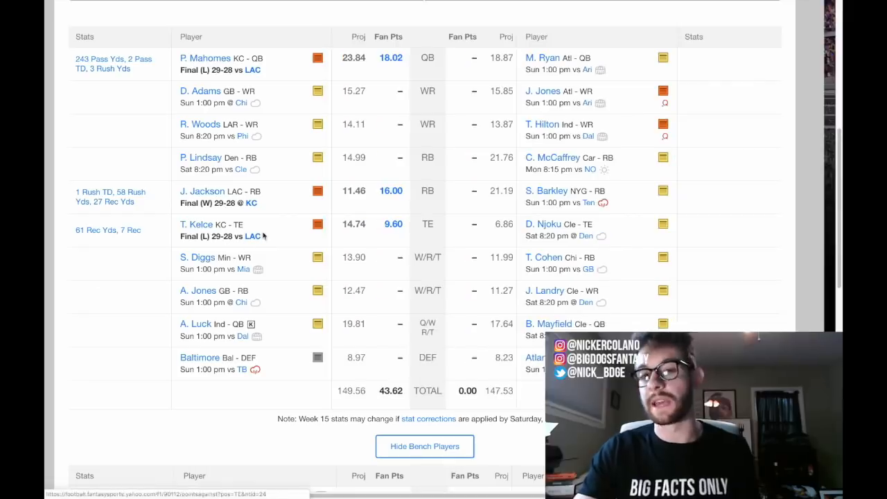
mouse_move(311, 205)
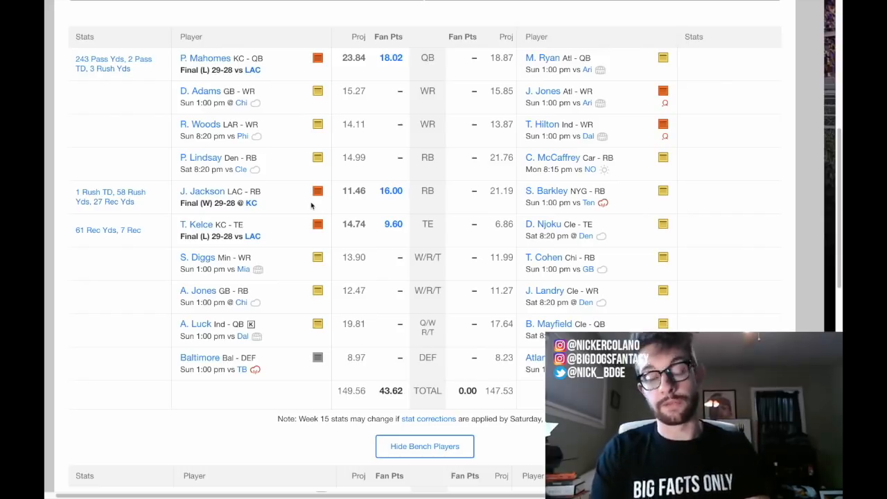
scroll("down", 3)
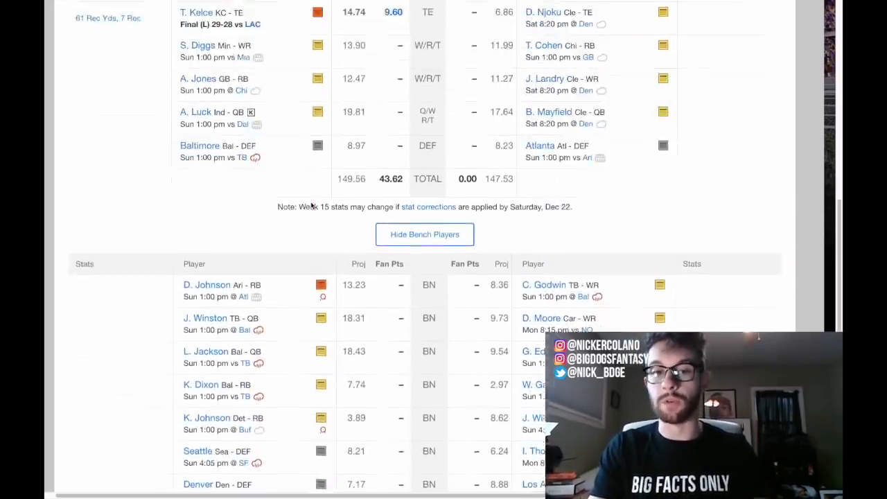
scroll("up", 3)
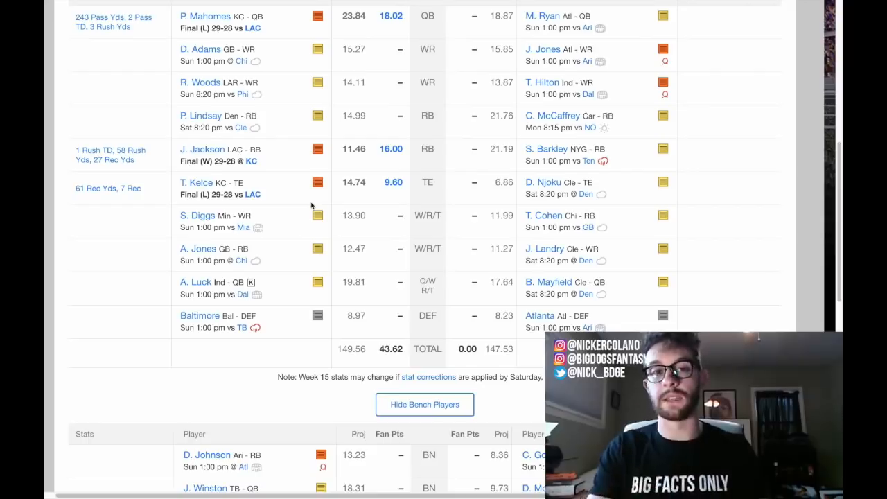
scroll("up", 3)
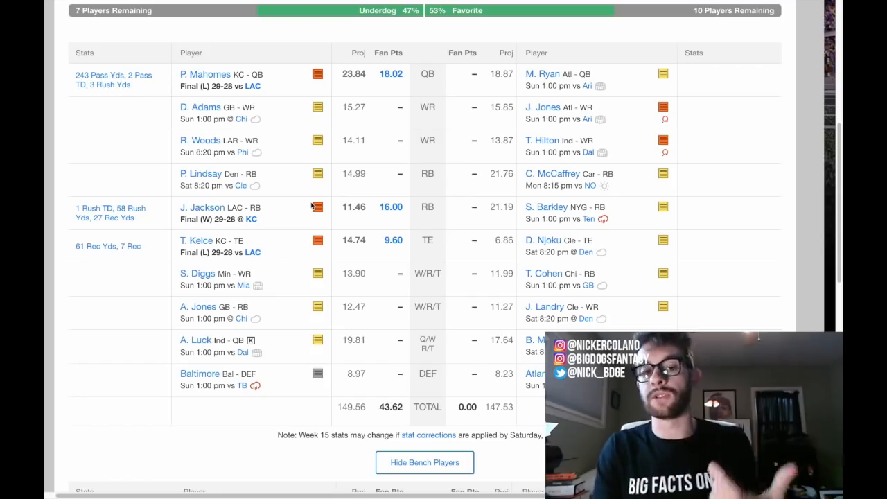
scroll("down", 3)
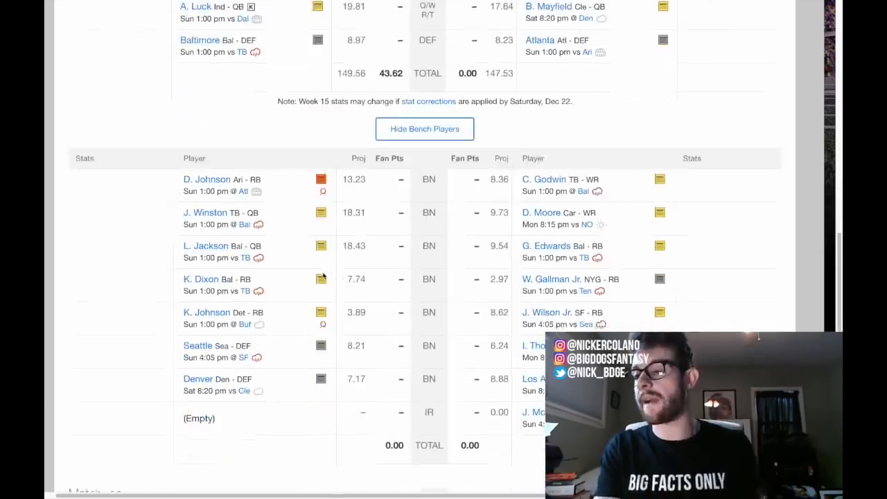
scroll("up", 3)
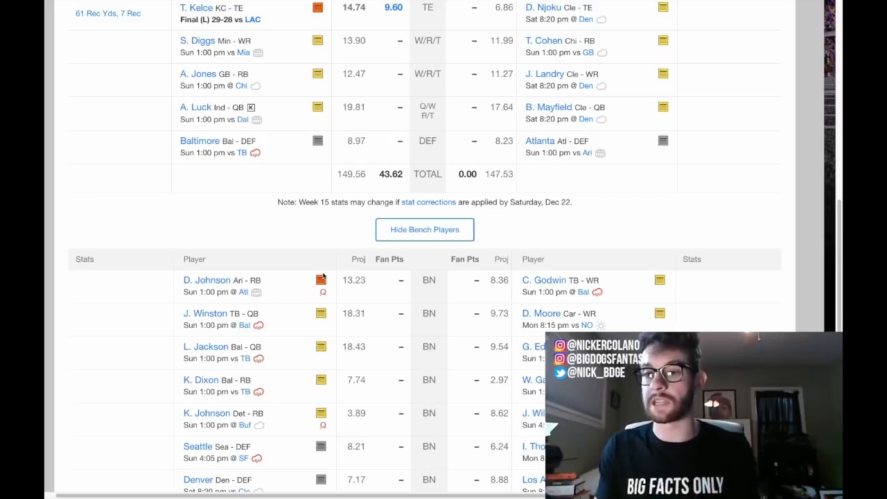
scroll("up", 3)
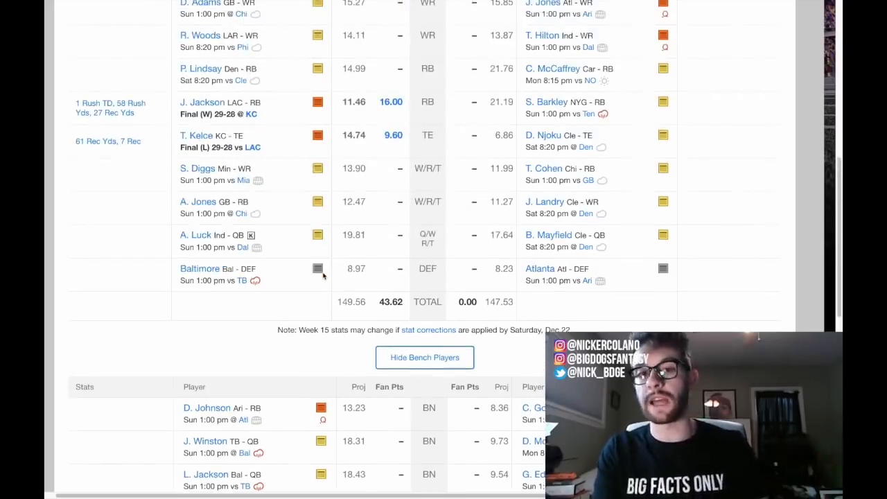
scroll("up", 3)
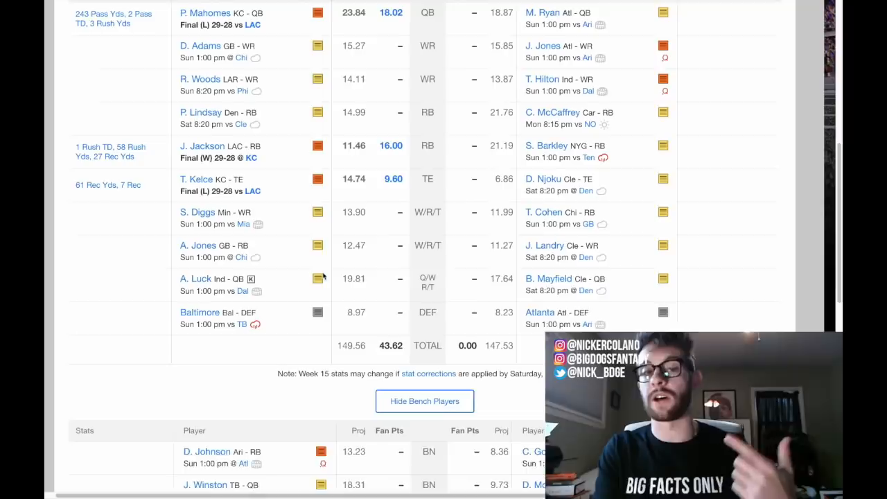
scroll("up", 3)
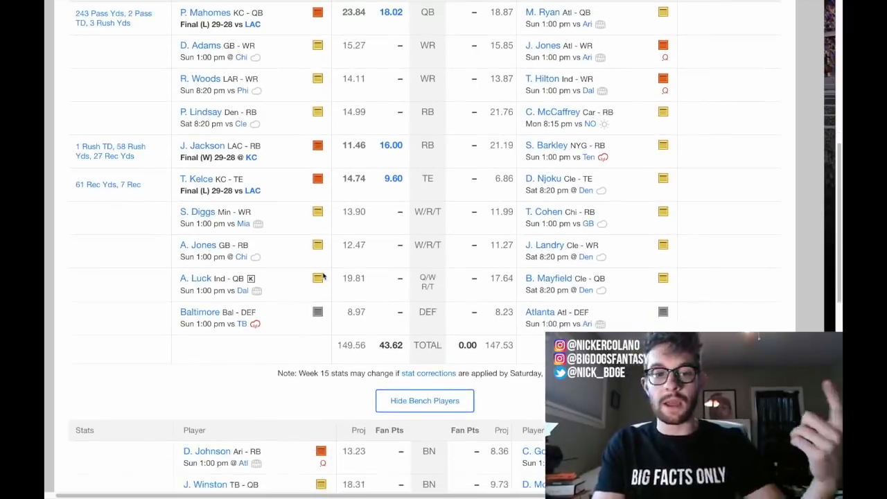
scroll("down", 3)
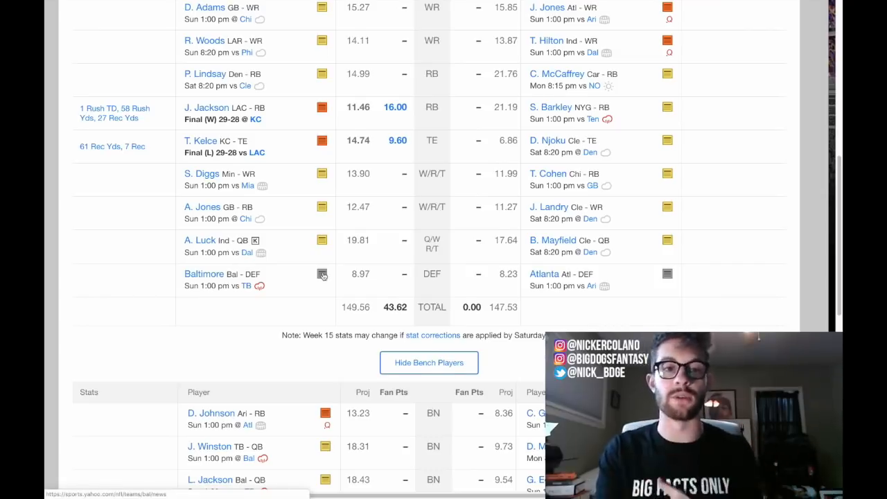
scroll("down", 3)
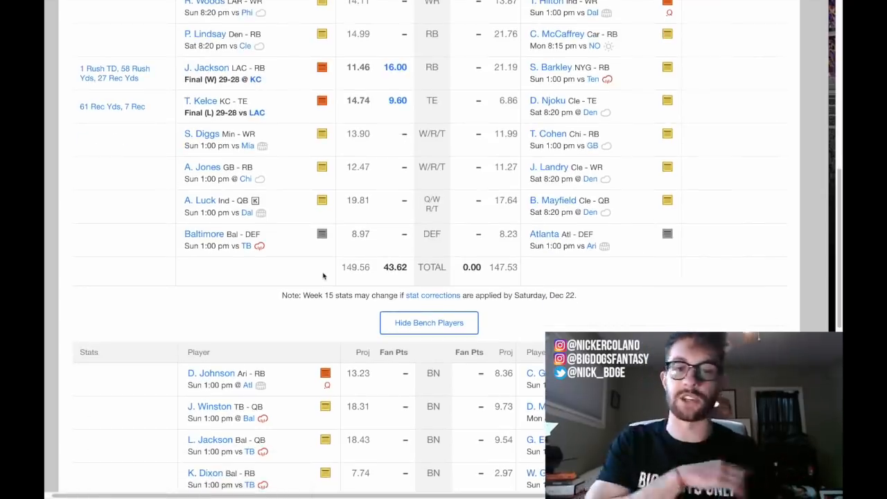
scroll("down", 3)
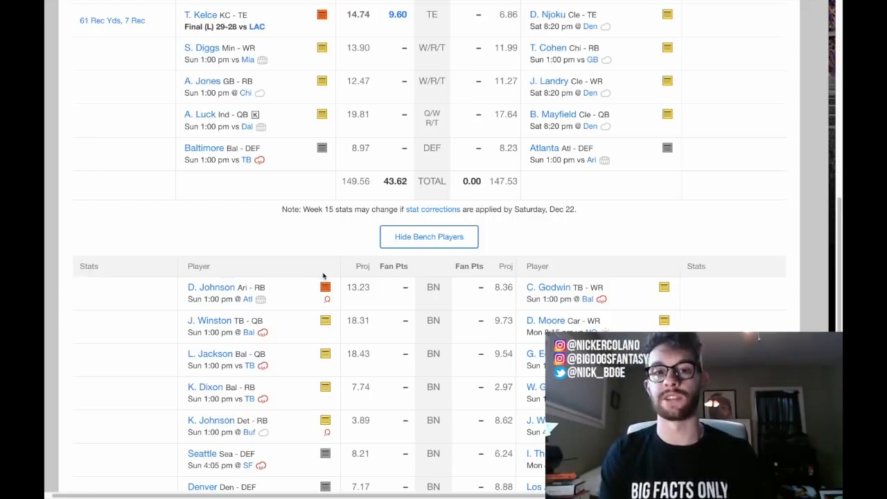
scroll("down", 3)
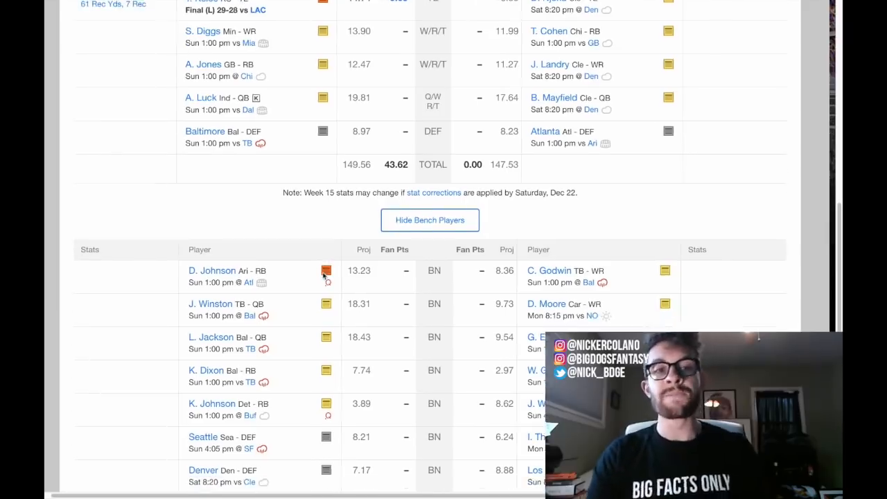
scroll("up", 3)
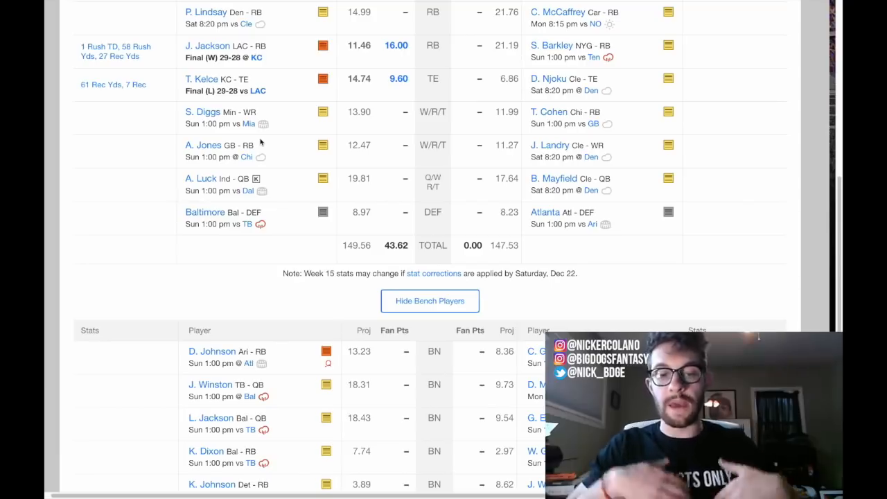
mouse_move(322, 119)
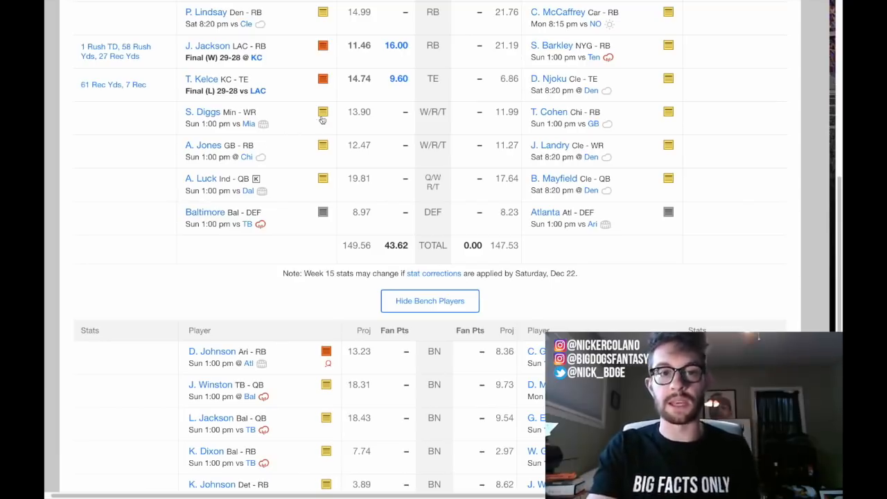
left_click(202, 112)
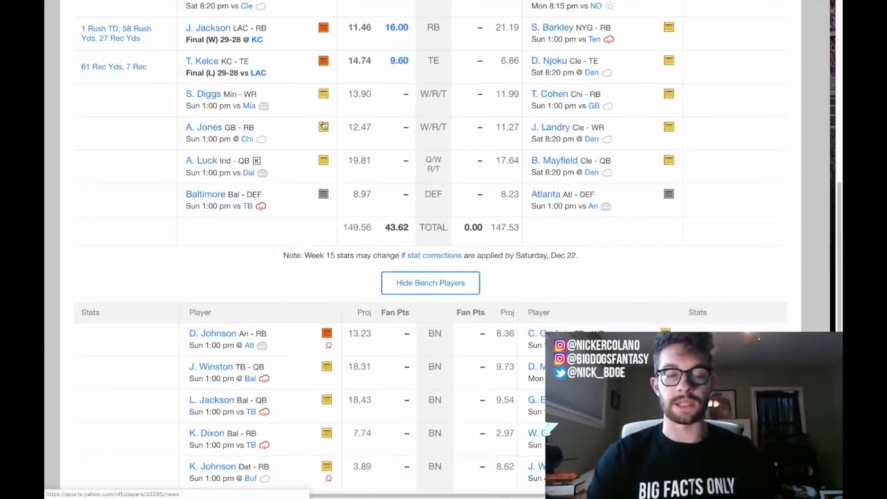
scroll("down", 3)
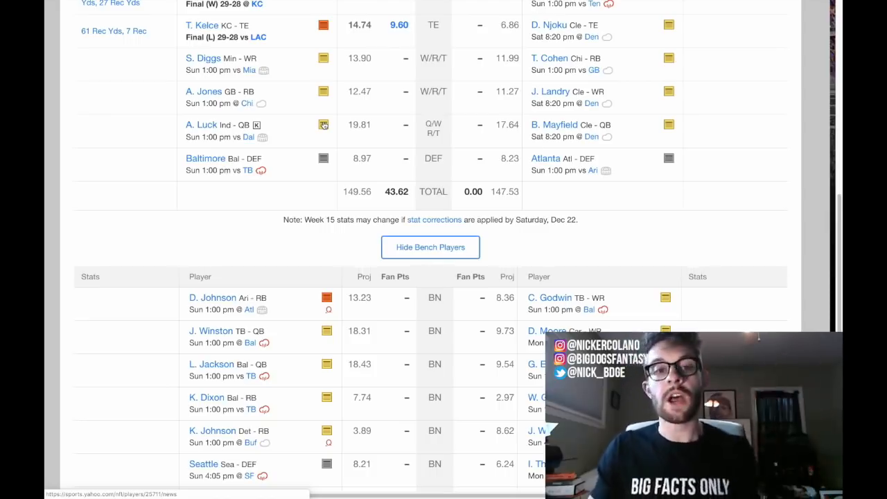
scroll("up", 3)
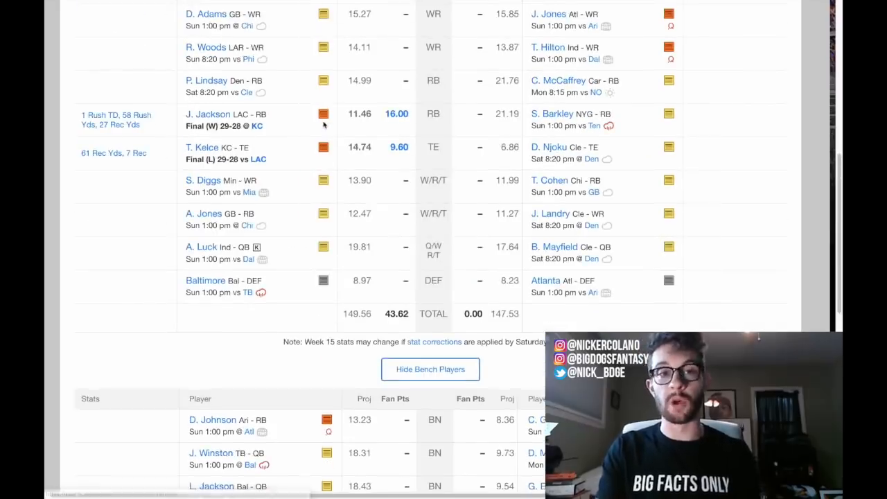
scroll("up", 3)
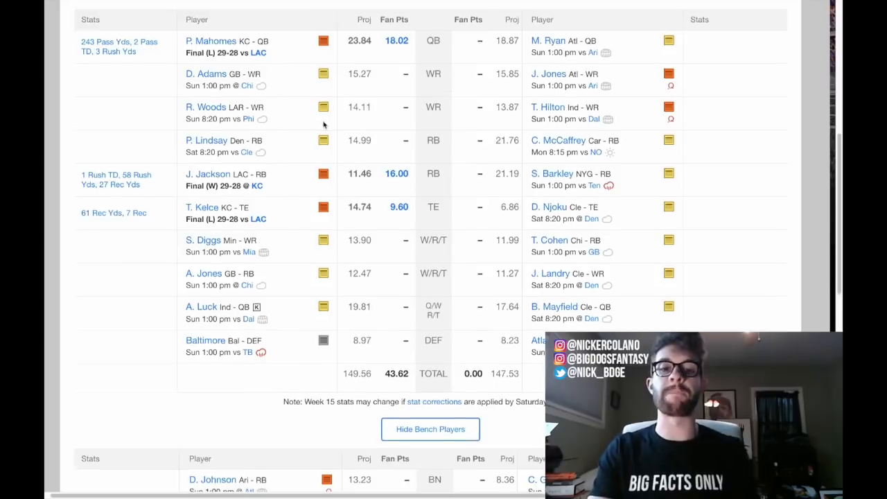
scroll("down", 3)
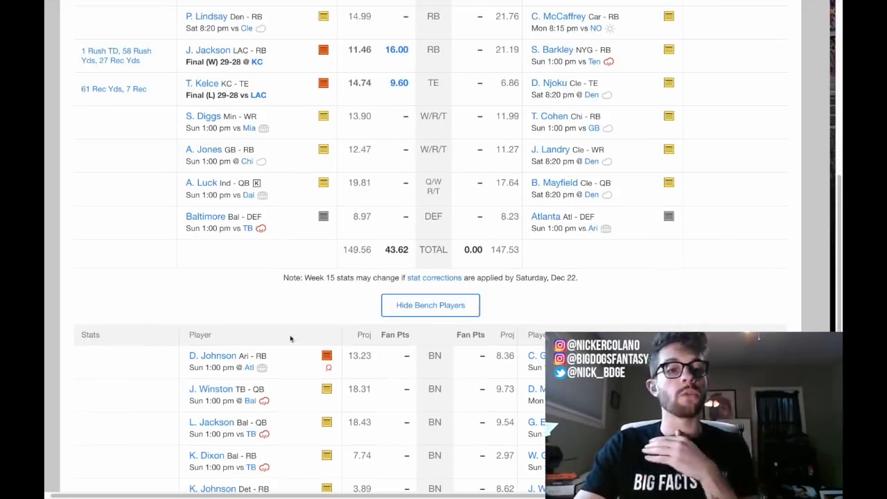
left_click(213, 356)
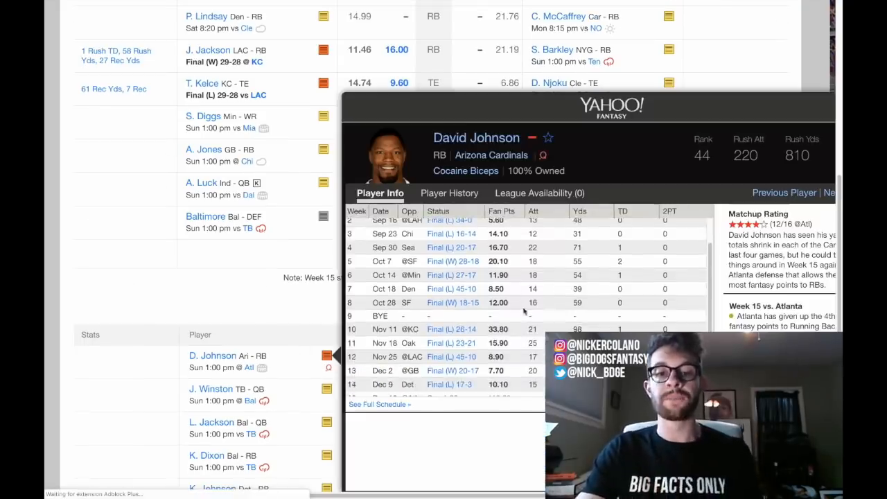
scroll("down", 3)
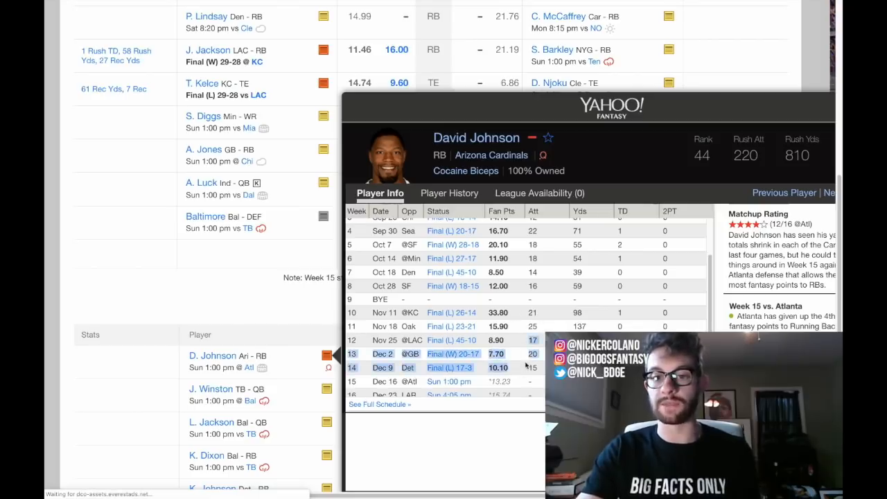
scroll("up", 3)
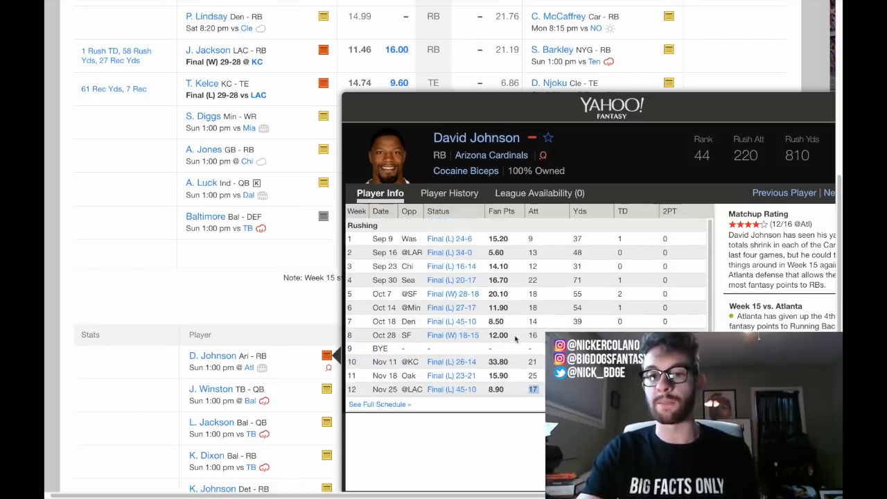
scroll("down", 3)
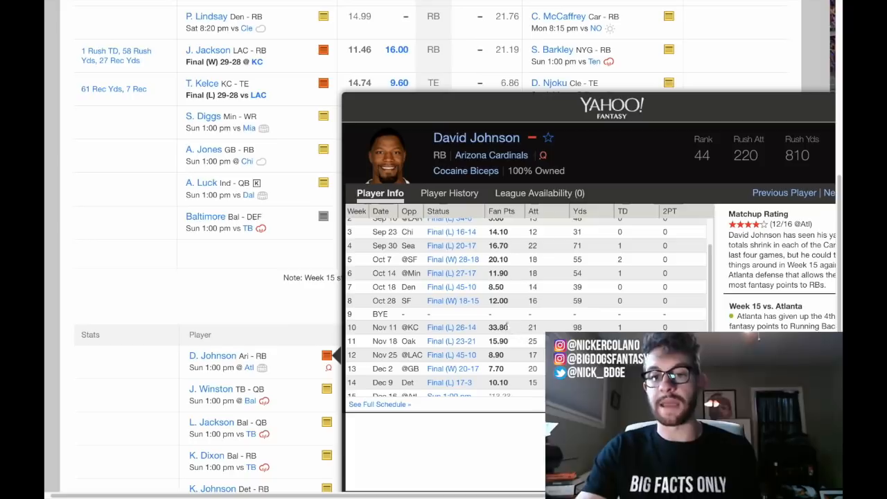
scroll("down", 3)
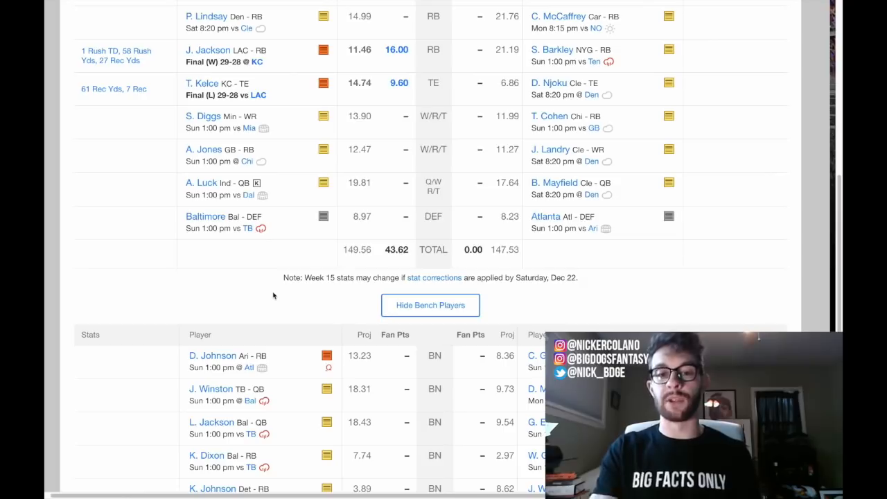
left_click(212, 355)
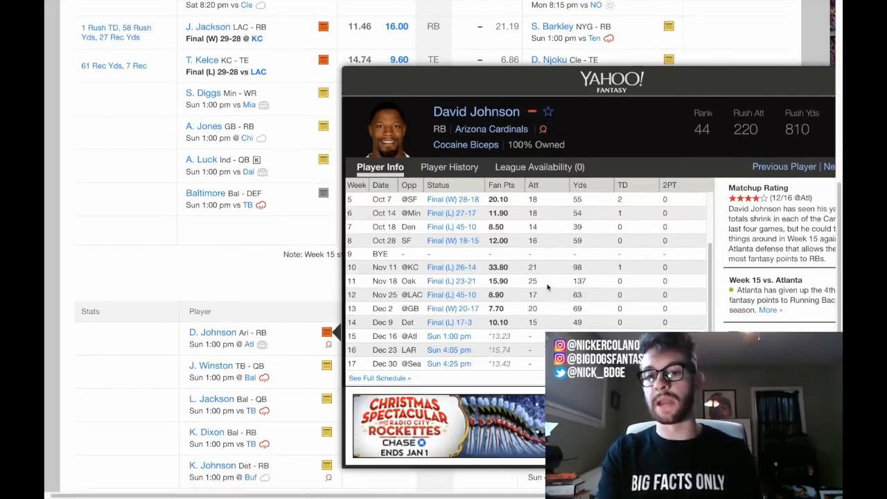
mouse_move(506, 304)
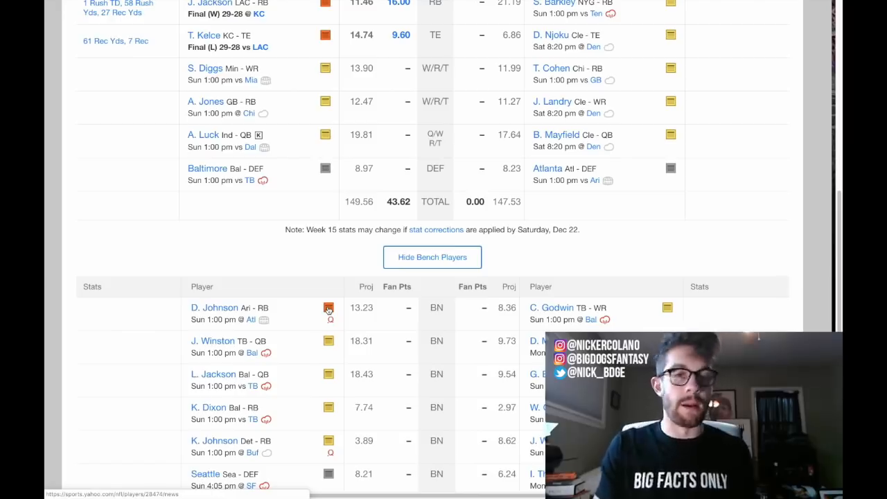
scroll("up", 3)
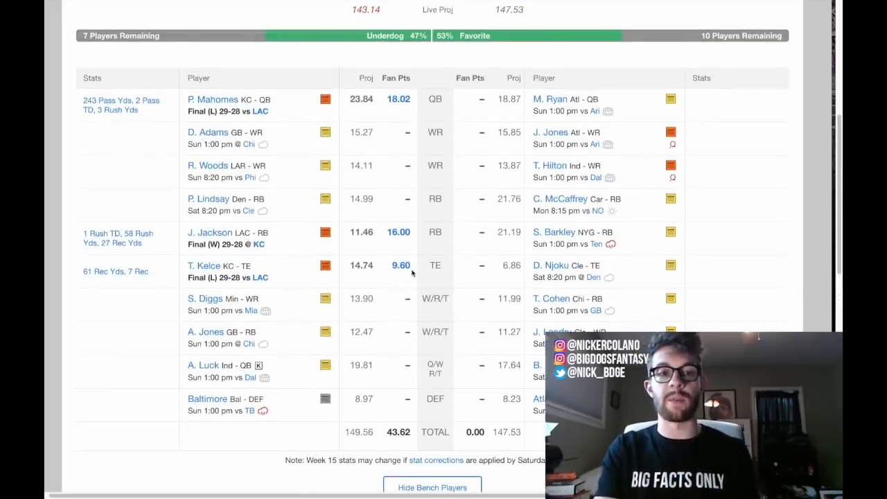
scroll("up", 3)
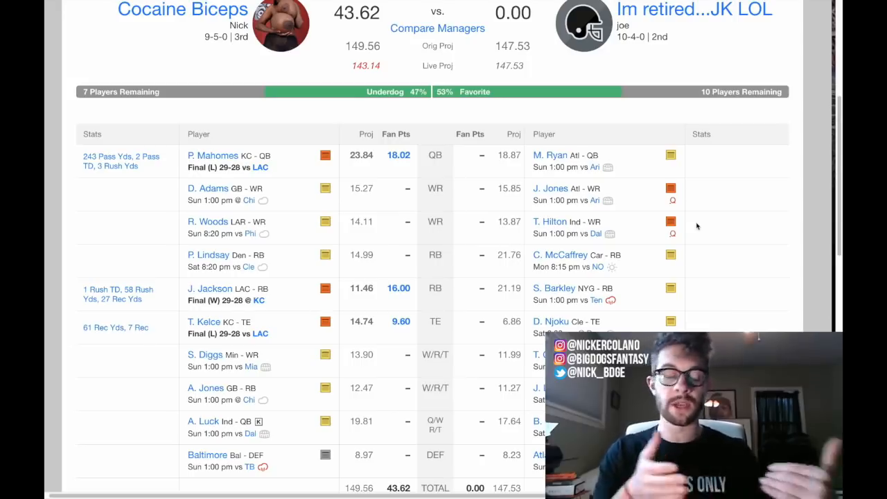
scroll("down", 3)
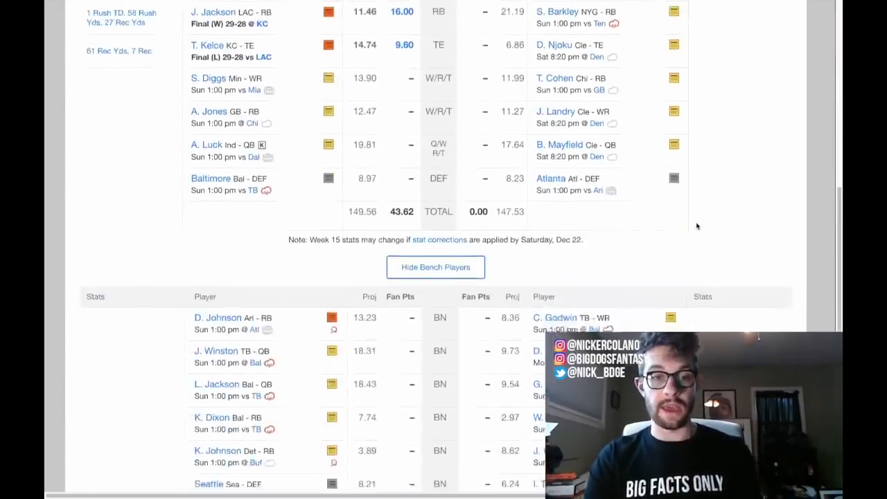
scroll("down", 3)
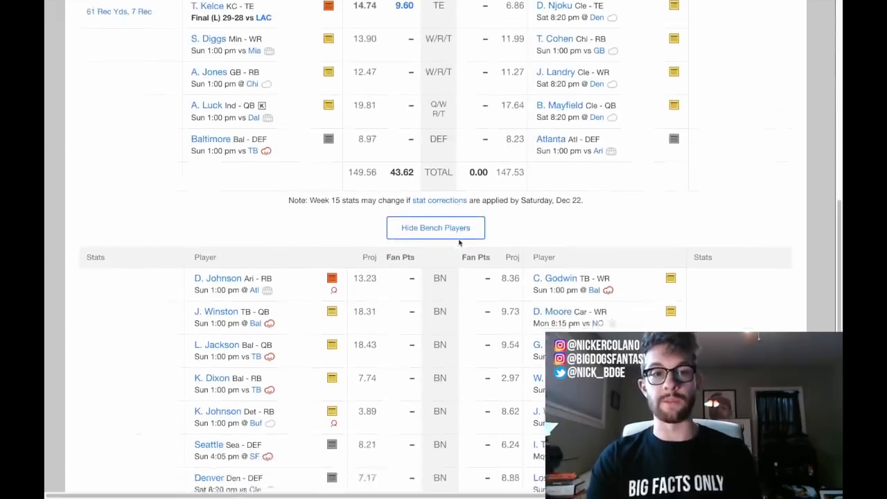
scroll("down", 3)
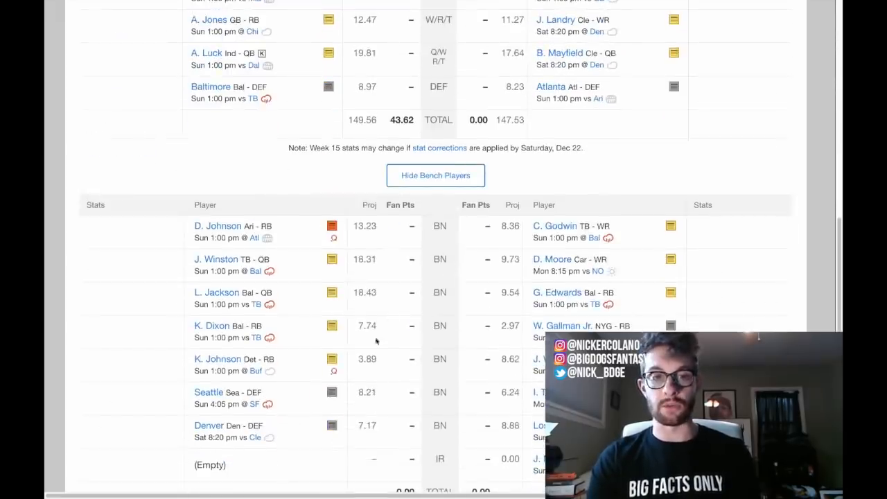
scroll("up", 3)
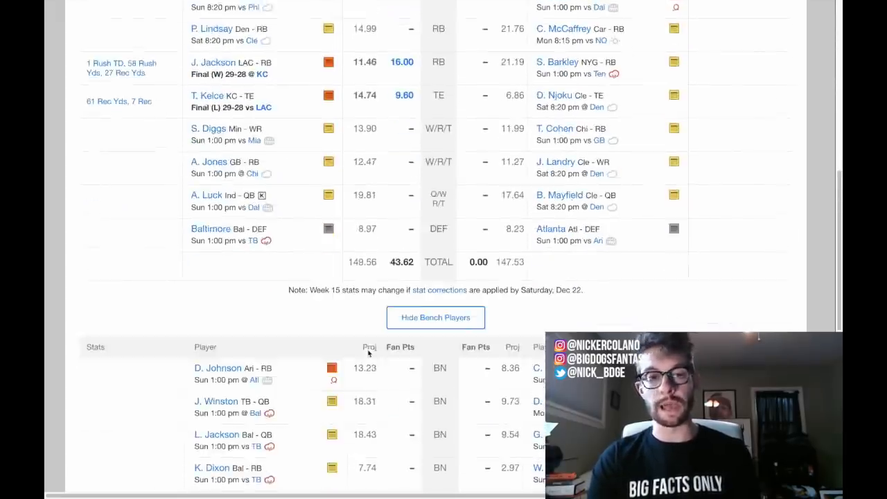
scroll("down", 3)
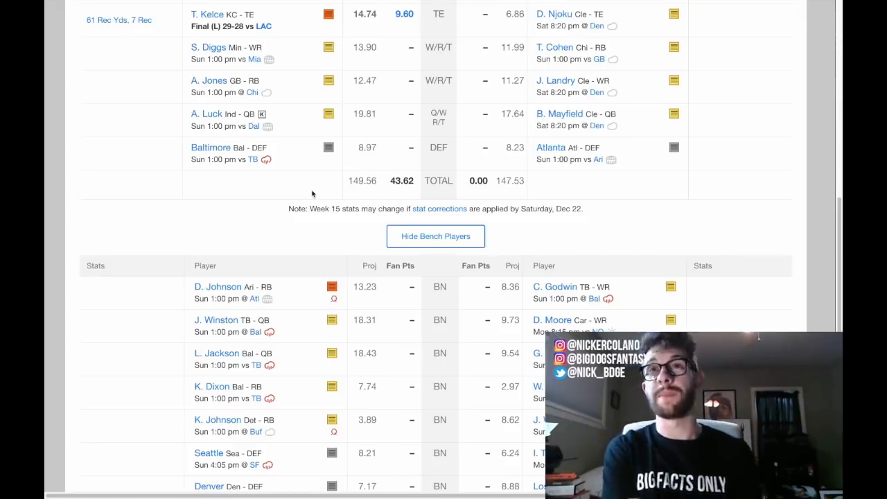
scroll("down", 3)
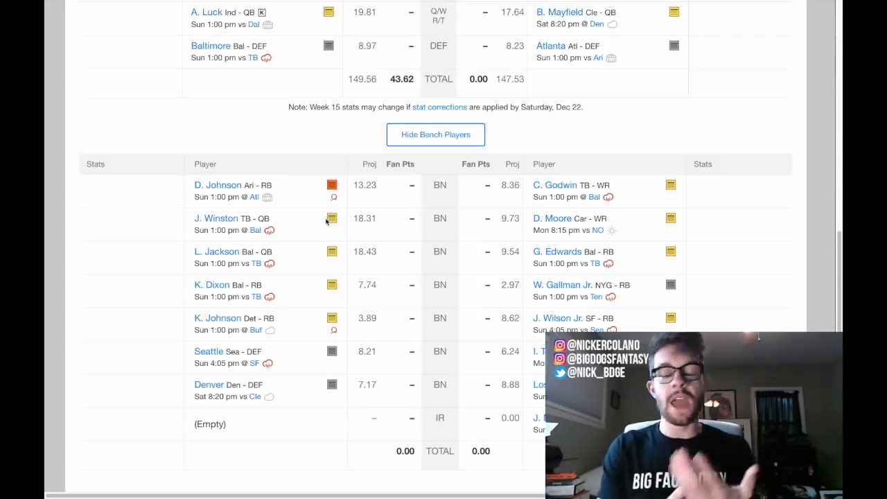
scroll("up", 3)
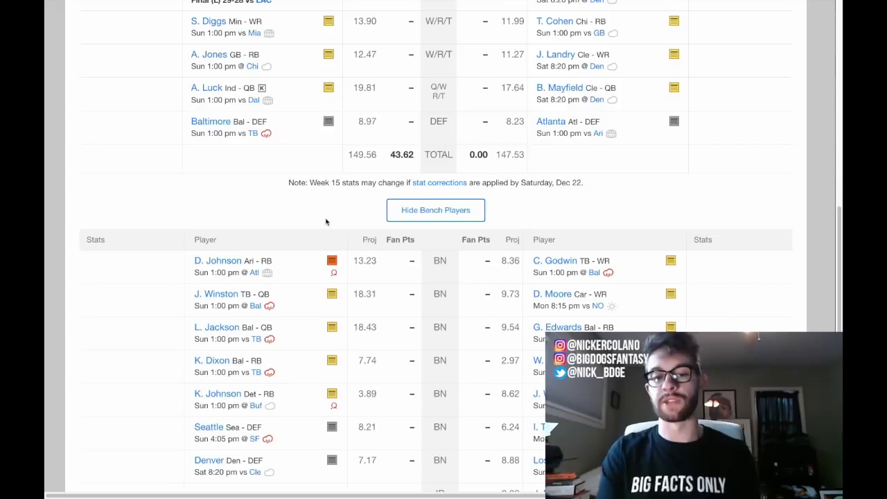
scroll("down", 3)
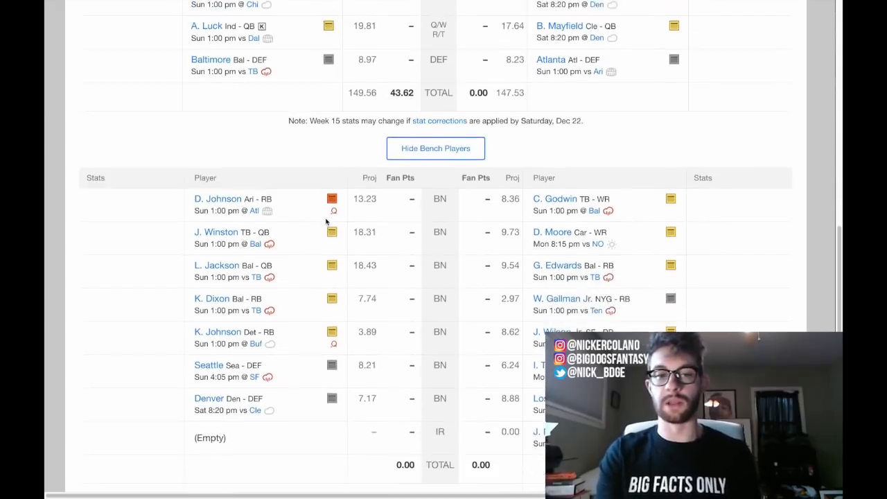
scroll("up", 3)
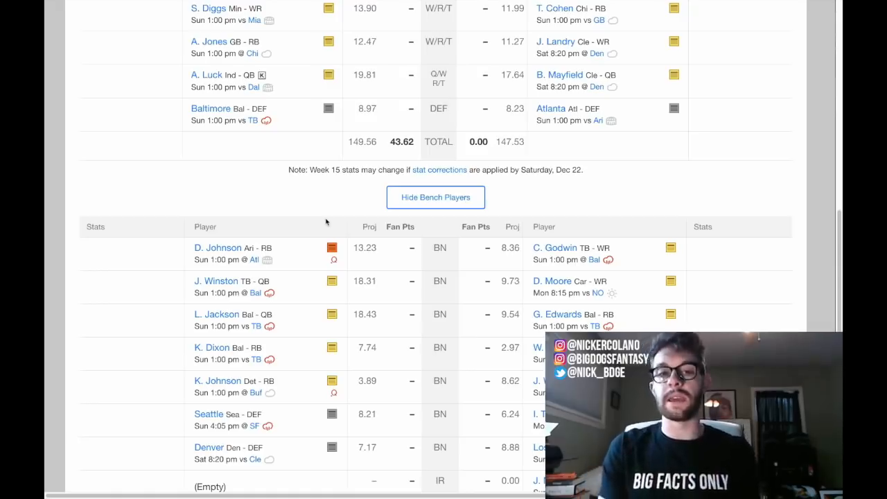
mouse_move(319, 247)
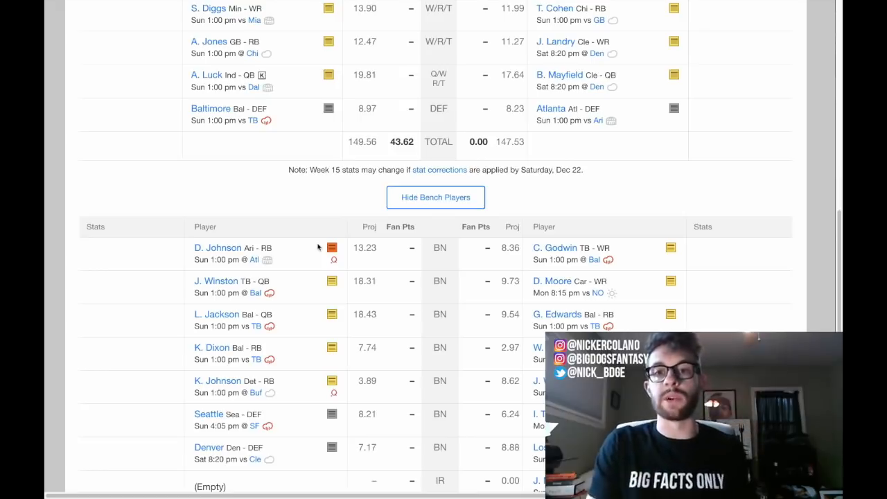
mouse_move(305, 125)
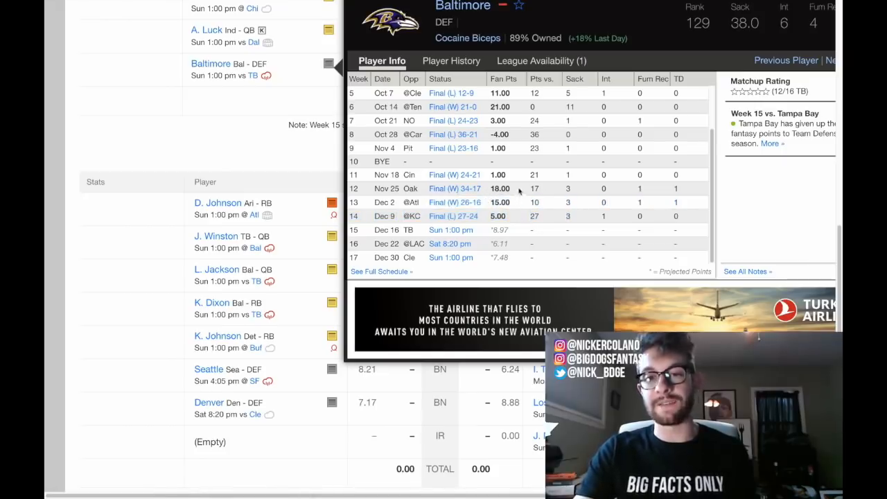
Scroll through both benches on the Yahoo Fantasy matchup page
scroll("up", 3)
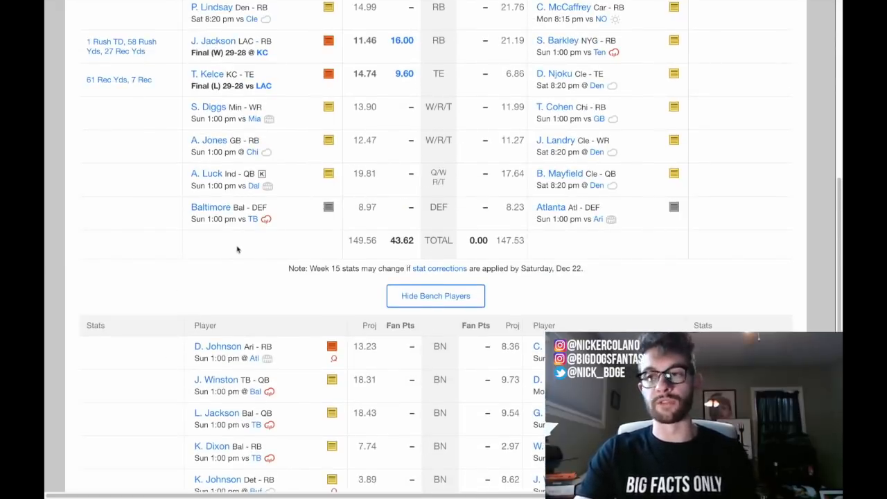
scroll("down", 3)
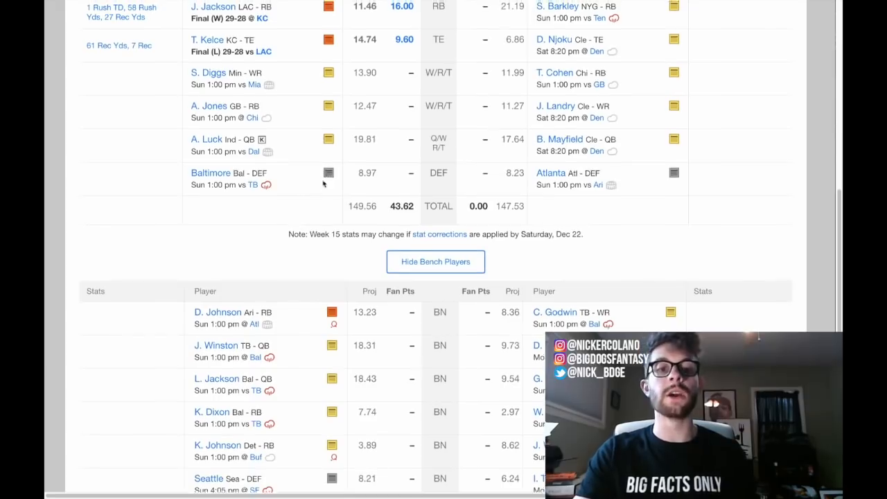
scroll("down", 3)
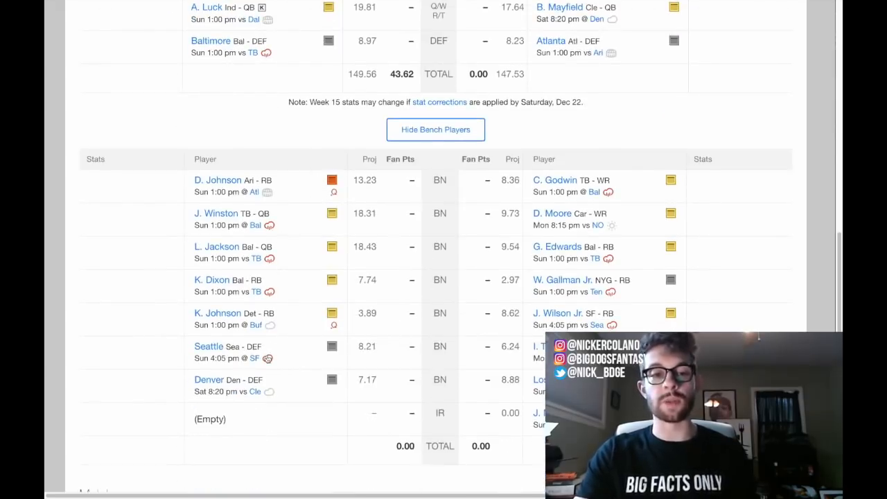
mouse_move(267, 358)
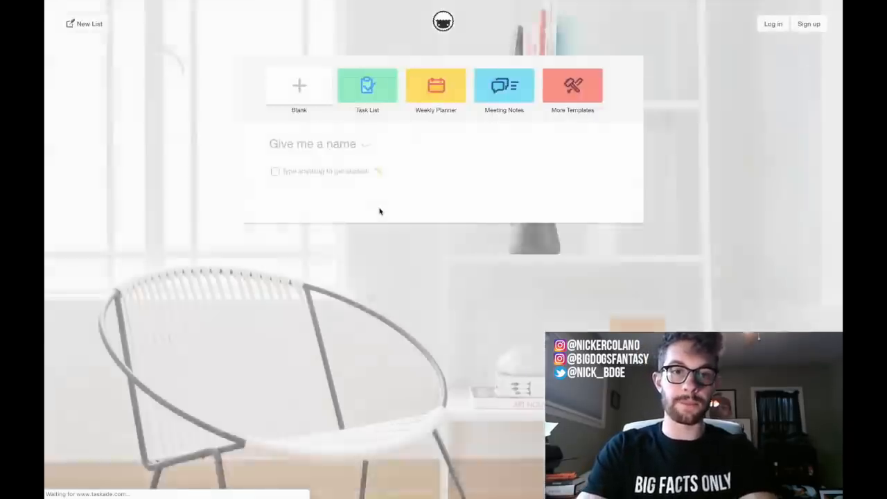
Switch to ESPN and scroll through the Week 15 NFL scoreboard games
left_click(745, 12)
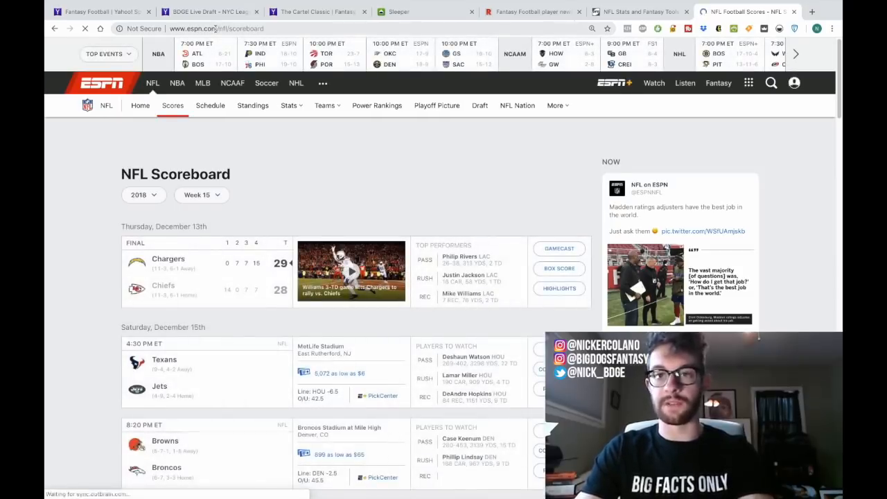
scroll("down", 3)
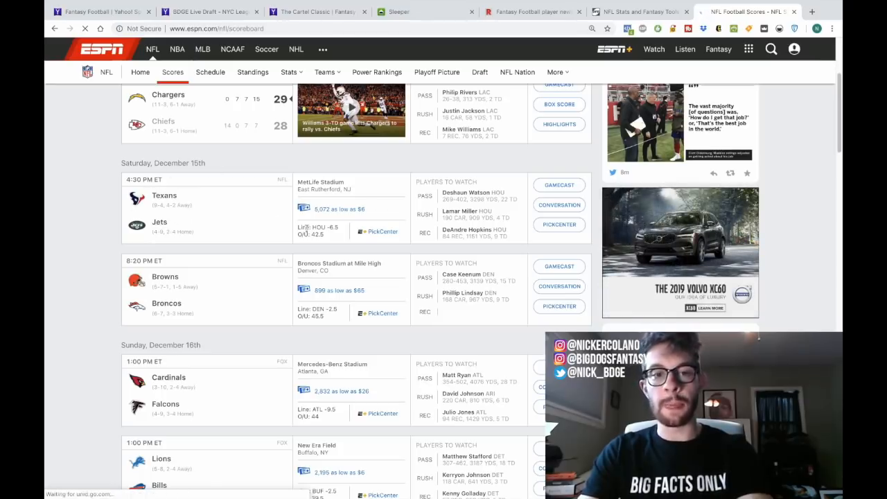
scroll("down", 3)
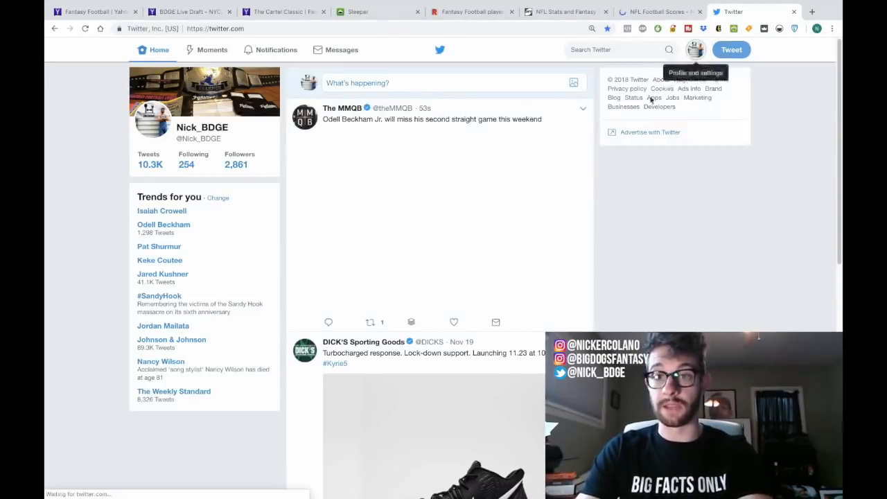
View your own Twitter profile timeline, then go back to ESPN's NFL scoreboard
left_click(695, 49)
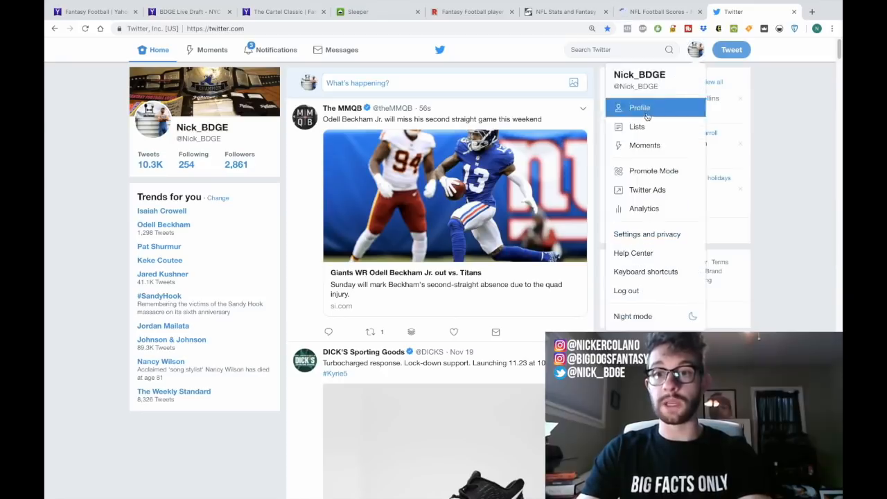
left_click(639, 107)
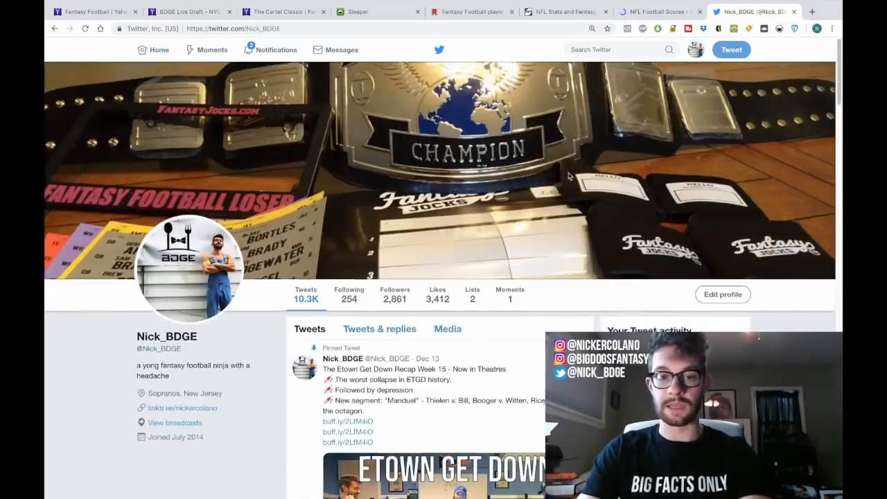
scroll("down", 3)
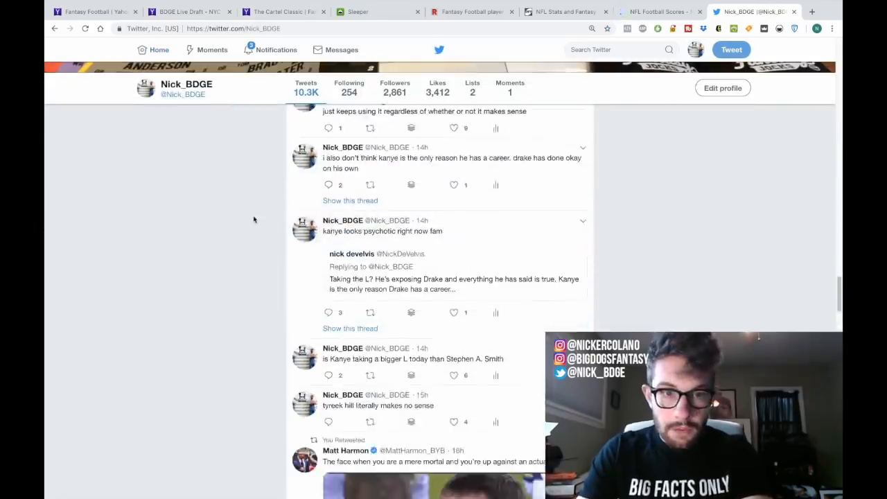
scroll("down", 3)
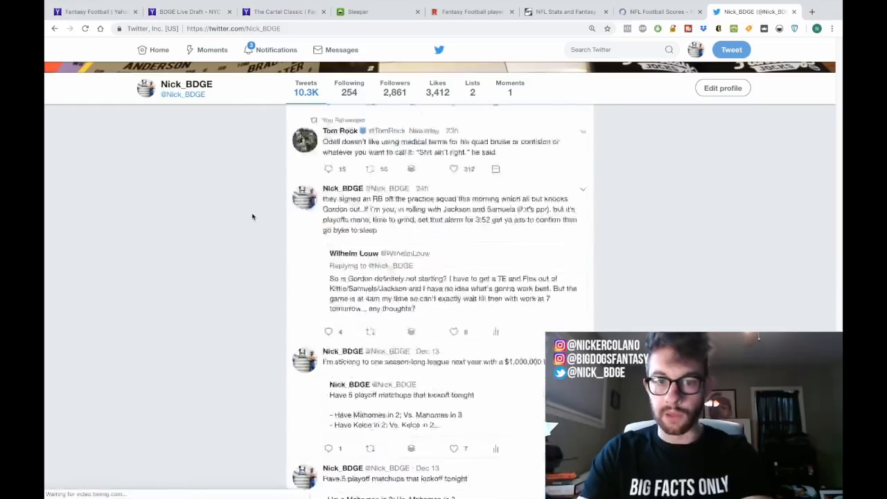
scroll("down", 3)
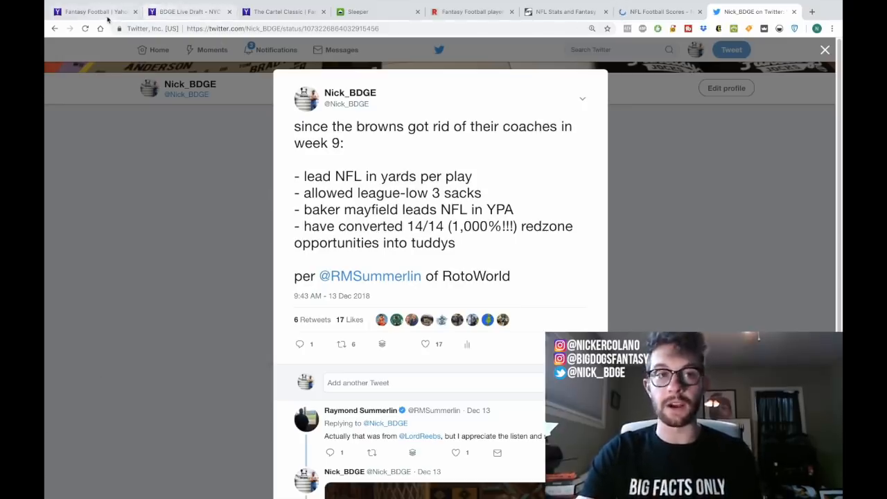
left_click(658, 12)
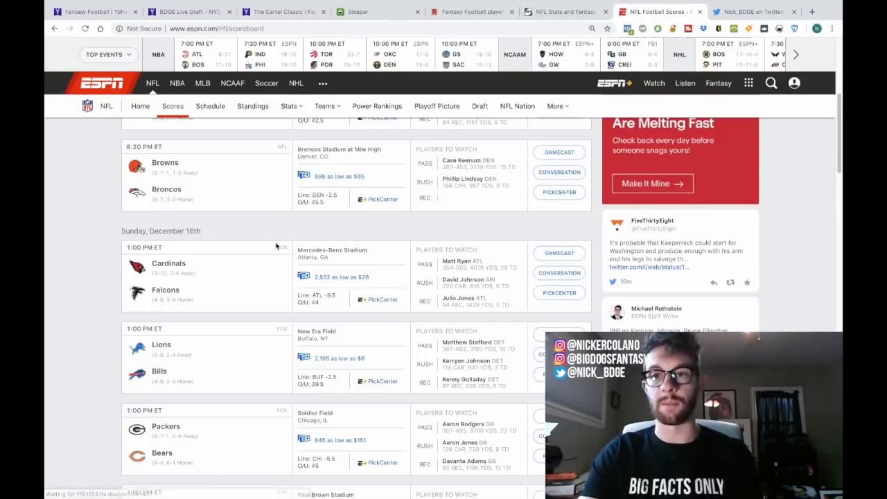
Scroll down the ESPN scoreboard through Sunday's Week 15 games
scroll("down", 3)
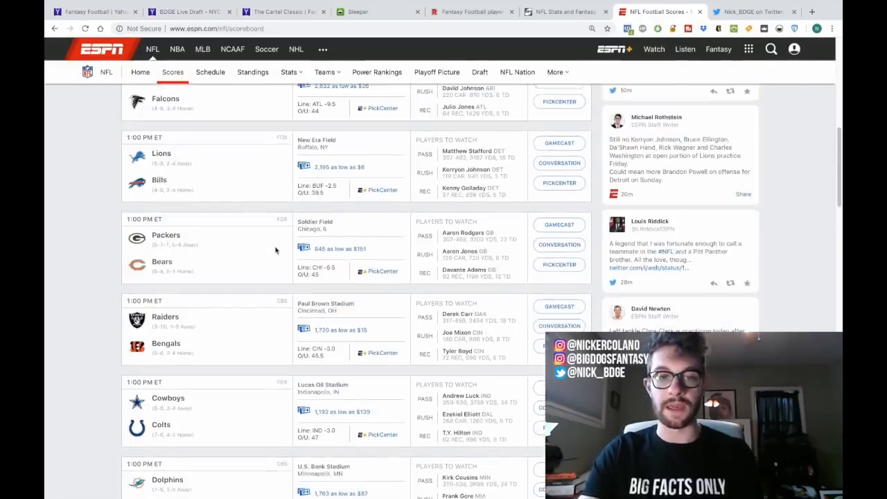
scroll("down", 3)
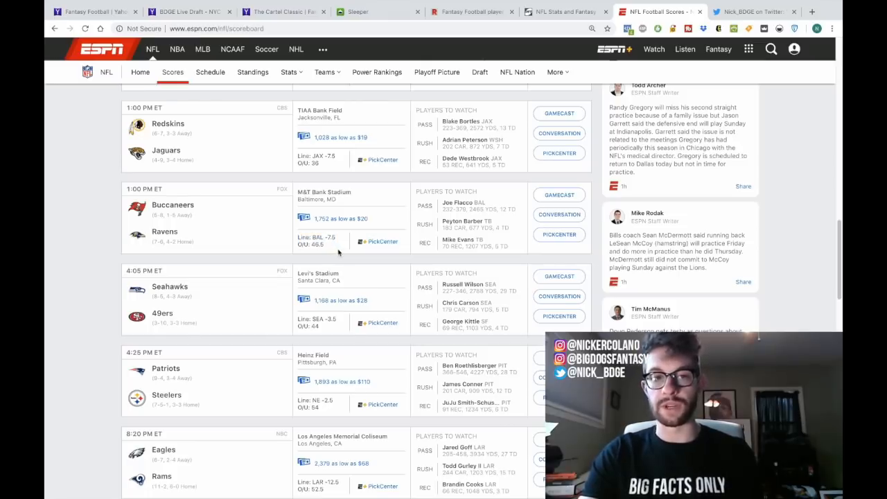
scroll("down", 3)
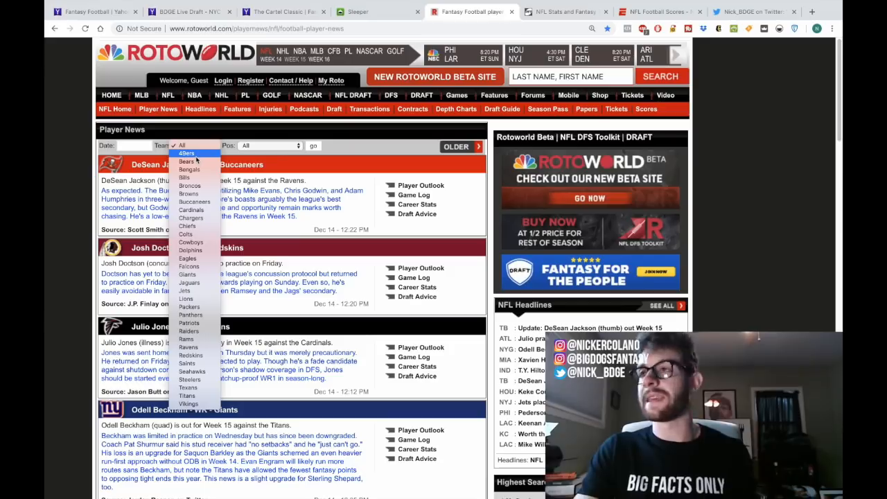
mouse_move(185, 162)
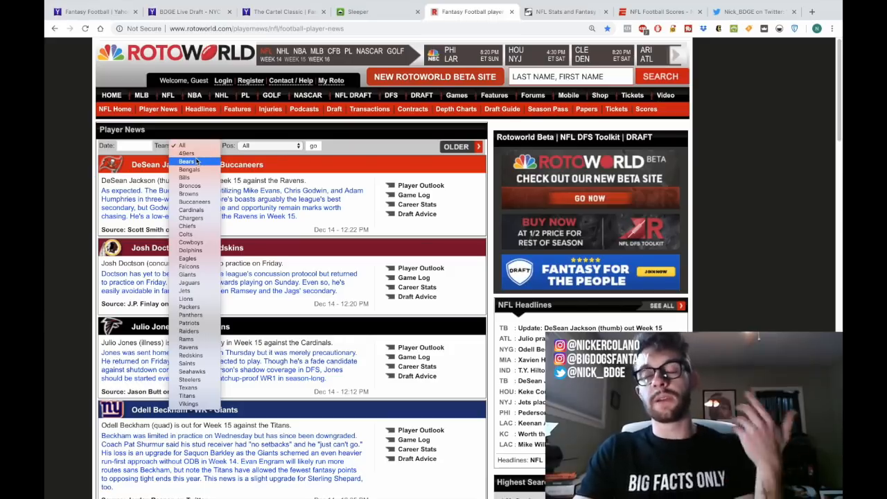
mouse_move(191, 209)
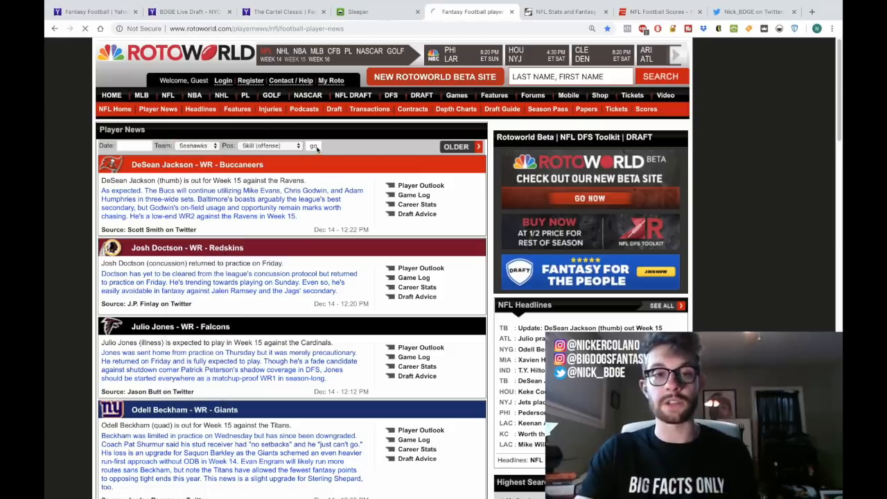
Browse Rotoworld news for Seahawks offensive, then defensive, skill players
left_click(312, 146)
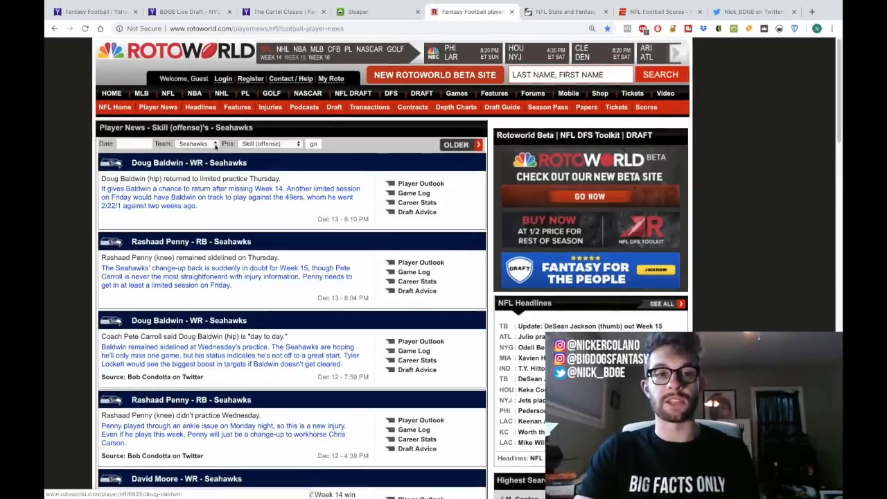
left_click(270, 144)
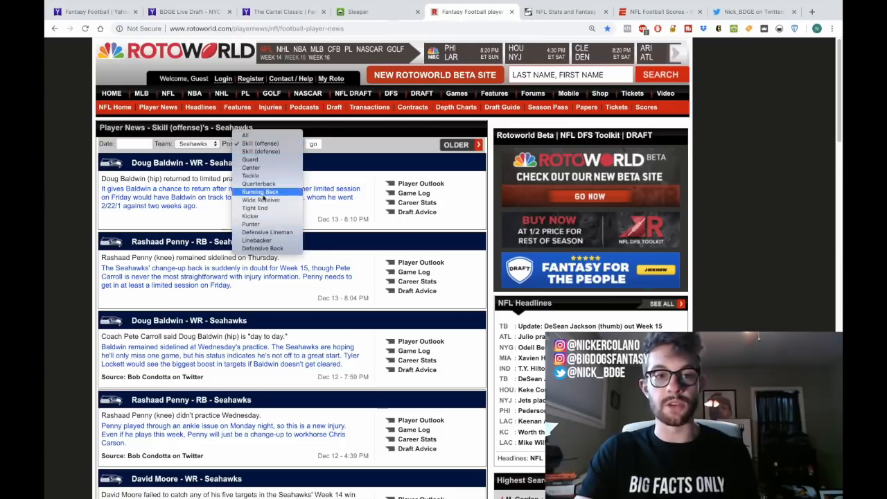
mouse_move(261, 151)
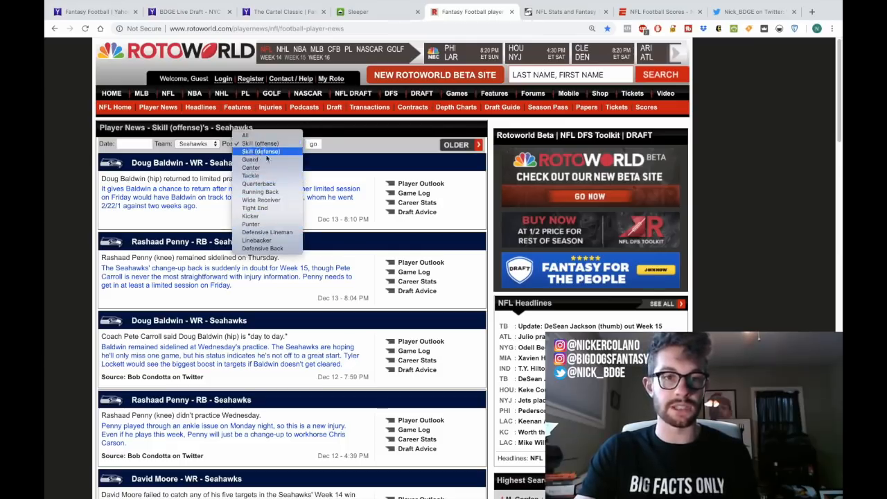
left_click(260, 151)
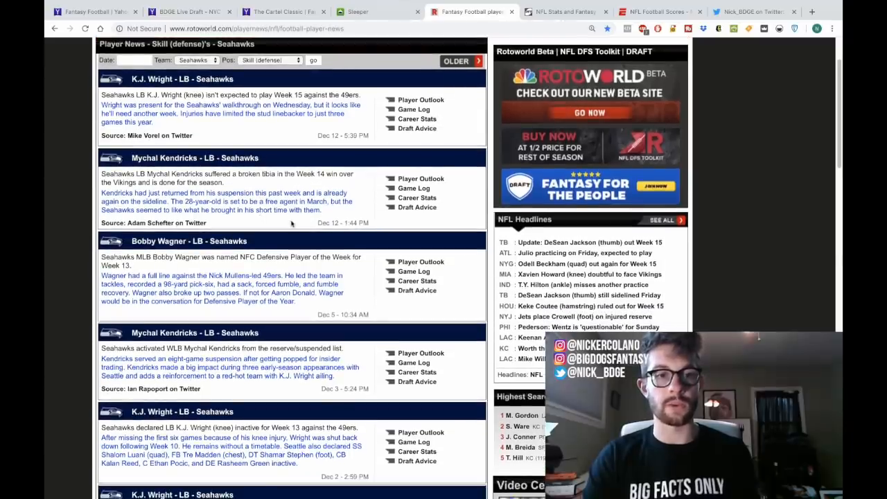
scroll("down", 3)
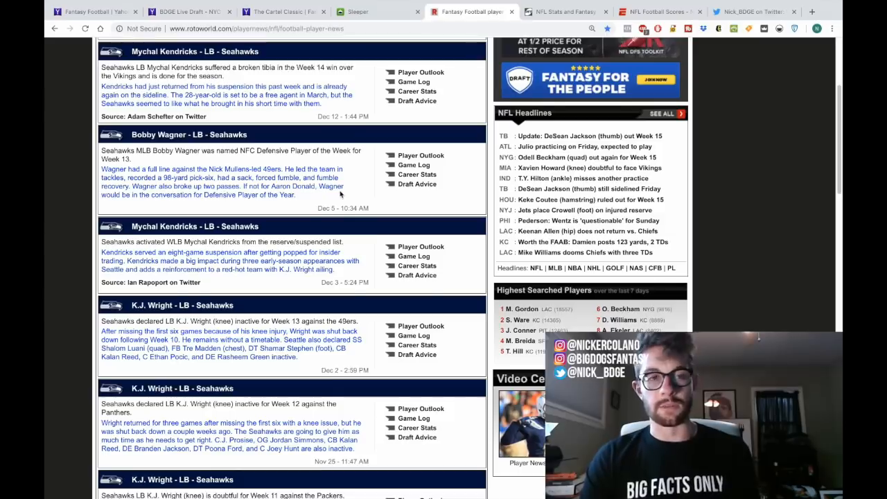
scroll("down", 3)
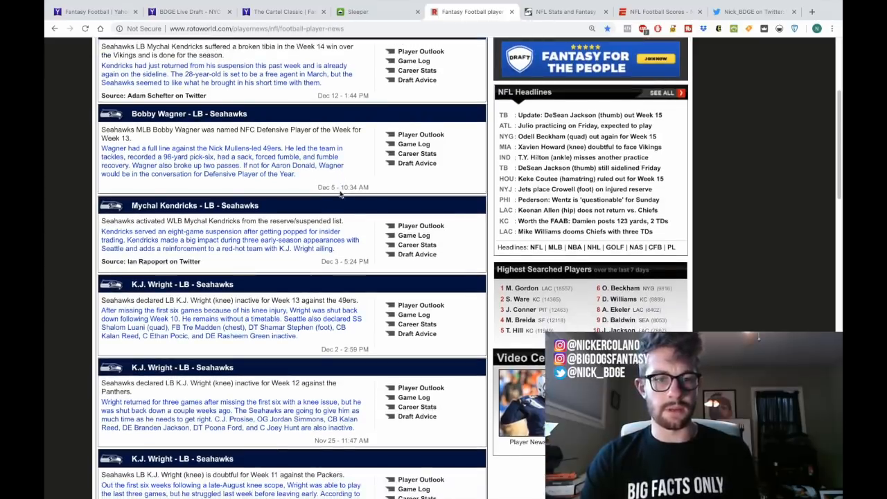
scroll("up", 3)
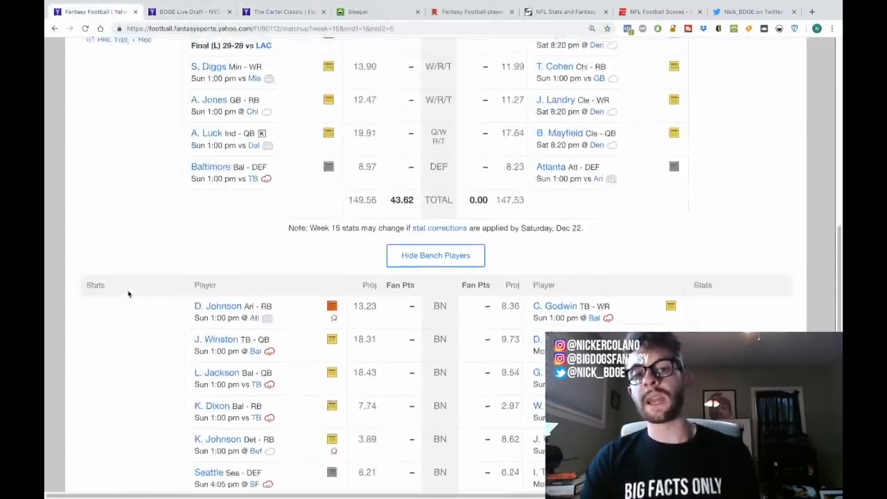
Scroll the Yahoo matchup up to the Week 15 header showing 43.62 vs 0.00
scroll("up", 3)
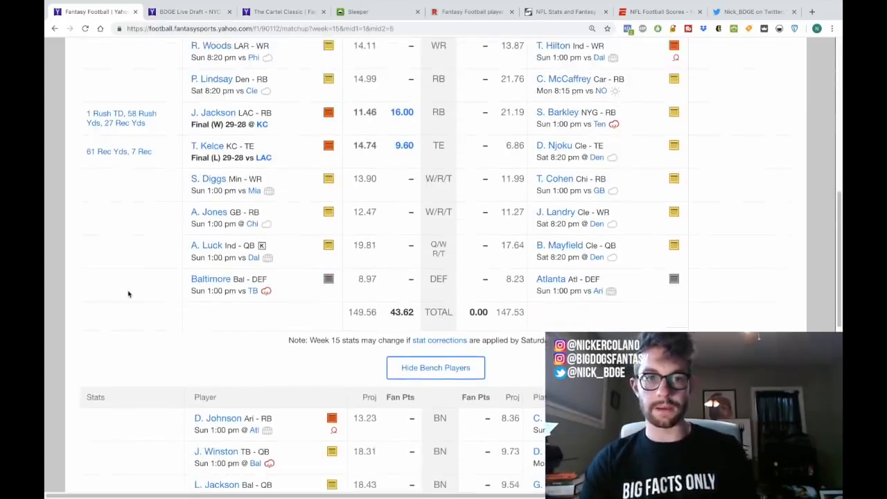
scroll("up", 3)
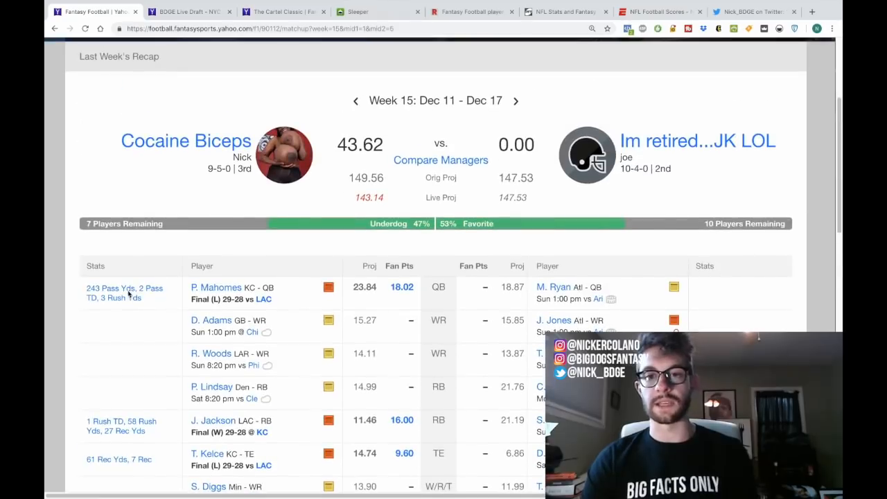
mouse_move(125, 292)
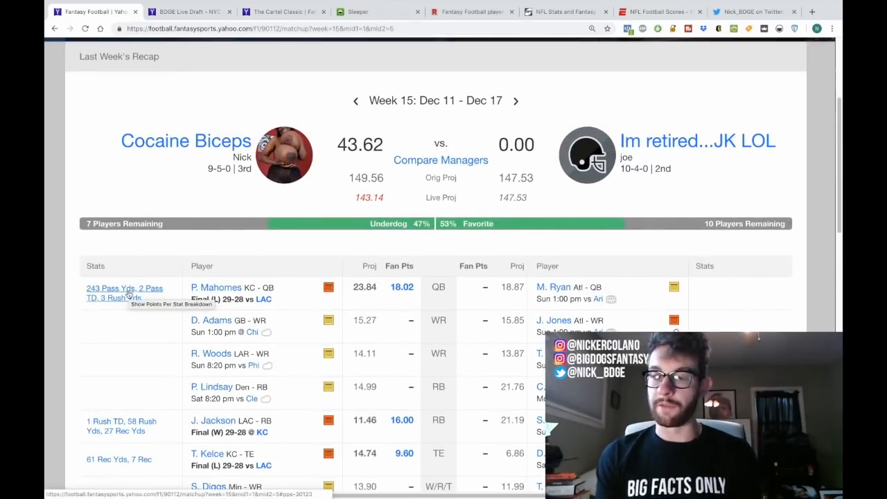
mouse_move(483, 120)
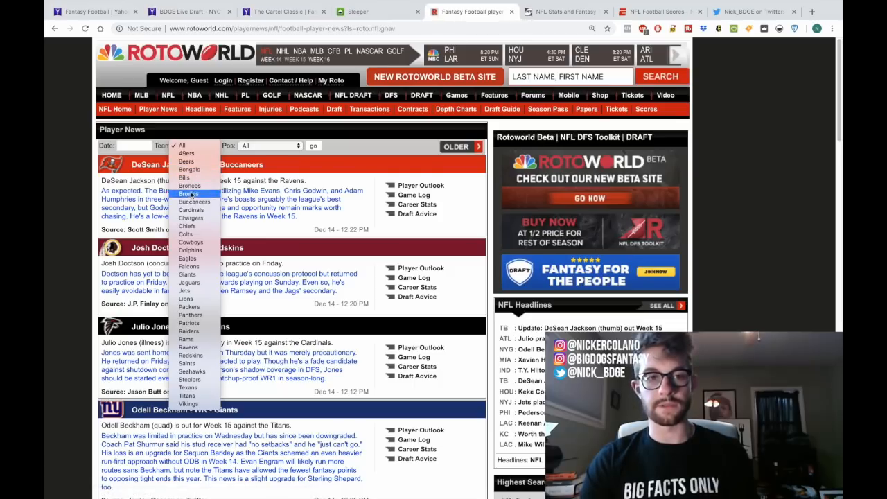
Show Rotoworld's Buccaneers defensive skill player news, then return to ESPN's scoreboard
left_click(196, 145)
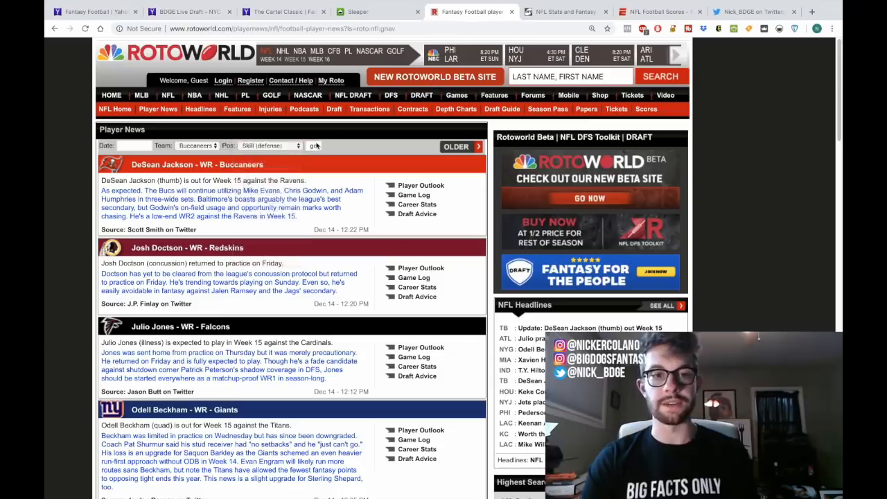
left_click(314, 145)
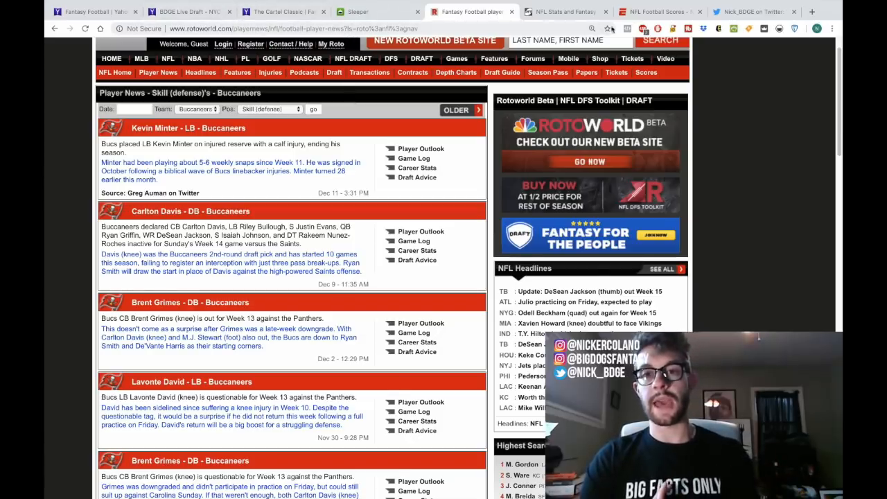
left_click(654, 12)
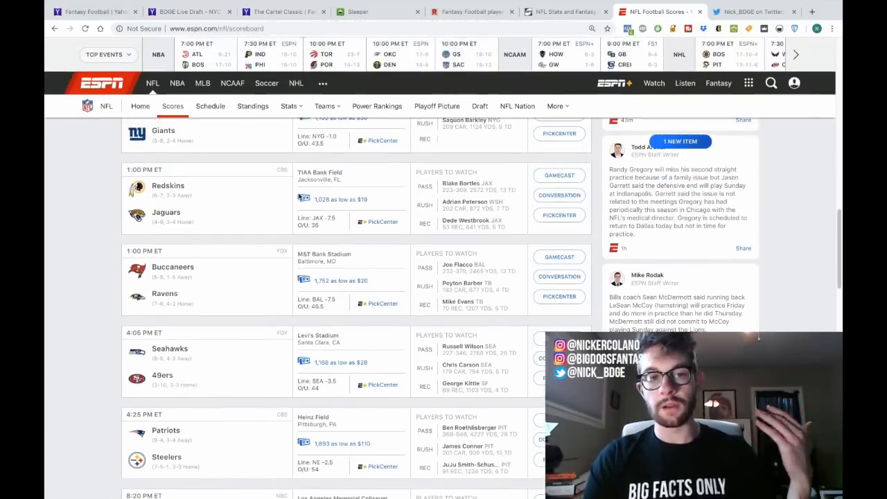
Check the Buccaneers at Ravens listing on ESPN, then return to the Yahoo matchup
scroll("up", 3)
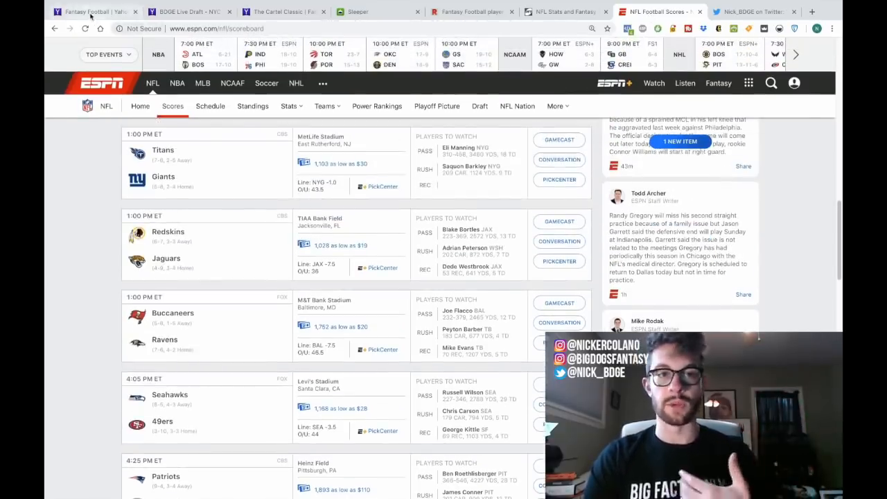
left_click(83, 12)
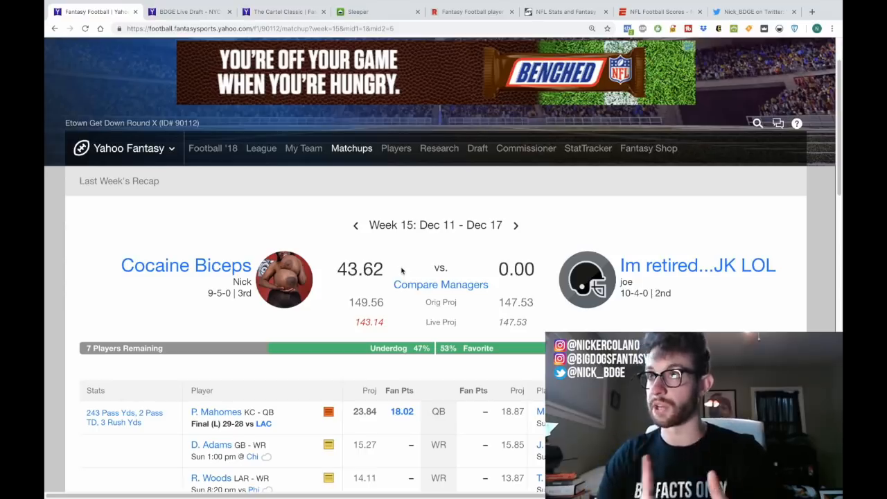
left_click(129, 147)
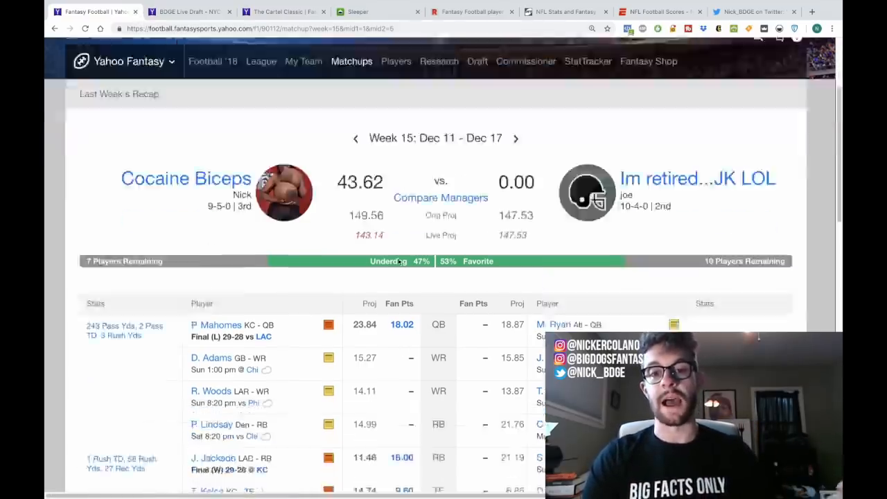
scroll("up", 3)
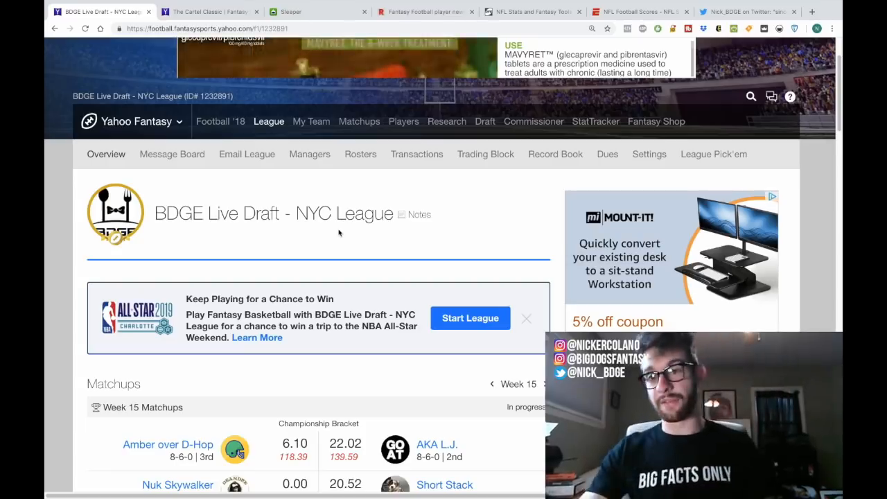
Scroll to Matchups and select the Amber over D-Hop vs AKA L.J. championship row
scroll("down", 3)
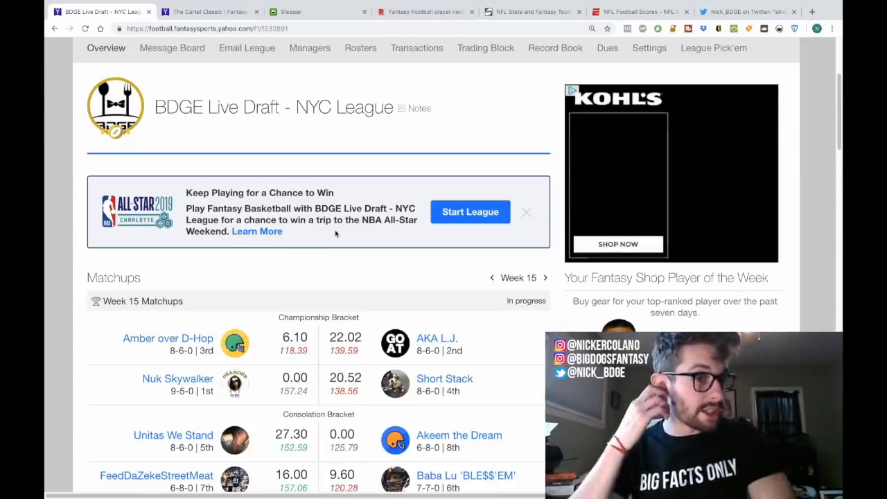
scroll("down", 3)
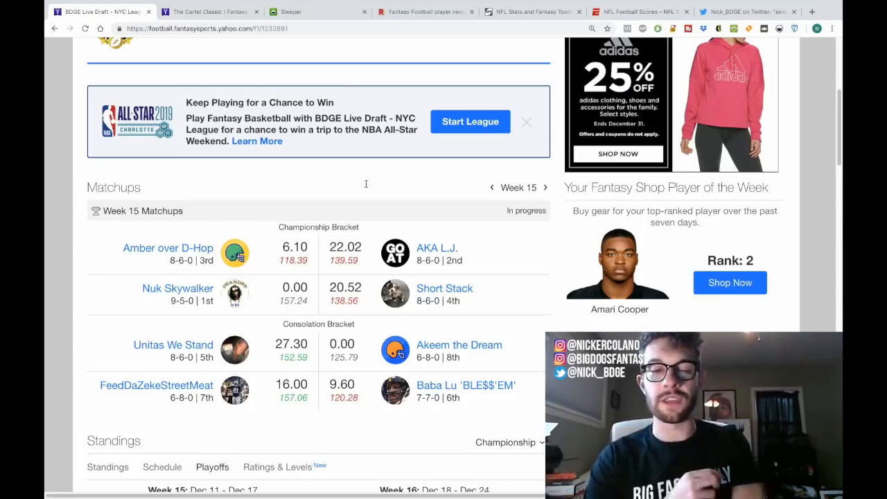
mouse_move(416, 70)
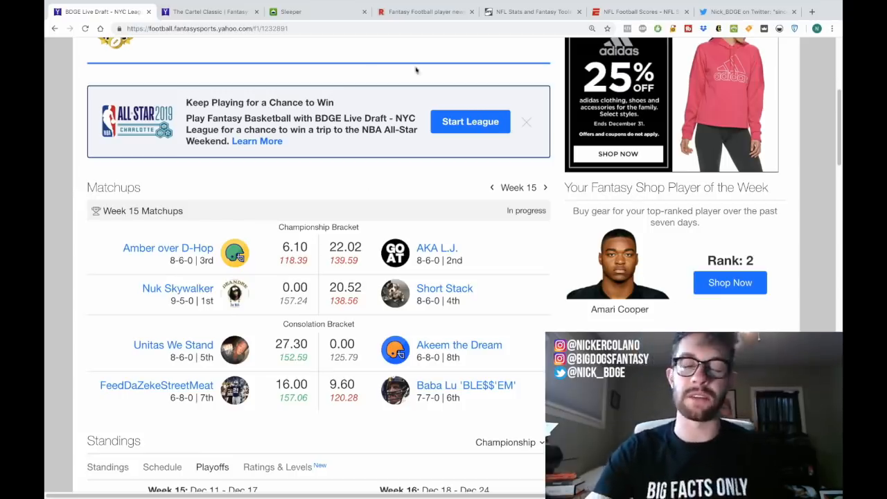
mouse_move(319, 252)
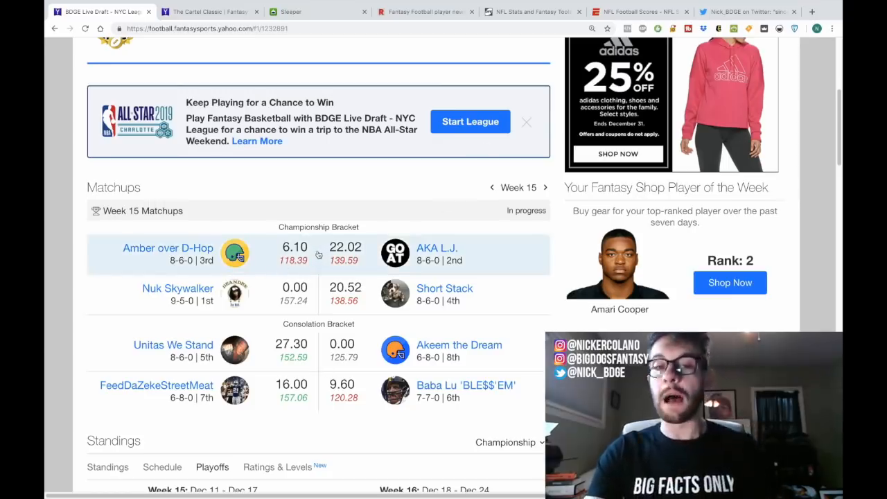
left_click(168, 247)
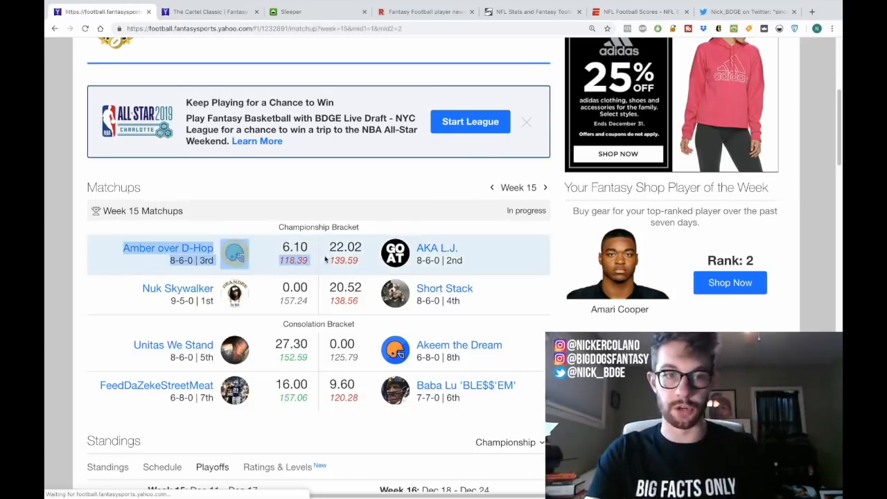
Show both teams' bench players on the Amber over D-Hop vs AKA L.J. matchup
left_click(168, 247)
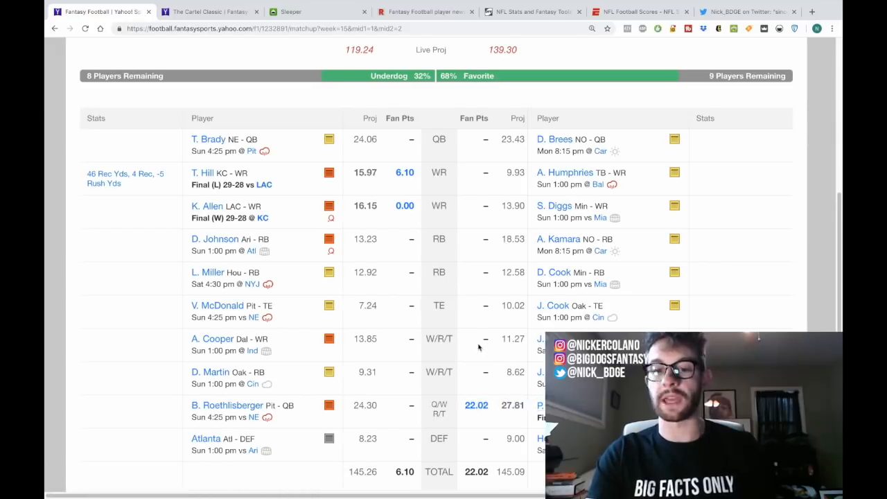
scroll("up", 3)
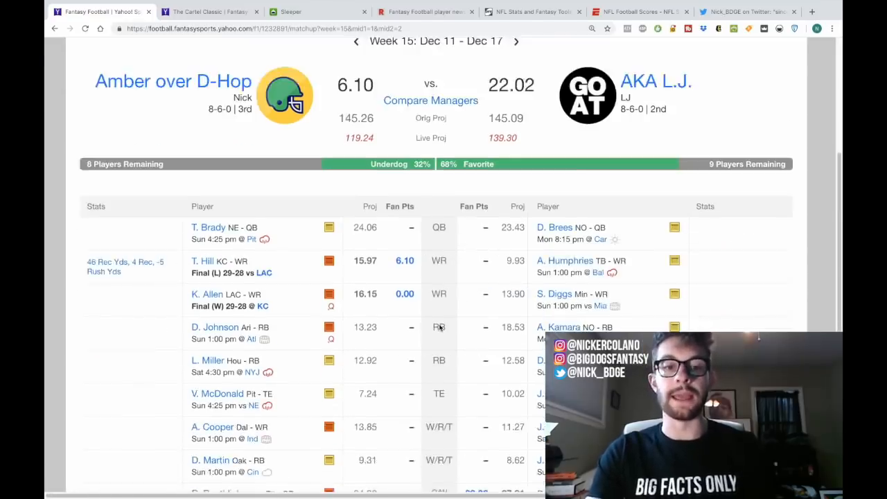
scroll("down", 3)
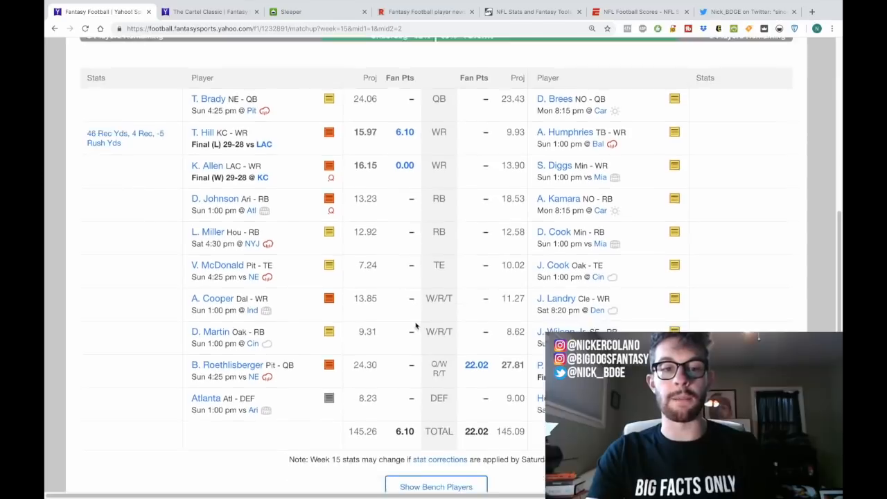
left_click(435, 486)
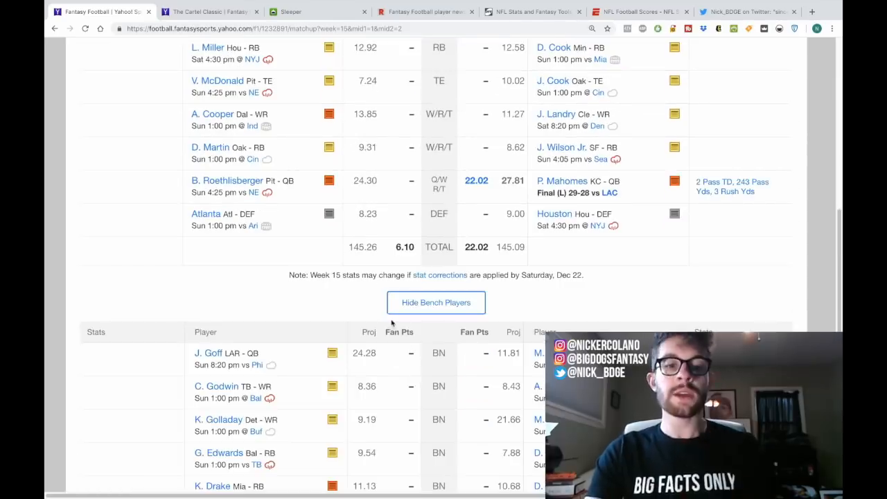
Open Jared Goff's player notes card with his game-by-game log from the bench list
scroll("up", 3)
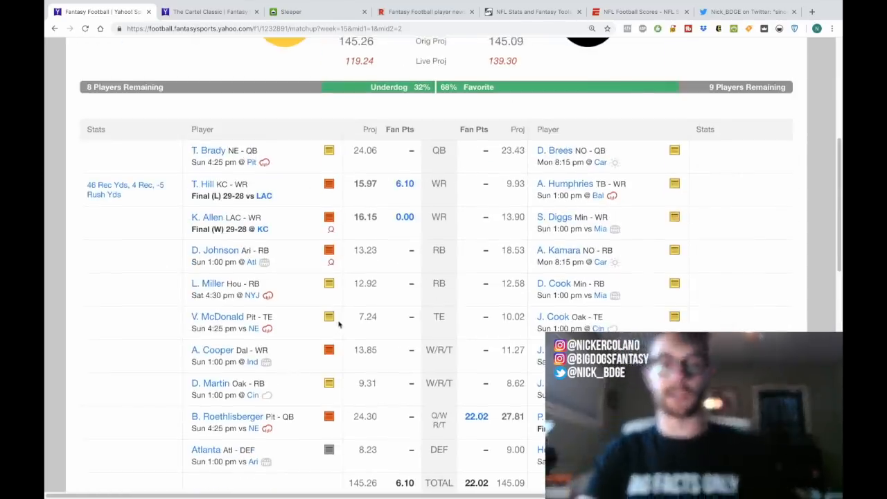
scroll("down", 3)
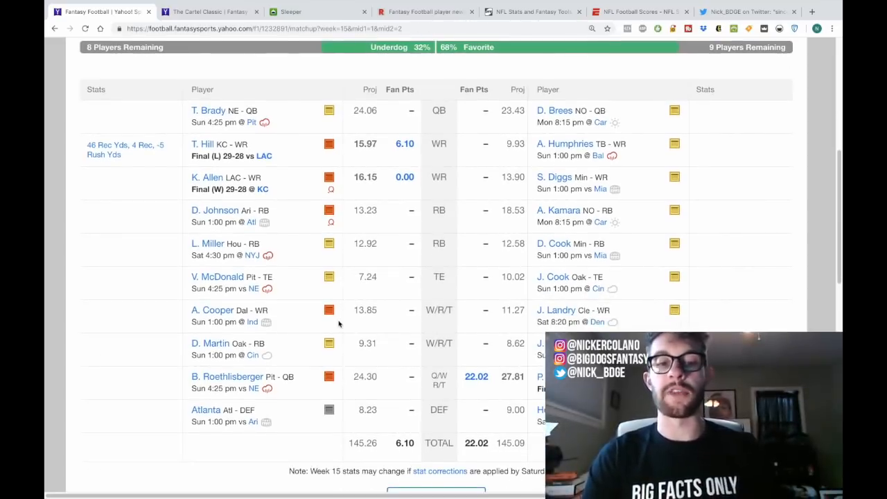
scroll("down", 3)
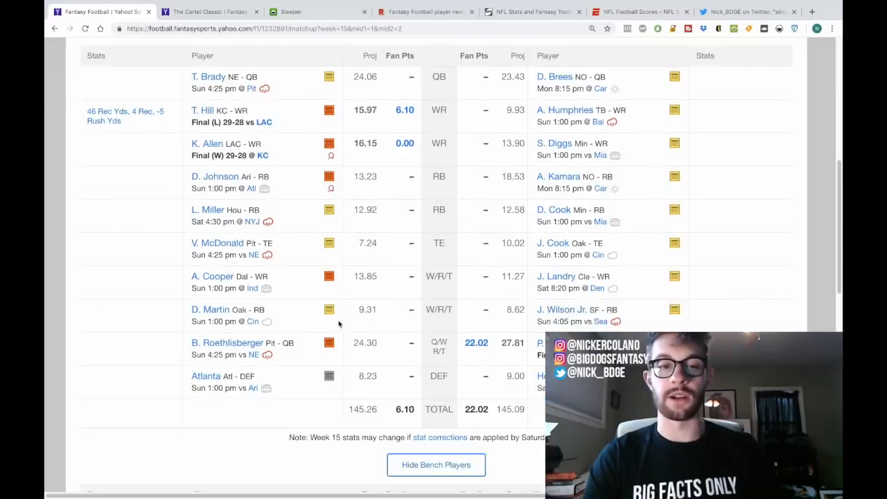
scroll("down", 3)
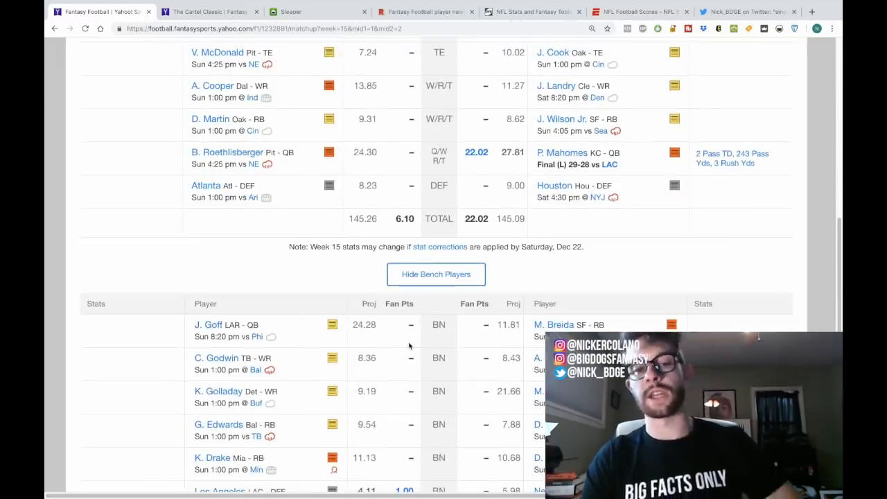
scroll("up", 3)
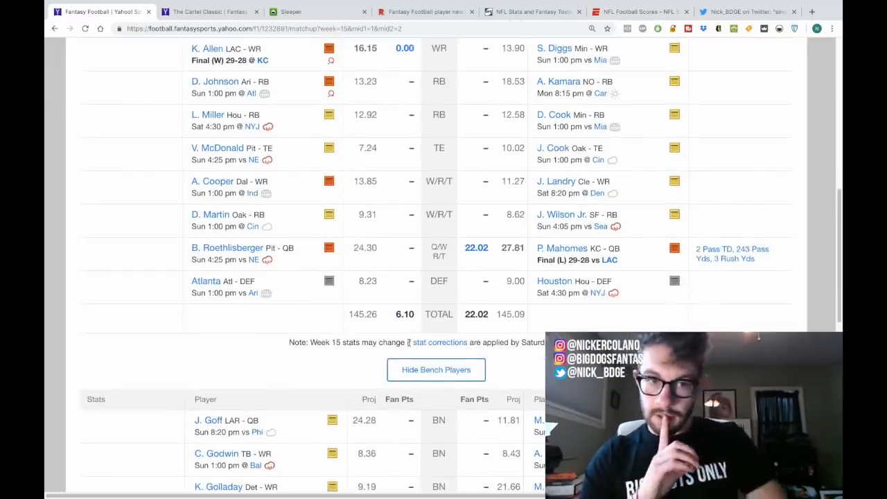
scroll("up", 3)
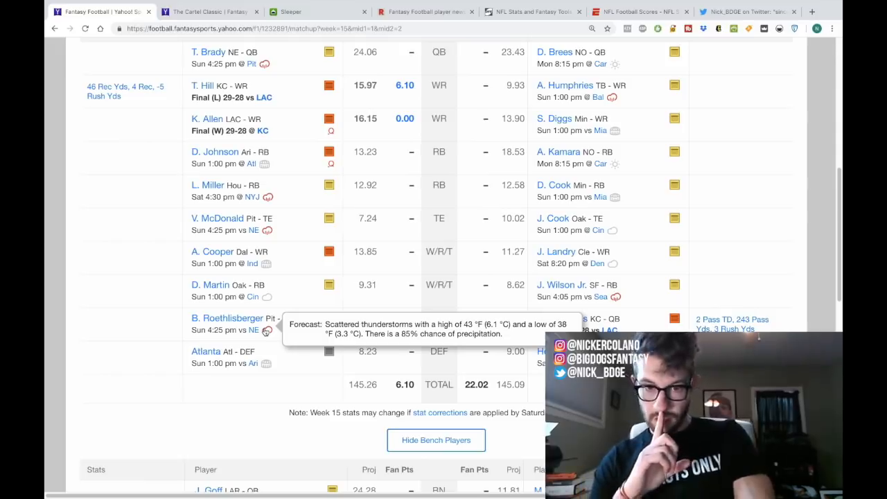
mouse_move(127, 297)
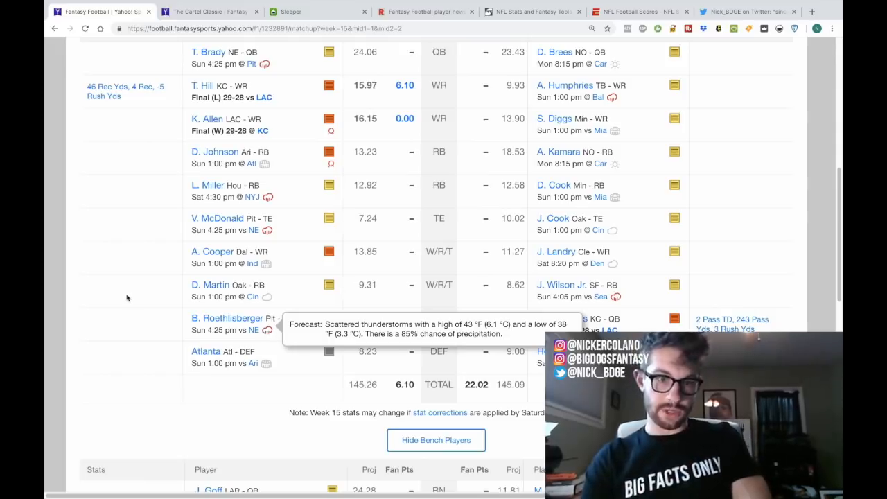
scroll("up", 3)
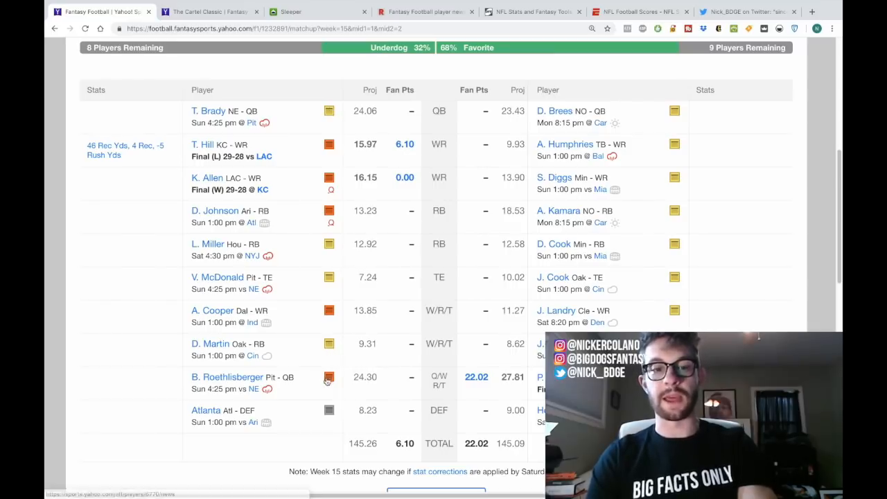
left_click(227, 376)
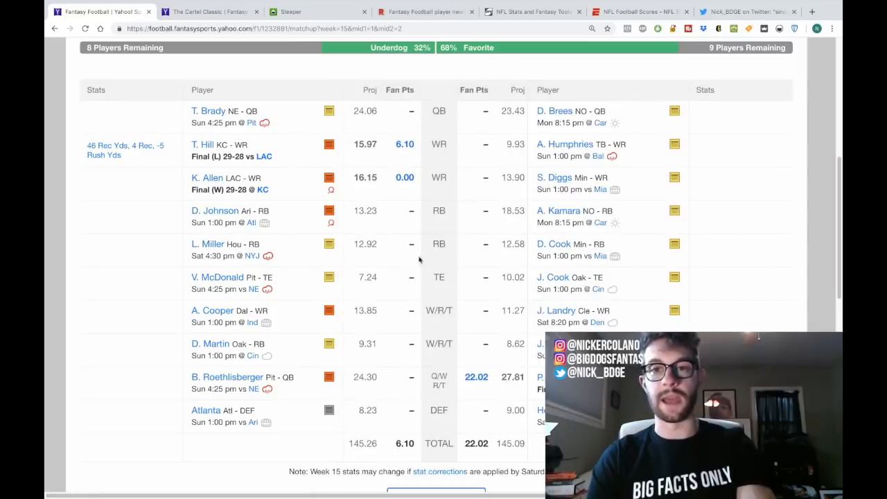
left_click(226, 376)
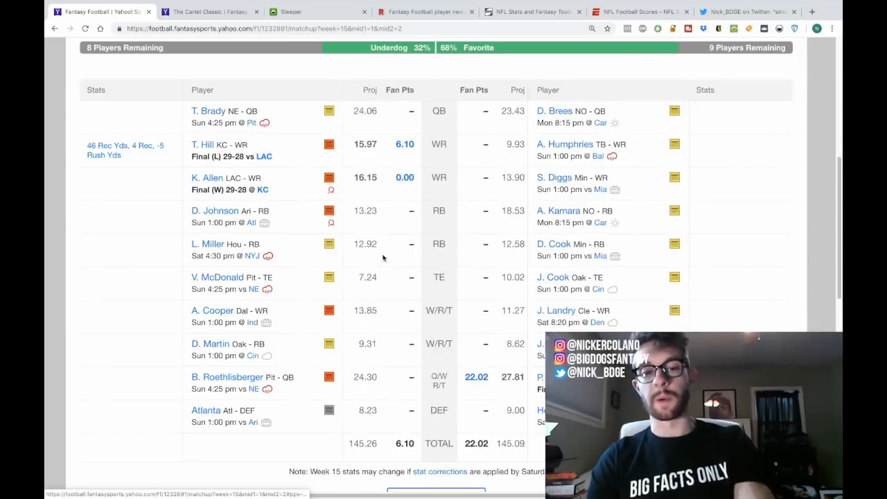
scroll("down", 3)
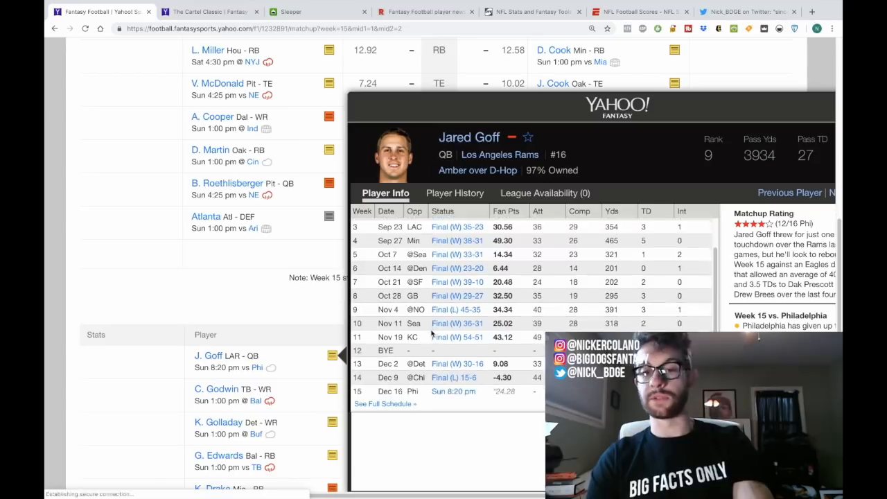
Review Goff's and Tom Brady's weekly game logs, returning to the 6.10 vs 22.02 starters table
scroll("down", 3)
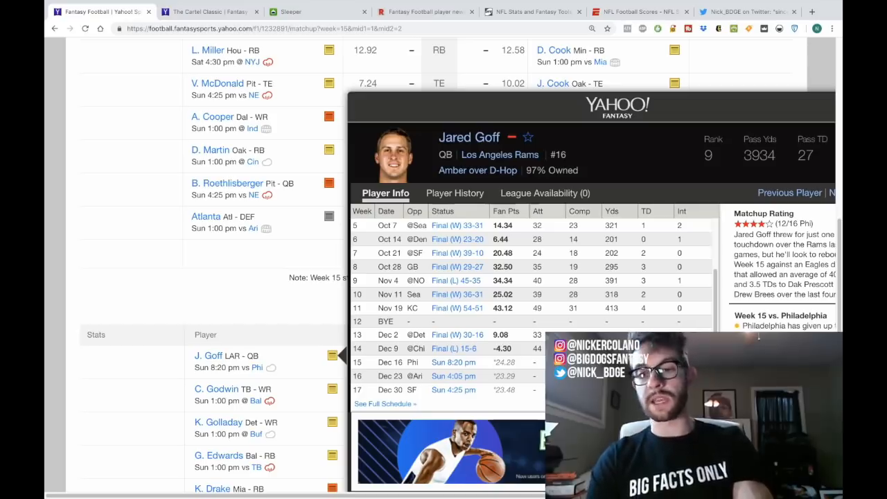
scroll("down", 3)
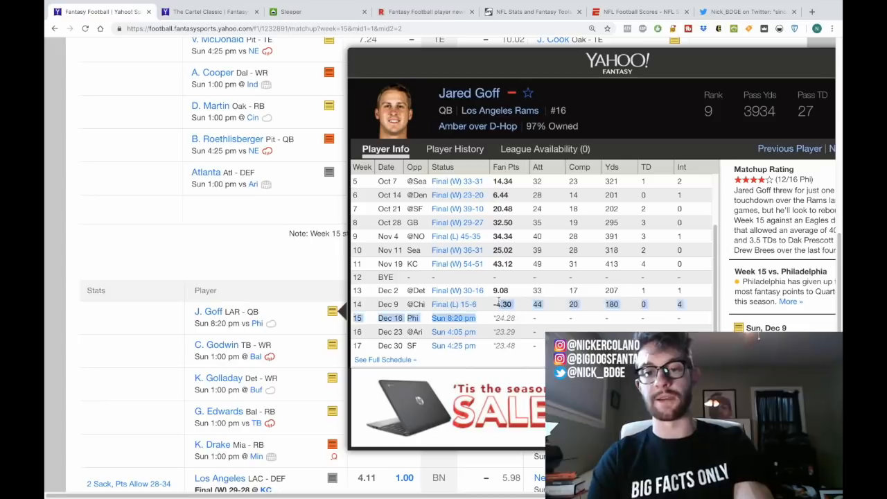
scroll("up", 3)
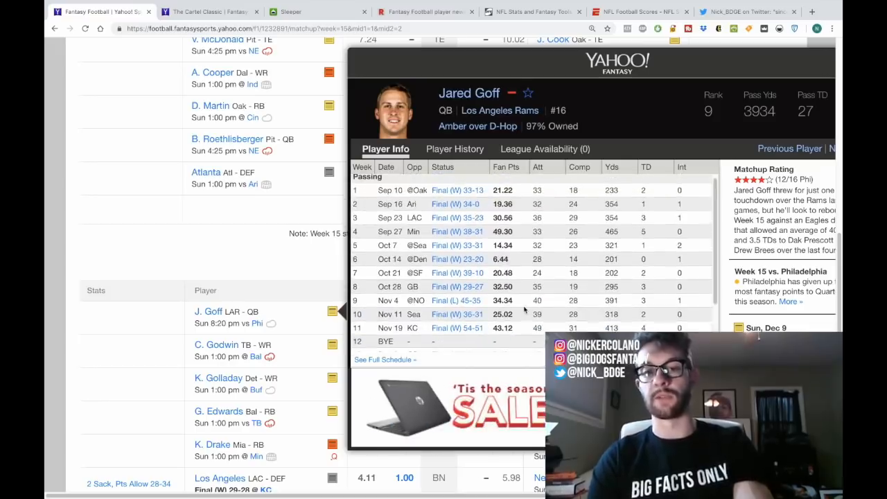
scroll("down", 3)
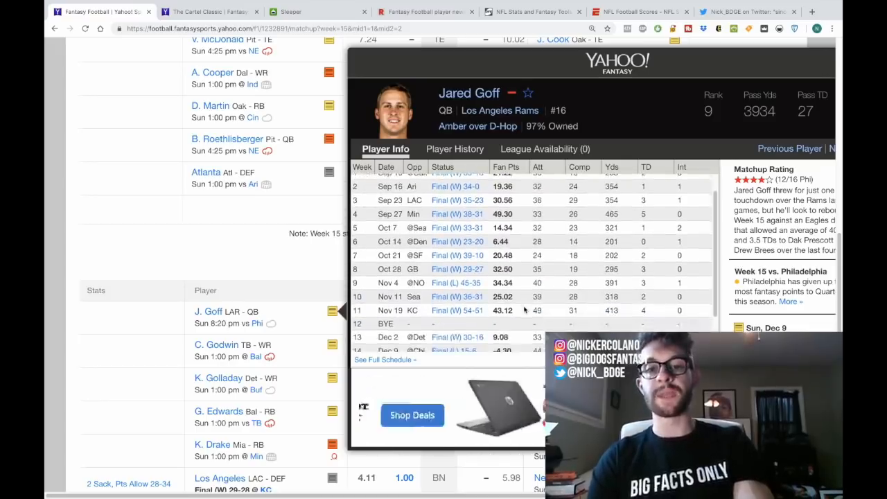
scroll("down", 3)
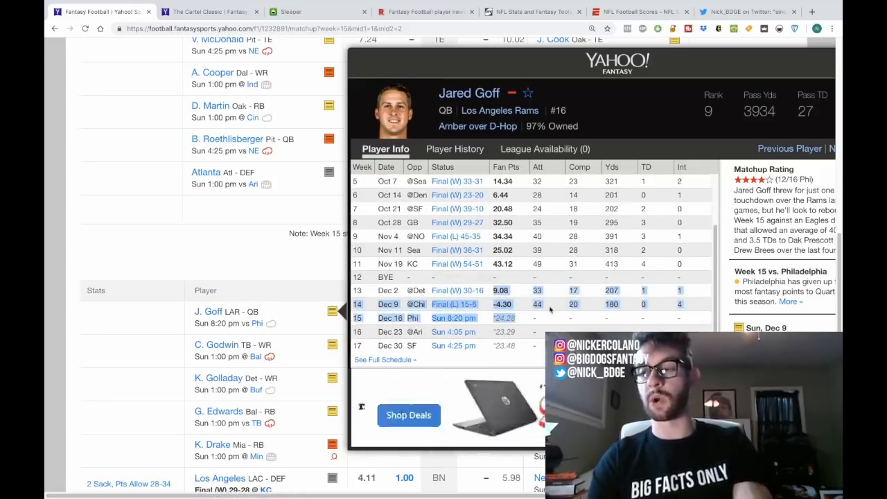
scroll("up", 3)
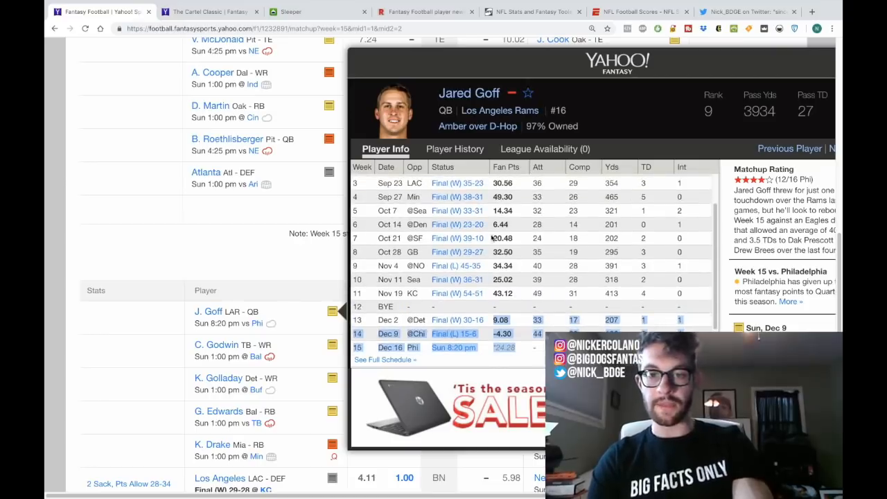
scroll("up", 3)
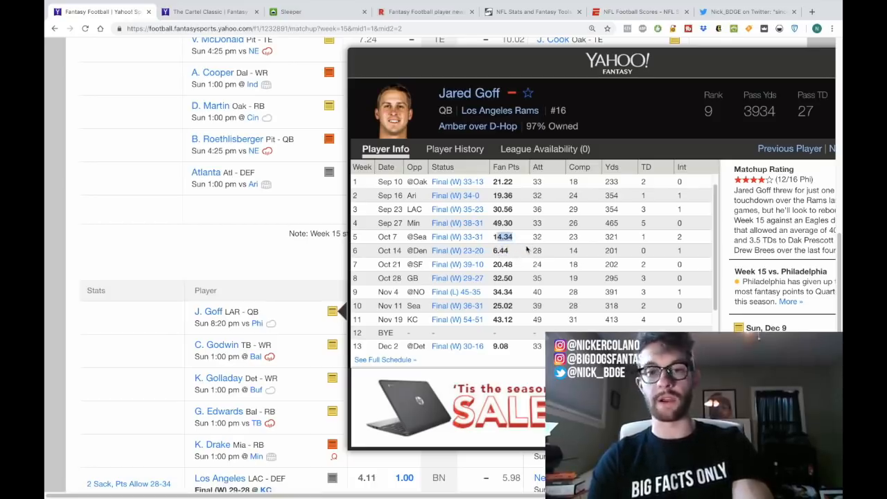
scroll("down", 3)
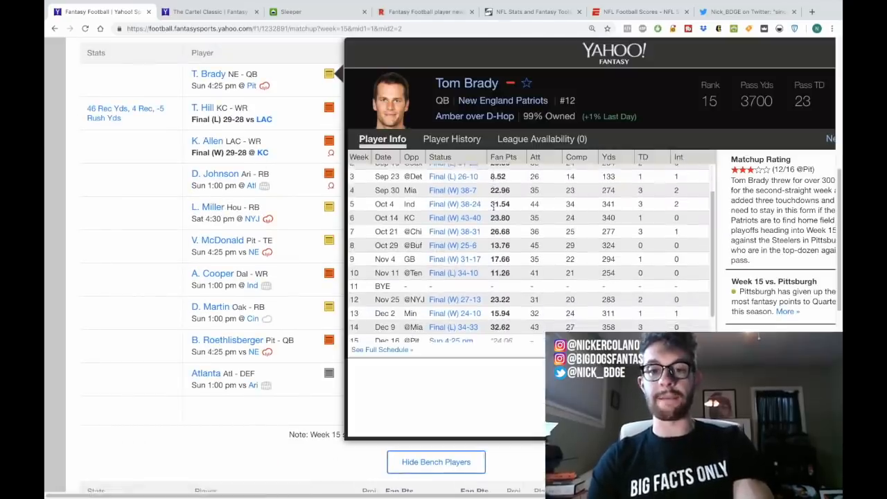
scroll("down", 3)
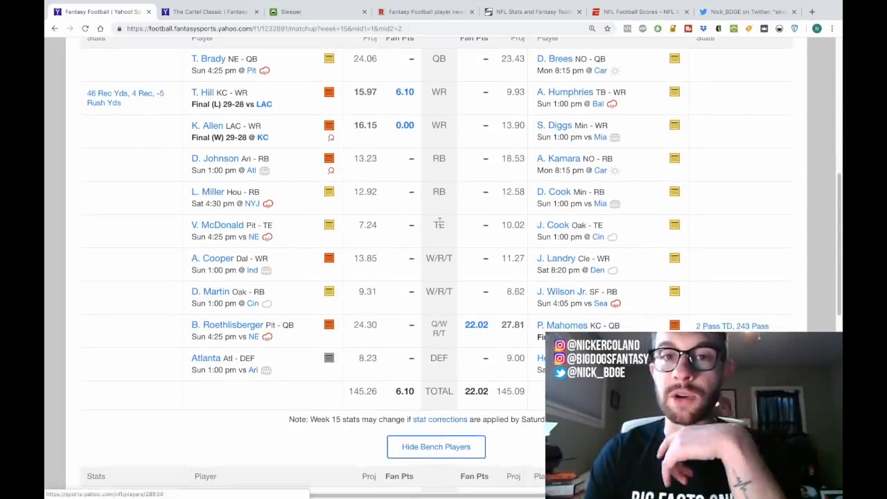
scroll("up", 3)
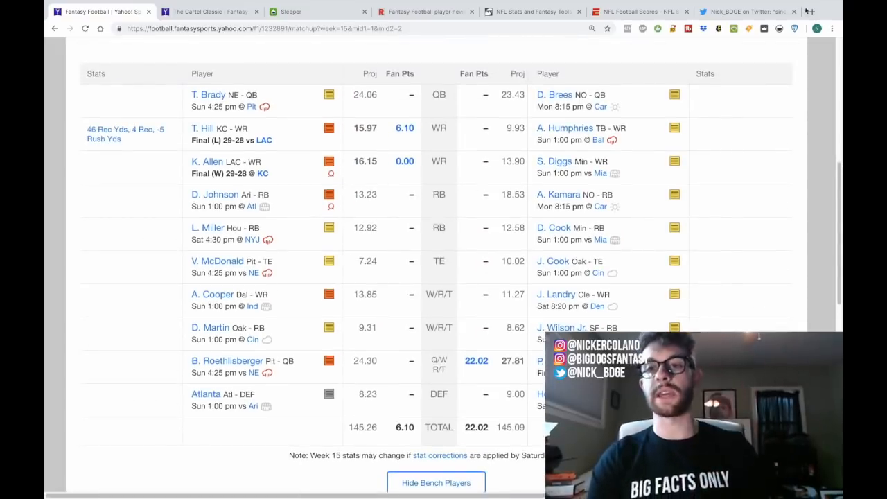
Open RotoViz's Game Splits App and pick Tom Brady
left_click(809, 11)
type("rotoviz.com/game-splits/")
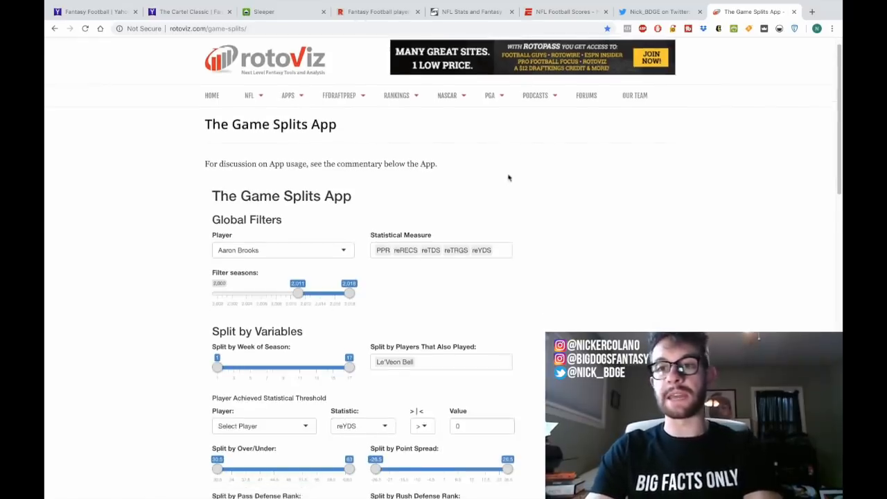
scroll("down", 3)
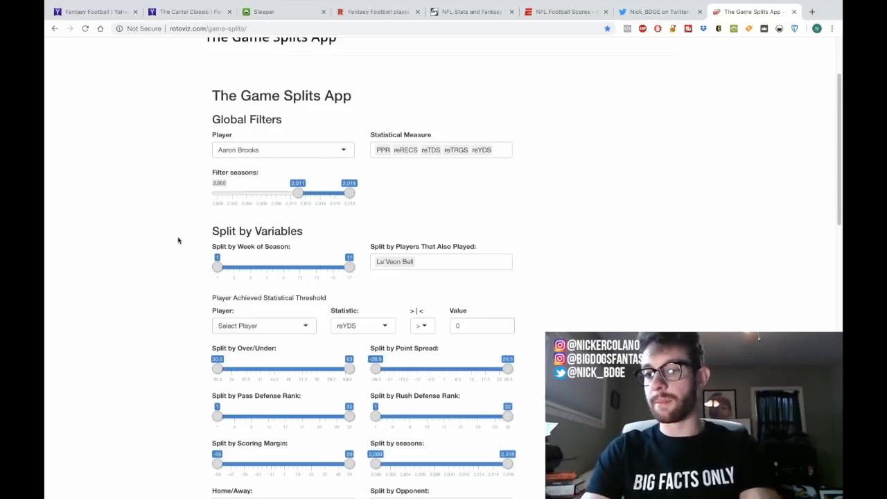
mouse_move(280, 142)
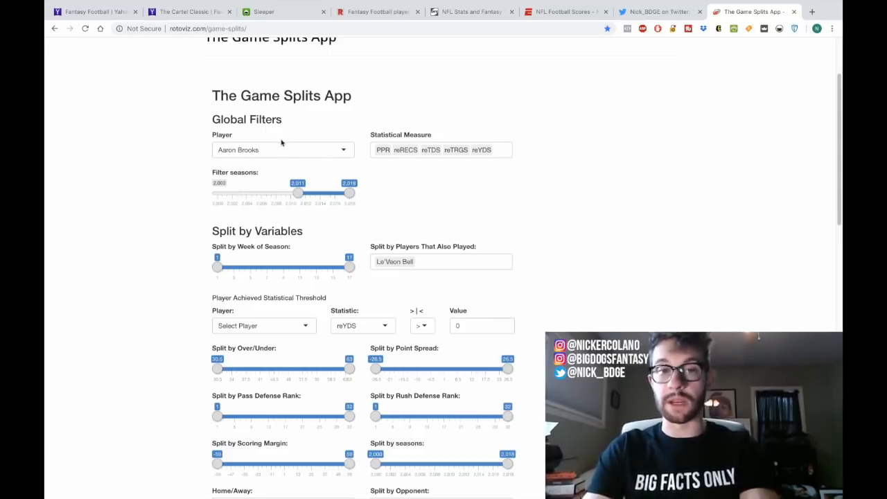
type("tom br")
type(" pa")
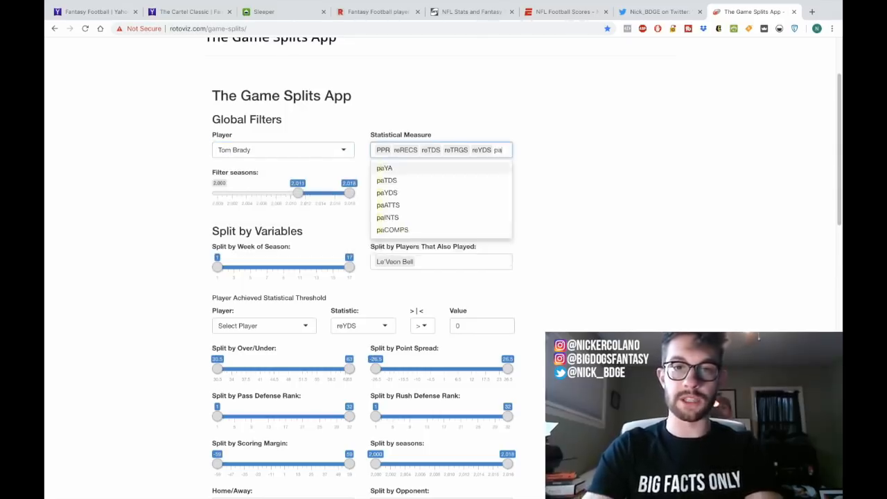
Add passing measures, including interceptions and completions, to Statistical Measure
left_click(388, 205)
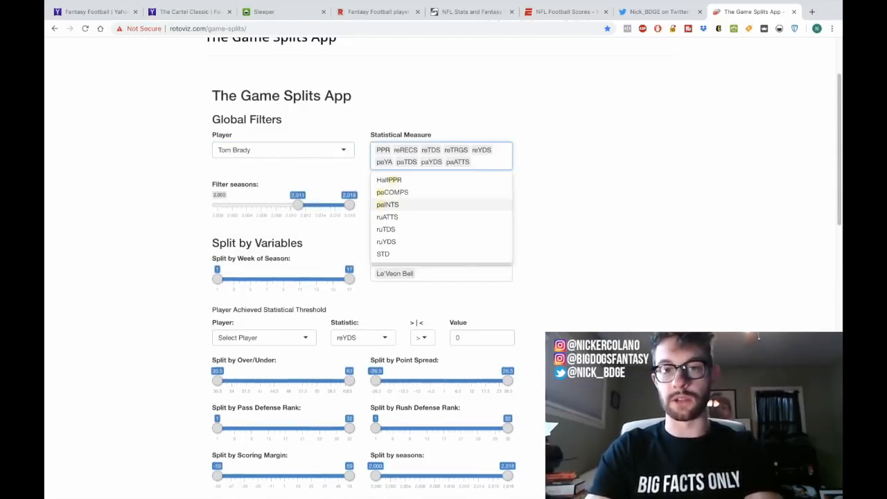
type("p")
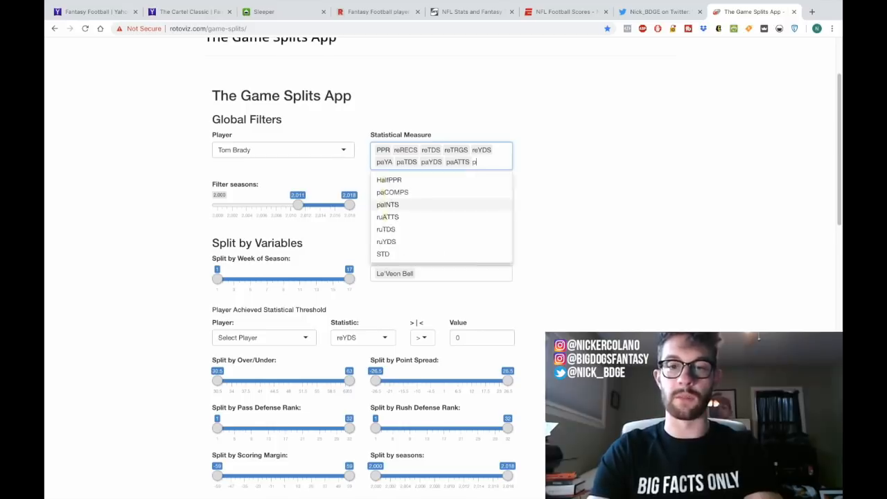
left_click(387, 205)
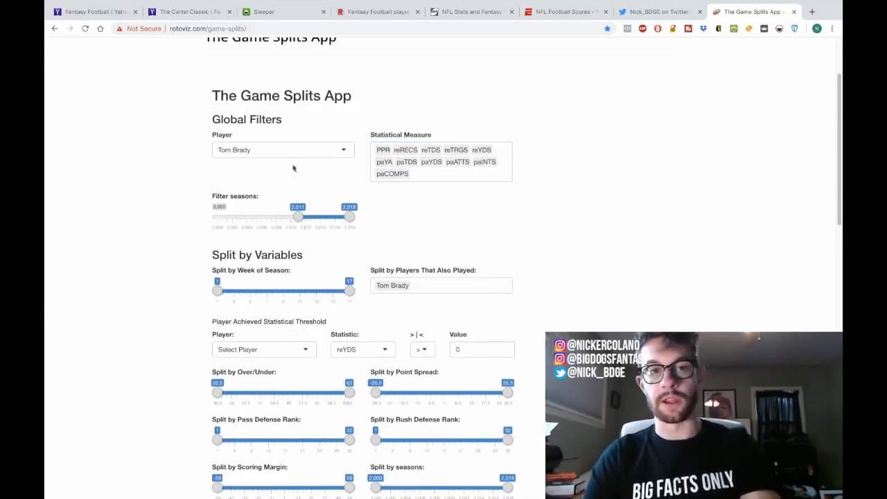
scroll("down", 3)
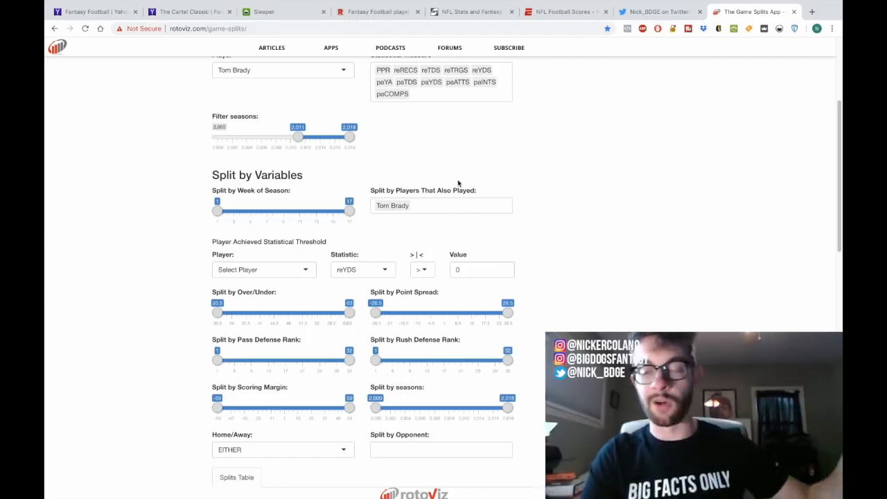
scroll("up", 3)
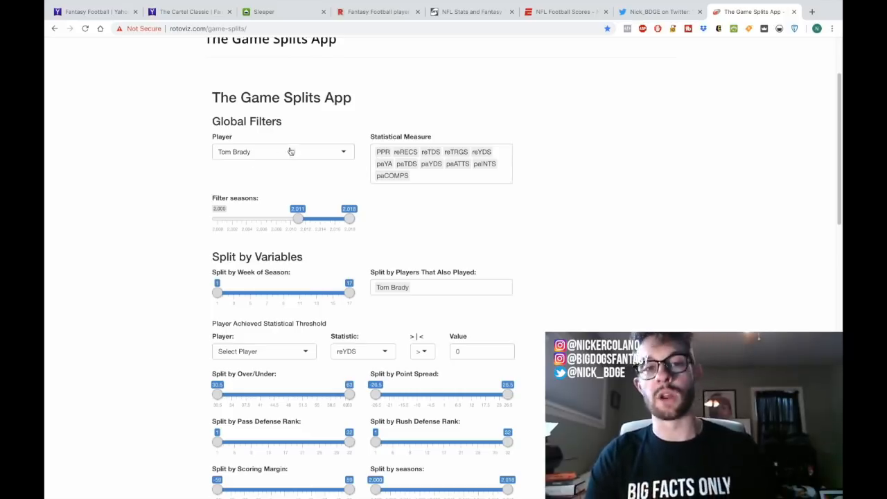
mouse_move(450, 289)
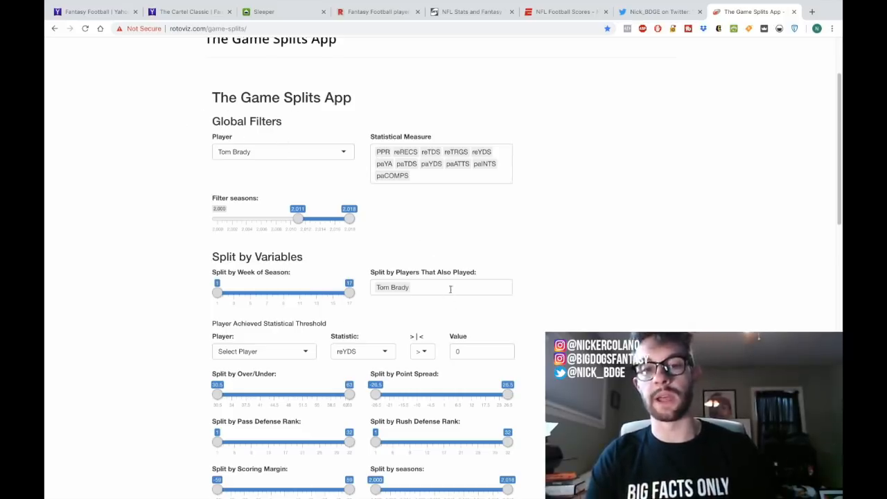
Set seasons to 2015–2018 and split by opponent PIT, showing 0 games in split
scroll("down", 3)
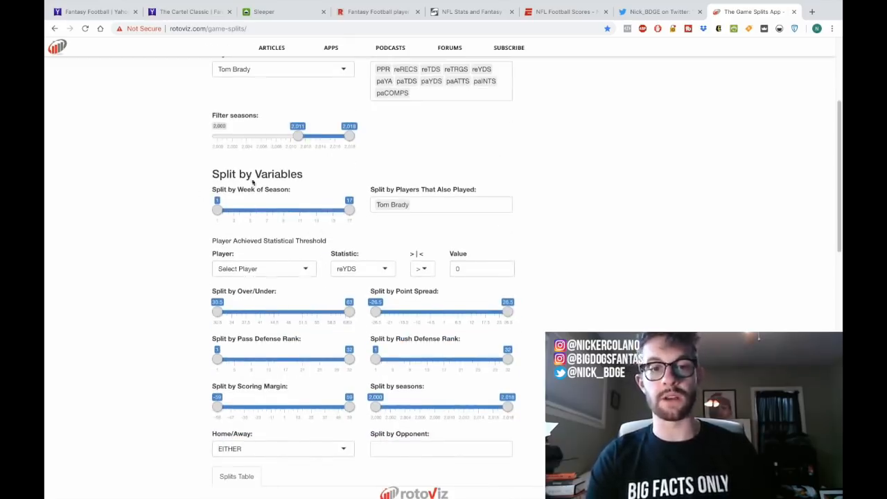
scroll("down", 3)
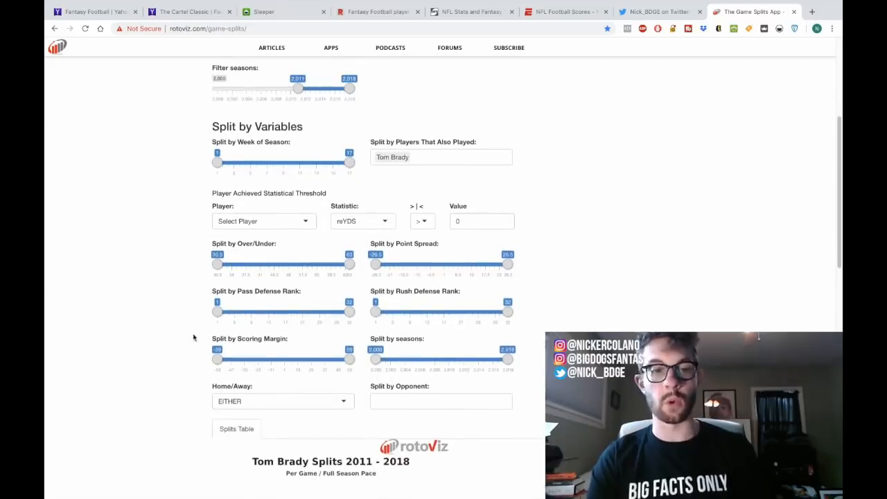
scroll("up", 3)
type("pit")
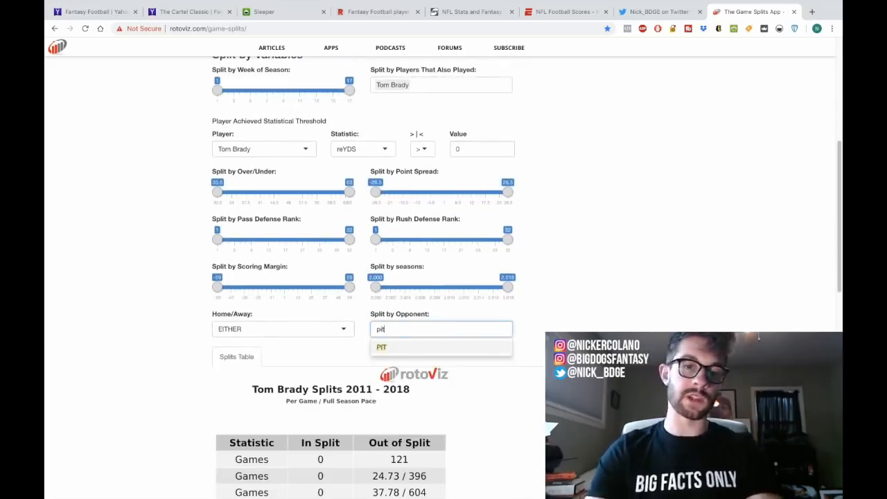
scroll("up", 3)
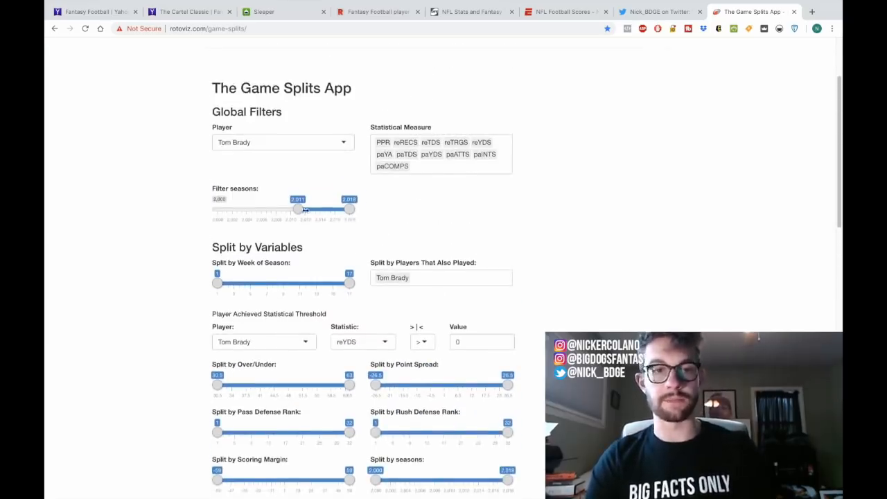
scroll("down", 3)
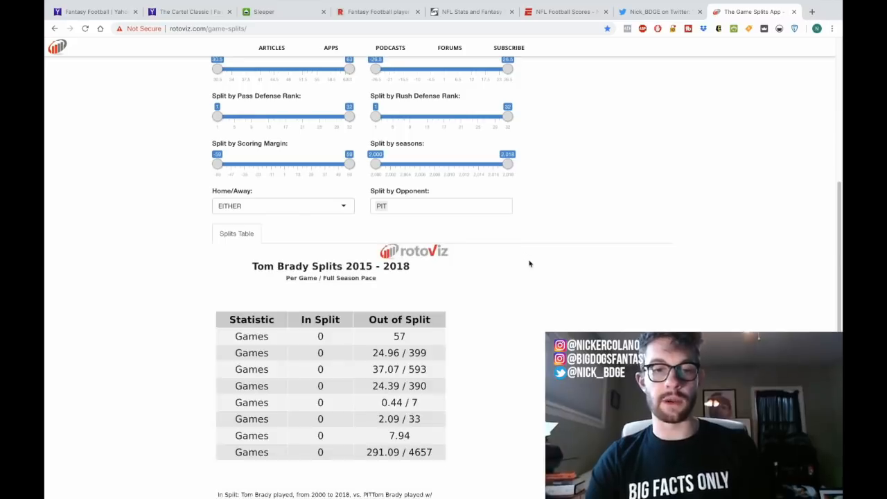
scroll("down", 3)
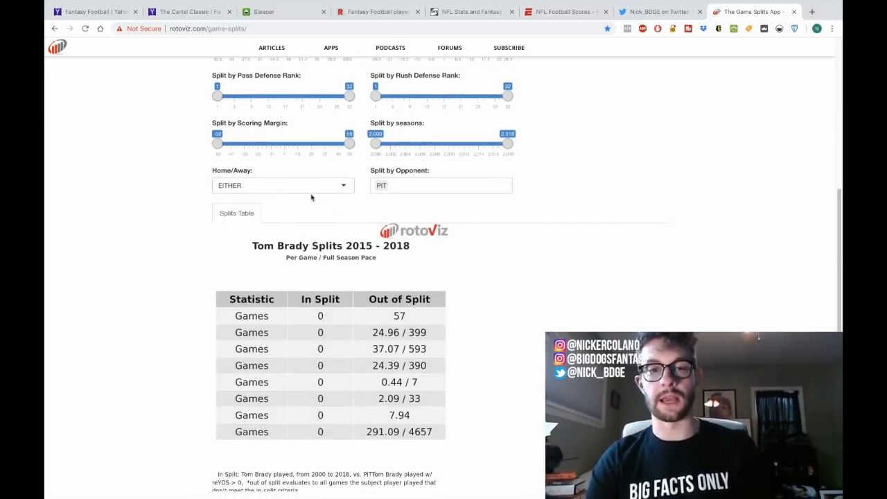
scroll("down", 3)
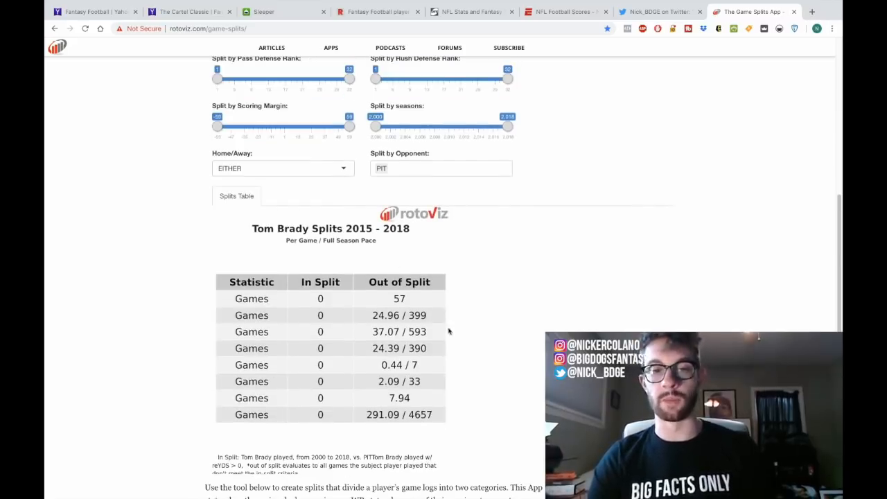
scroll("down", 3)
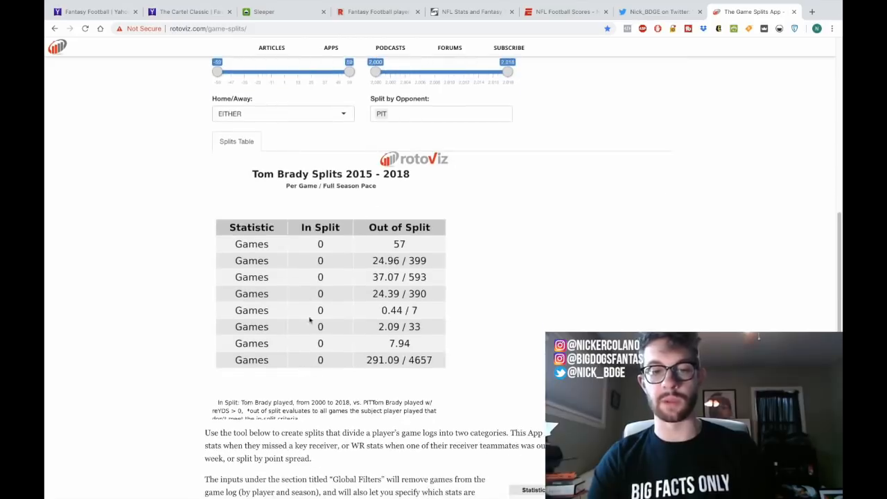
scroll("up", 3)
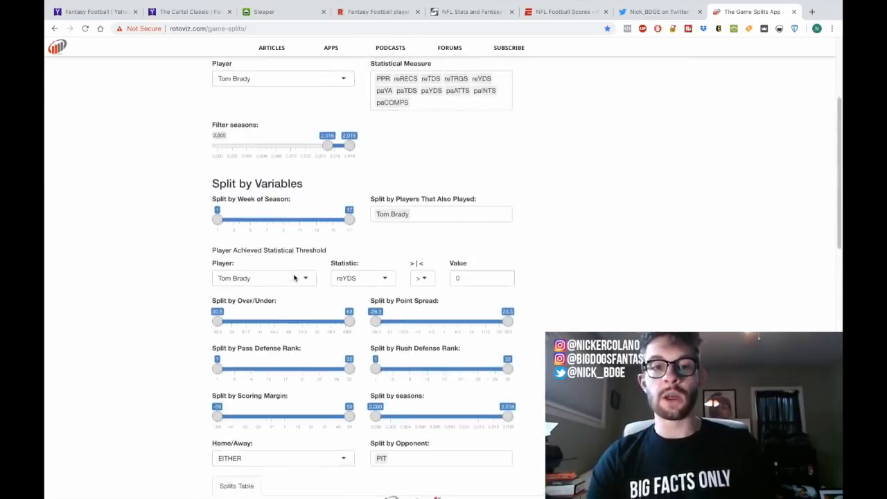
scroll("down", 3)
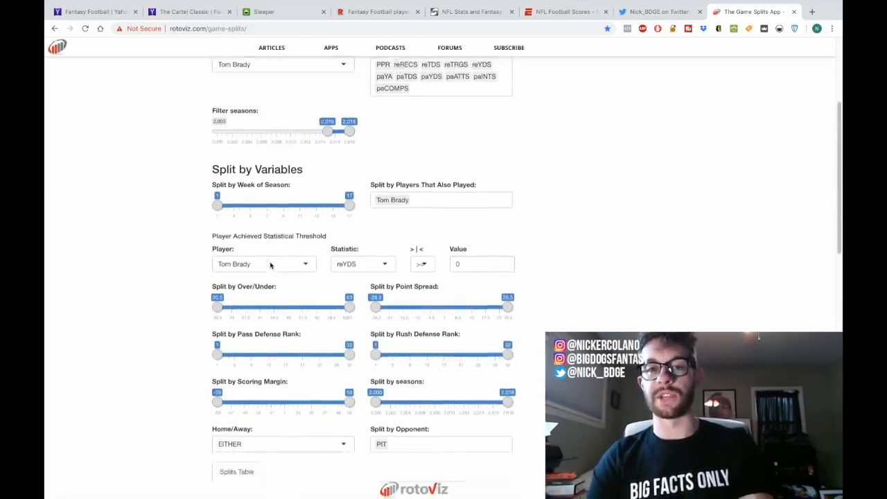
scroll("down", 3)
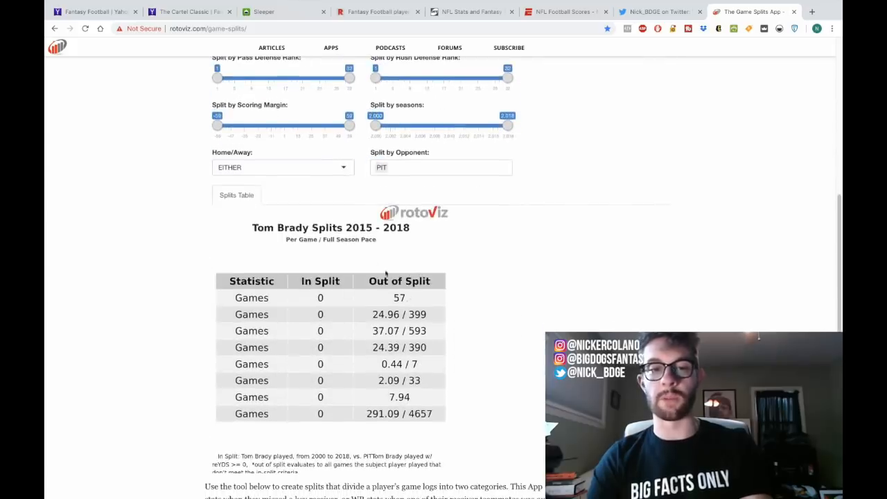
scroll("down", 3)
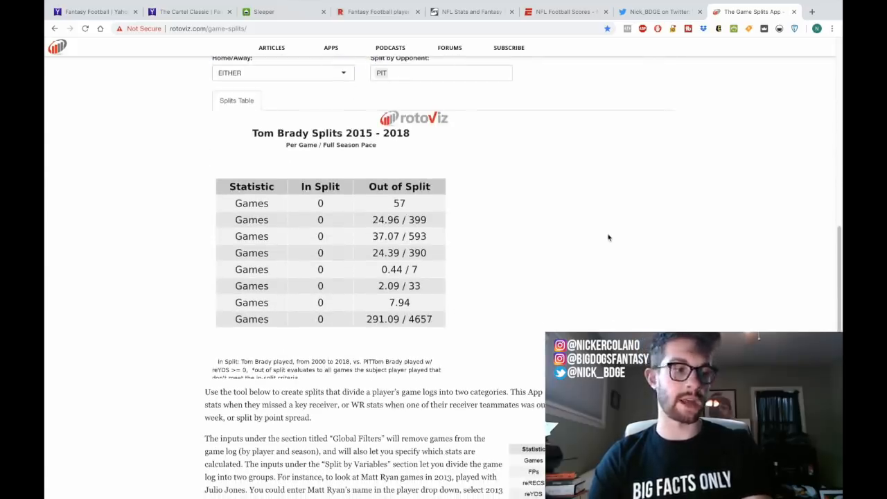
scroll("up", 3)
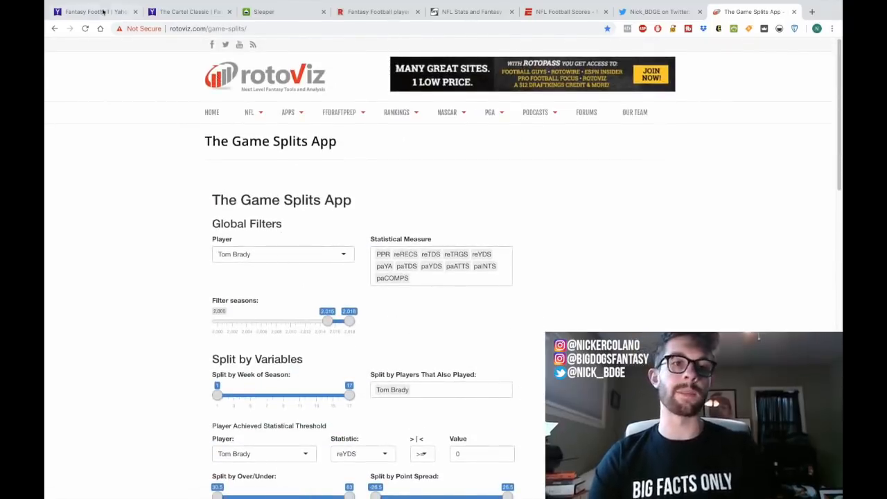
Return to Yahoo's Amber over D-Hop vs AKA L.J. matchup, starters 6.10 vs 22.02 plus benches
left_click(93, 12)
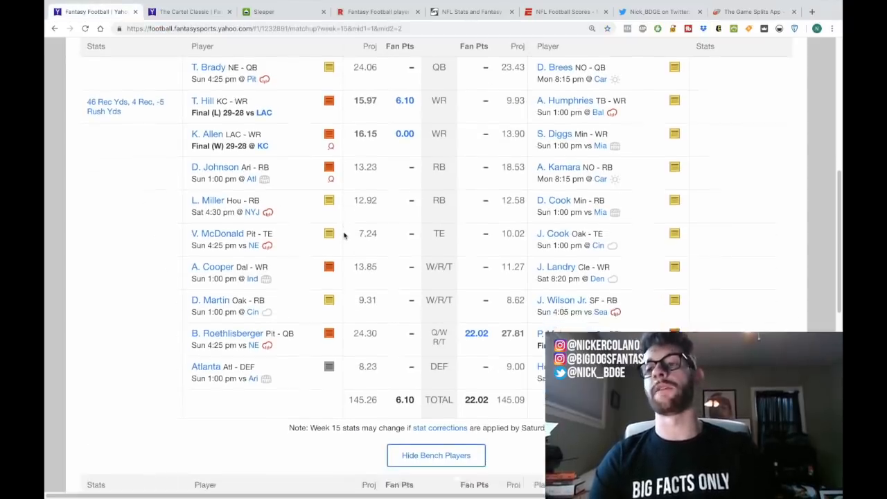
scroll("up", 3)
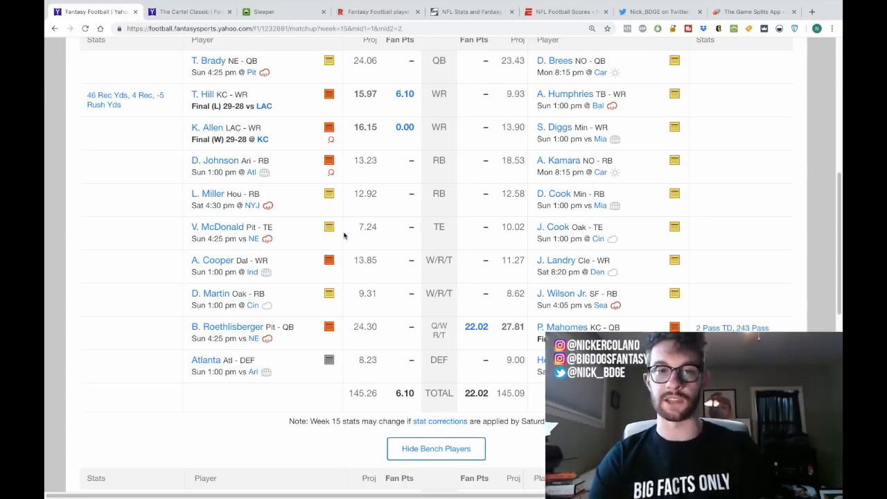
scroll("down", 3)
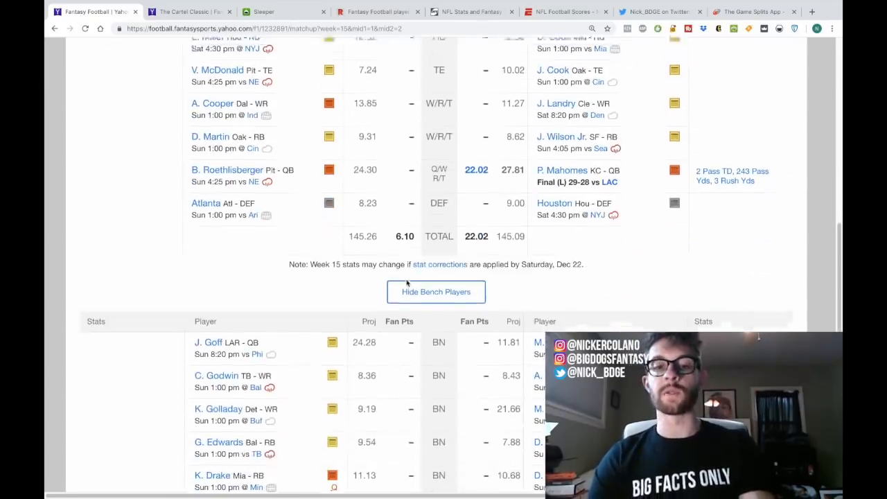
scroll("down", 3)
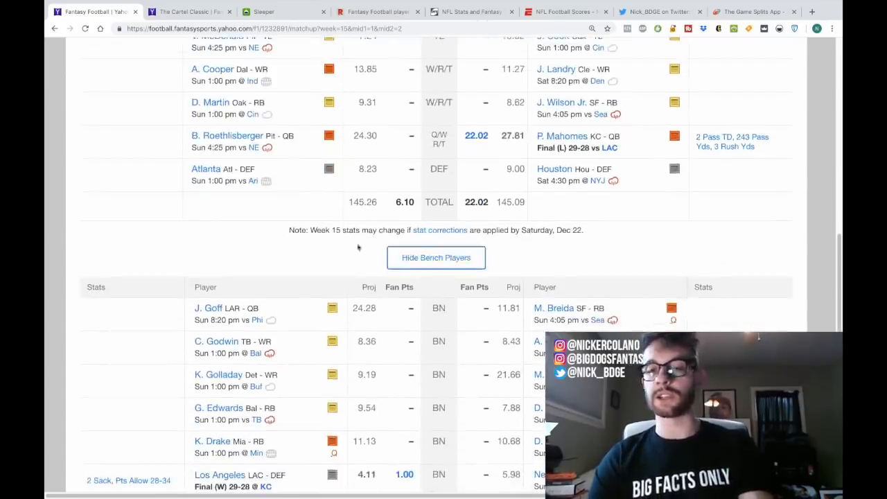
scroll("down", 3)
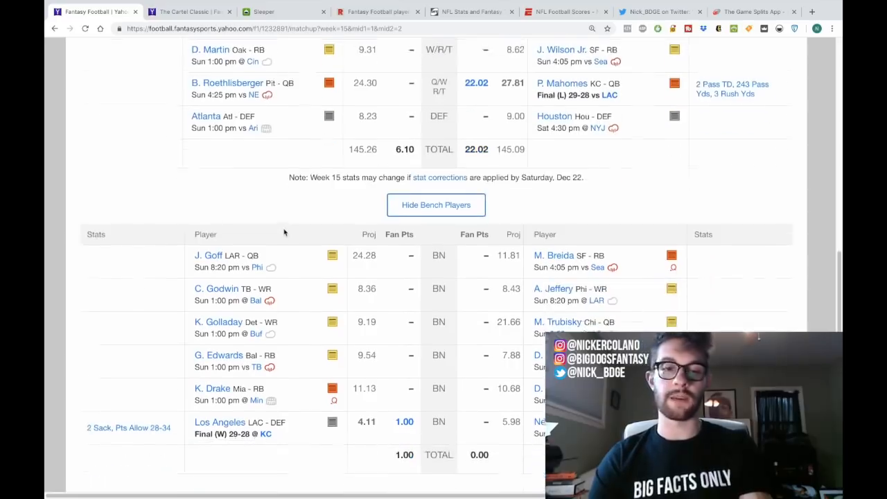
scroll("up", 3)
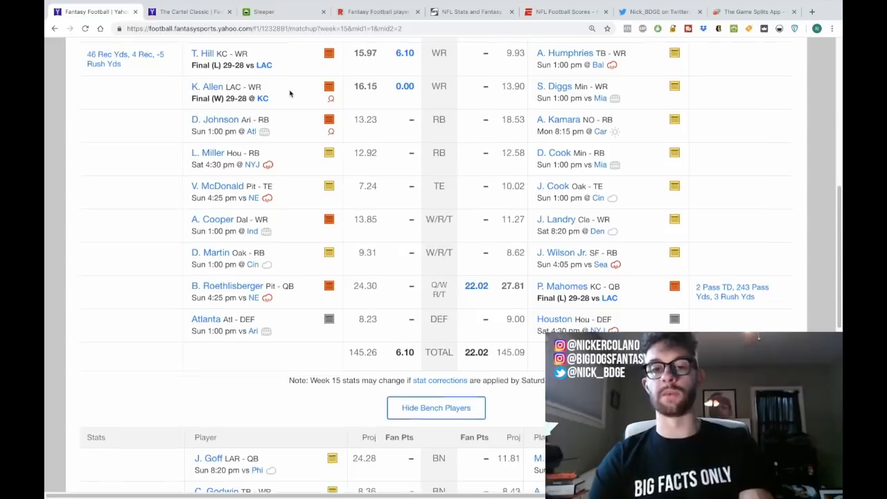
scroll("up", 3)
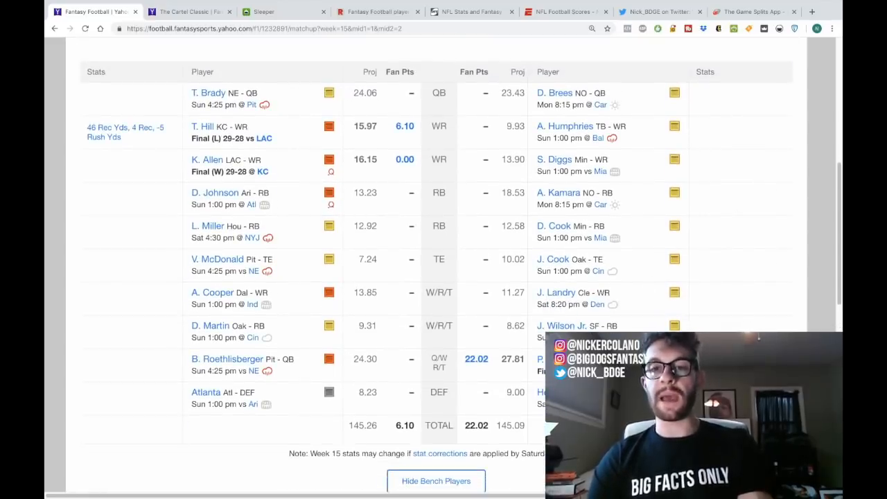
mouse_move(647, 160)
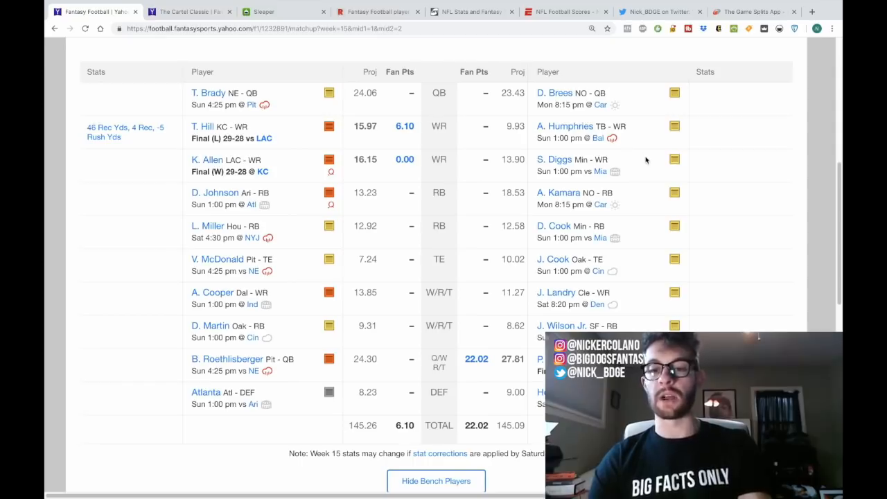
scroll("down", 3)
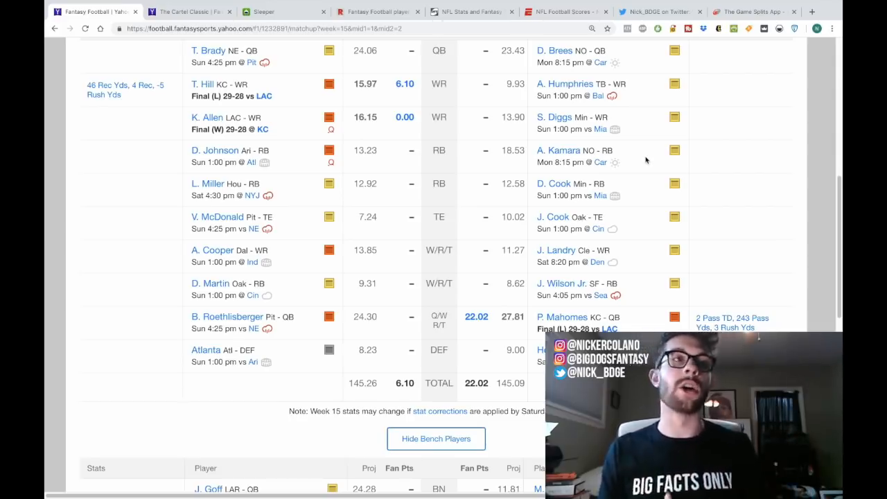
scroll("up", 3)
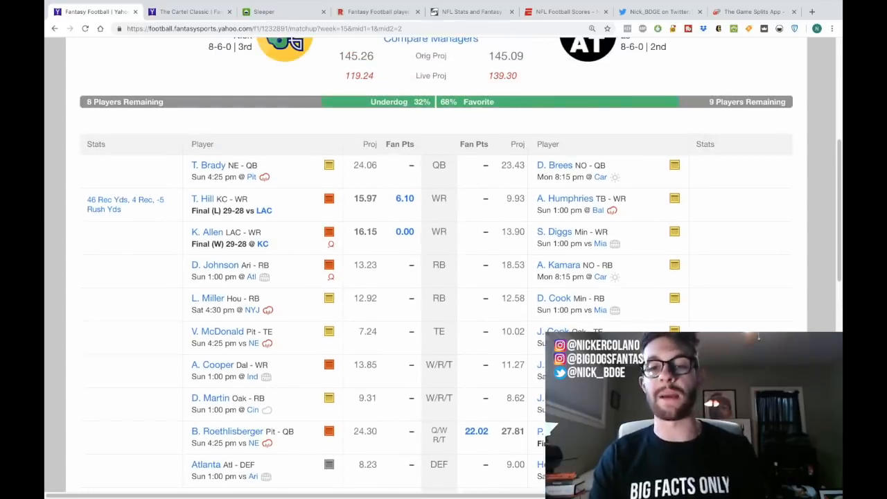
mouse_move(640, 232)
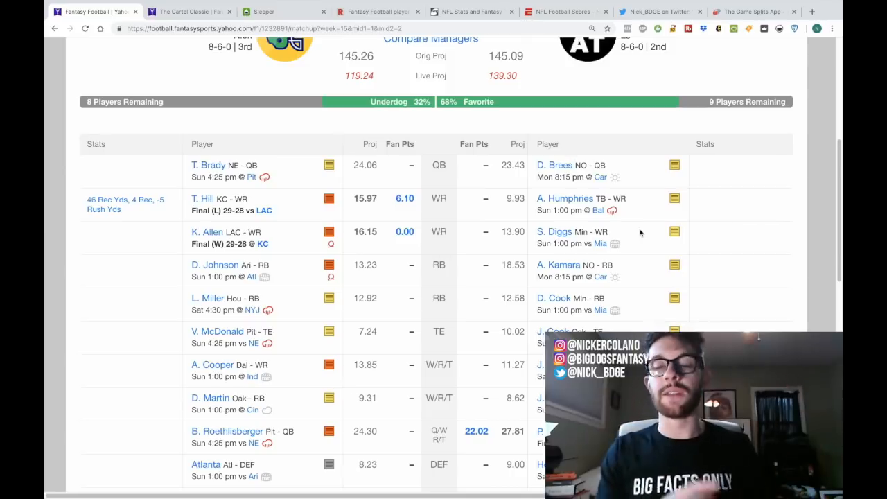
scroll("down", 3)
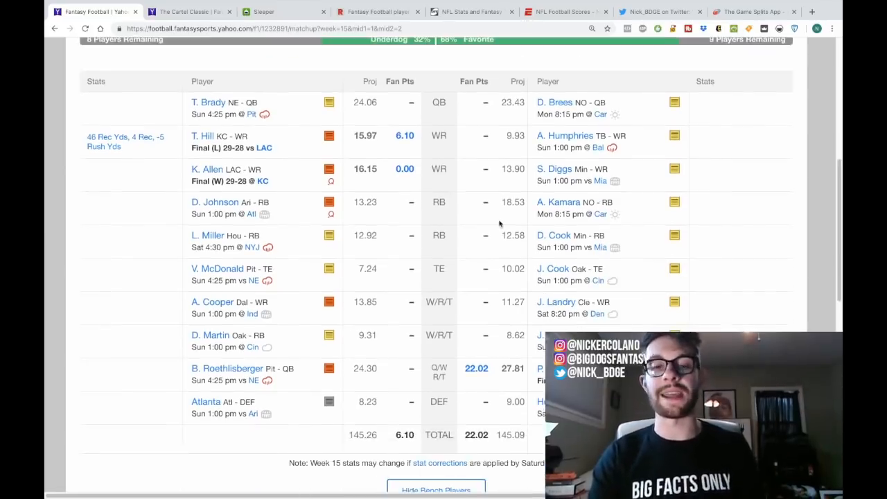
scroll("down", 3)
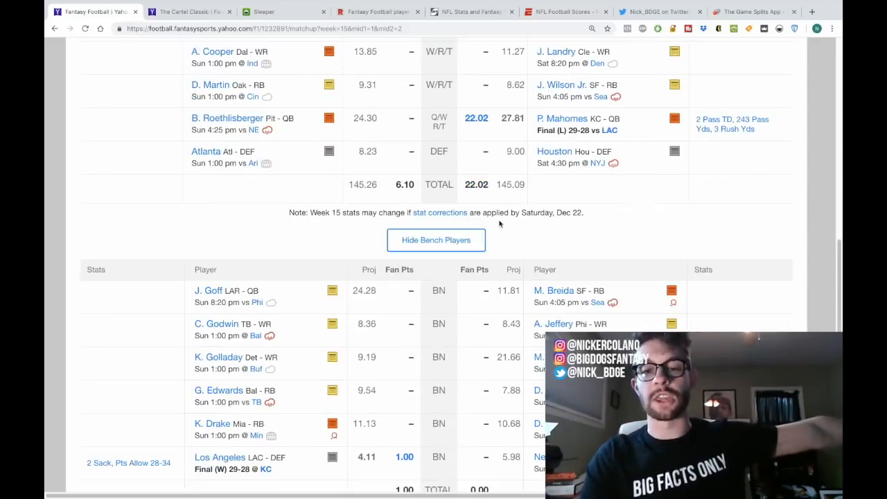
scroll("up", 3)
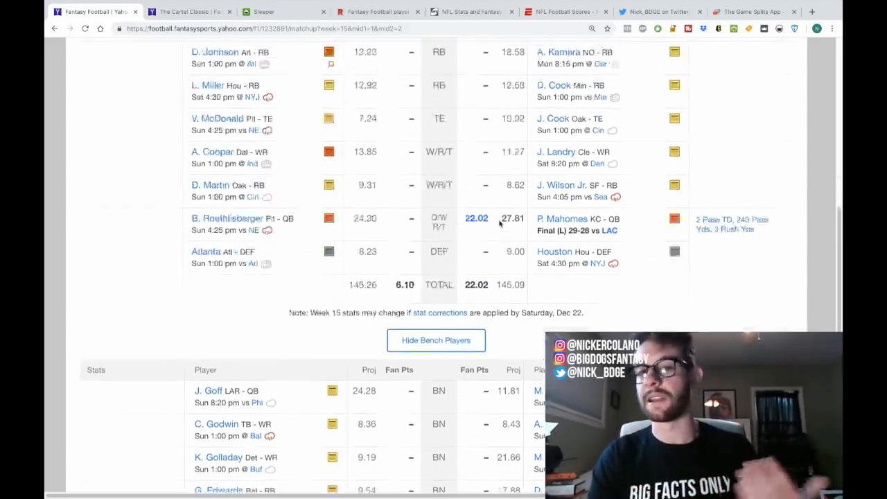
scroll("down", 3)
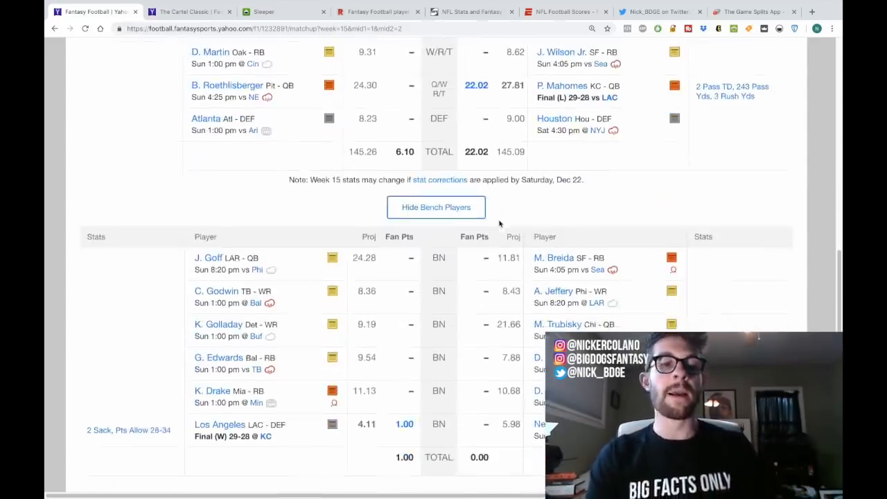
scroll("up", 3)
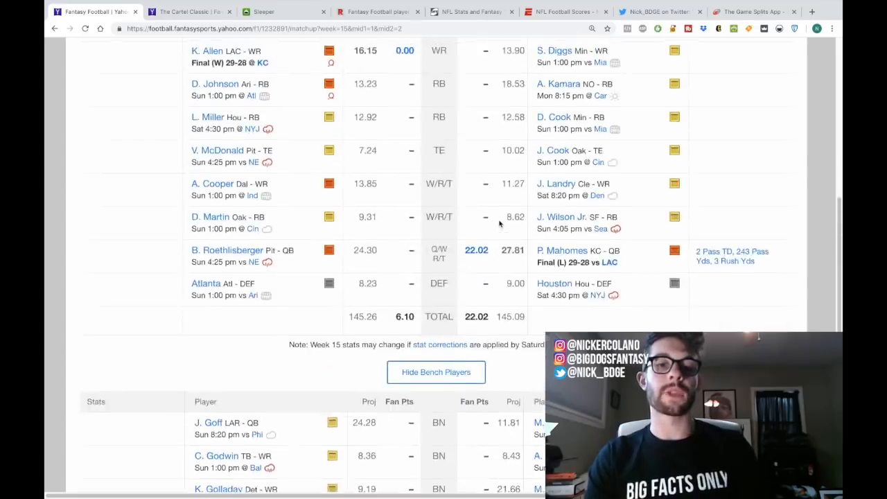
scroll("up", 3)
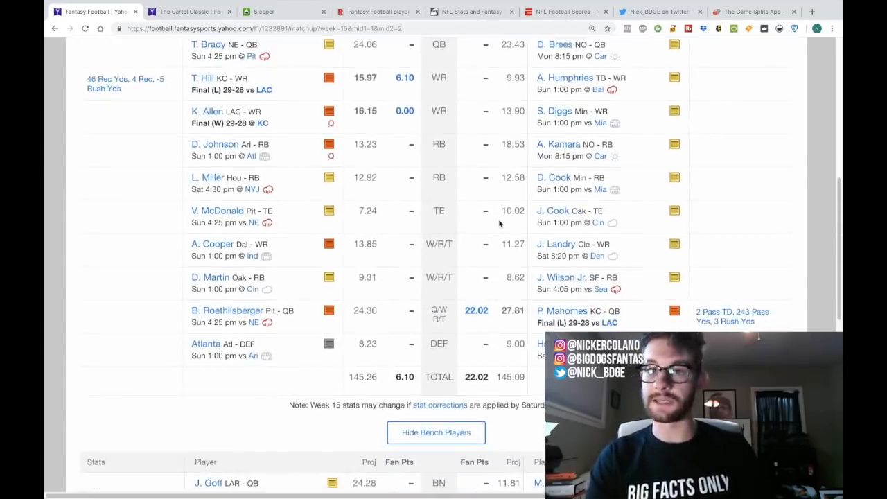
scroll("up", 3)
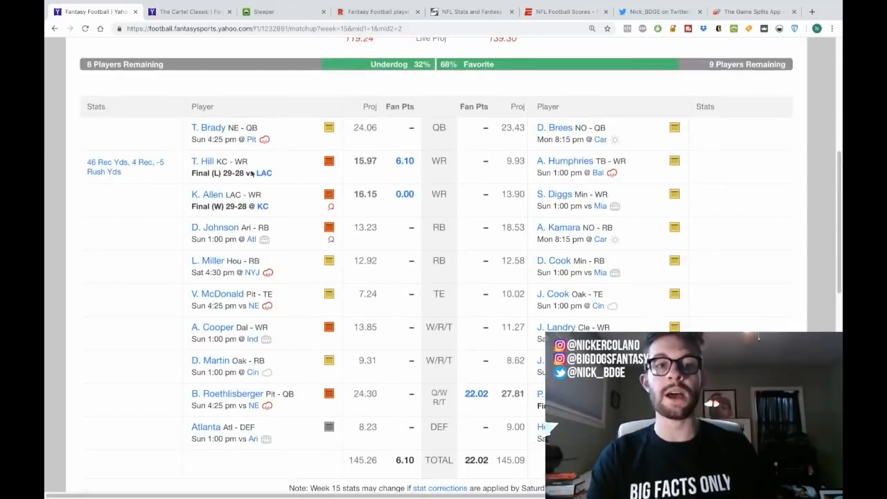
scroll("down", 3)
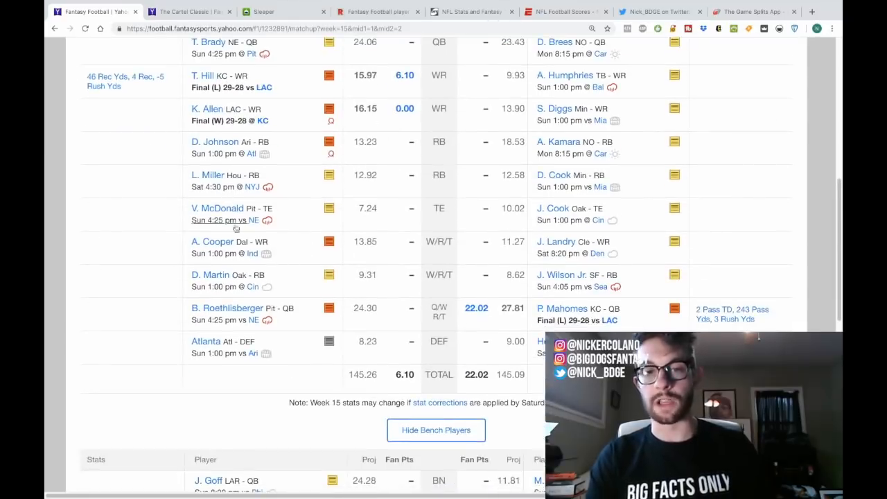
scroll("down", 3)
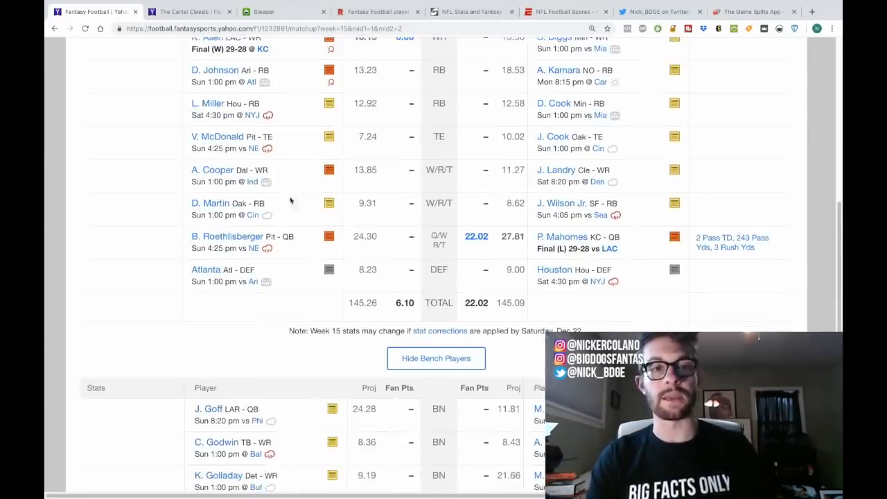
scroll("down", 3)
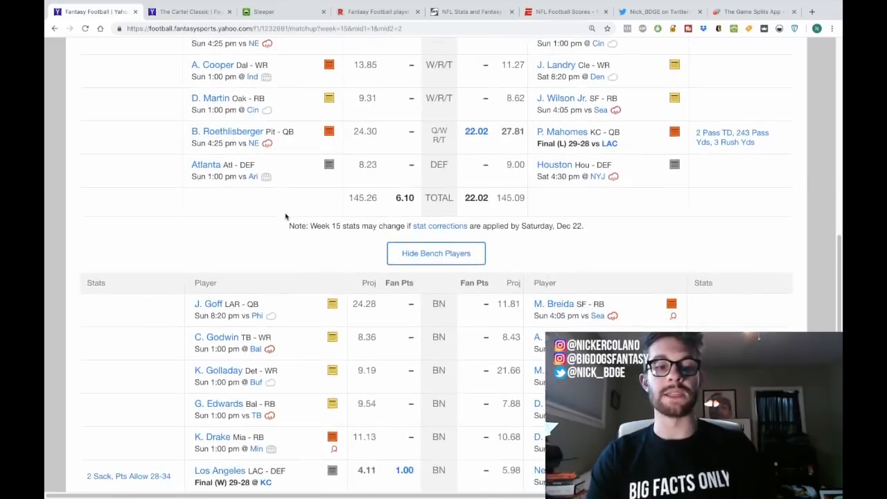
scroll("up", 3)
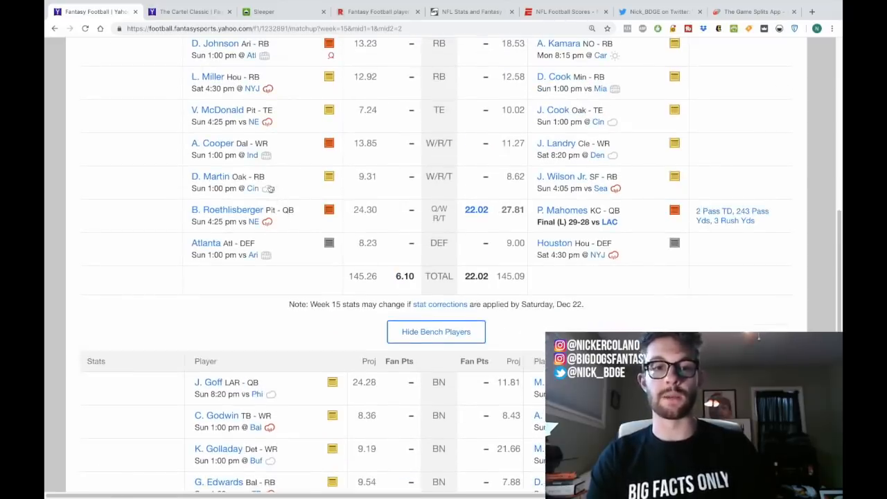
scroll("down", 3)
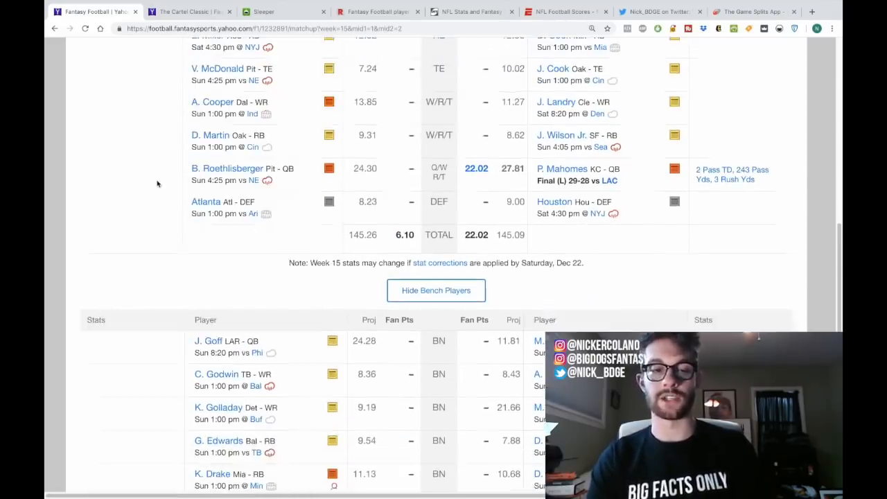
scroll("down", 3)
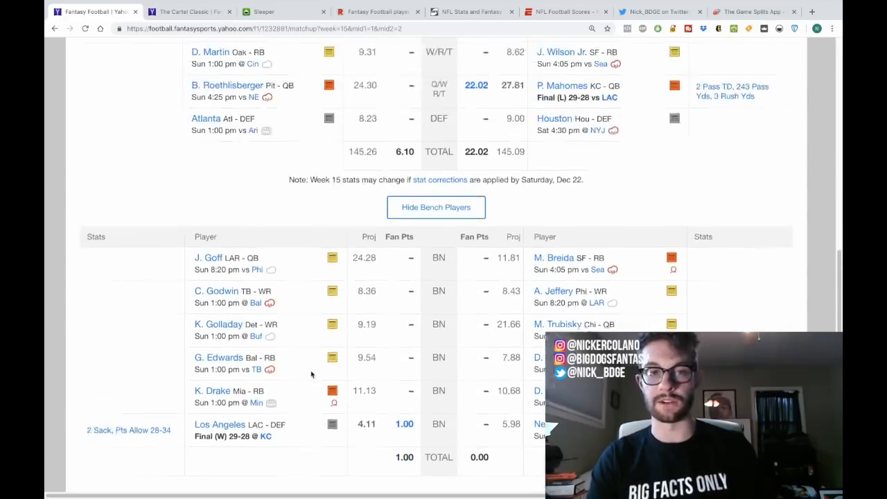
scroll("up", 3)
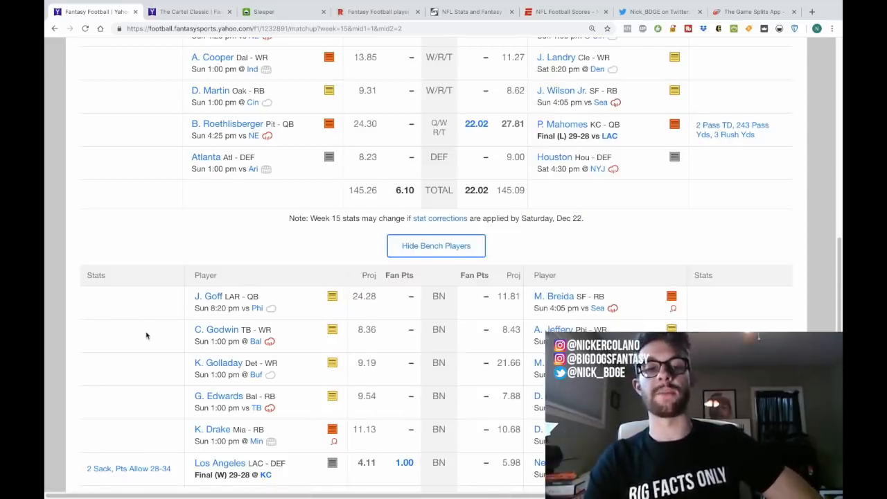
scroll("down", 3)
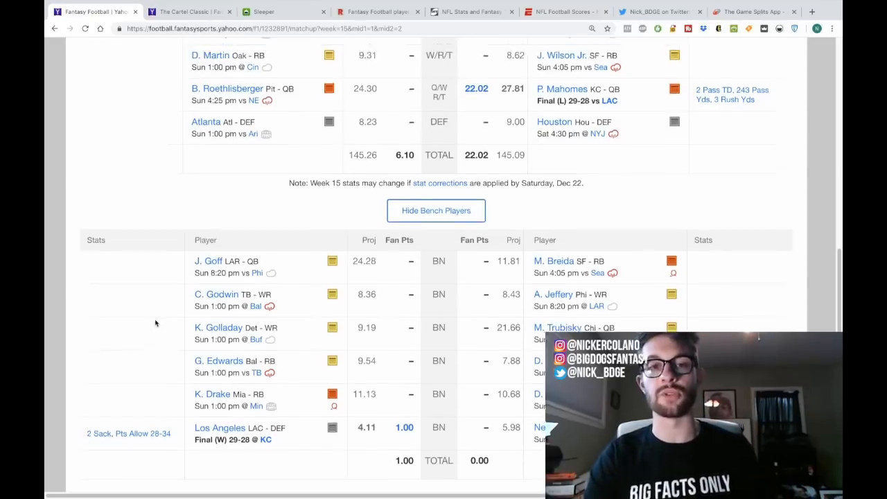
scroll("up", 3)
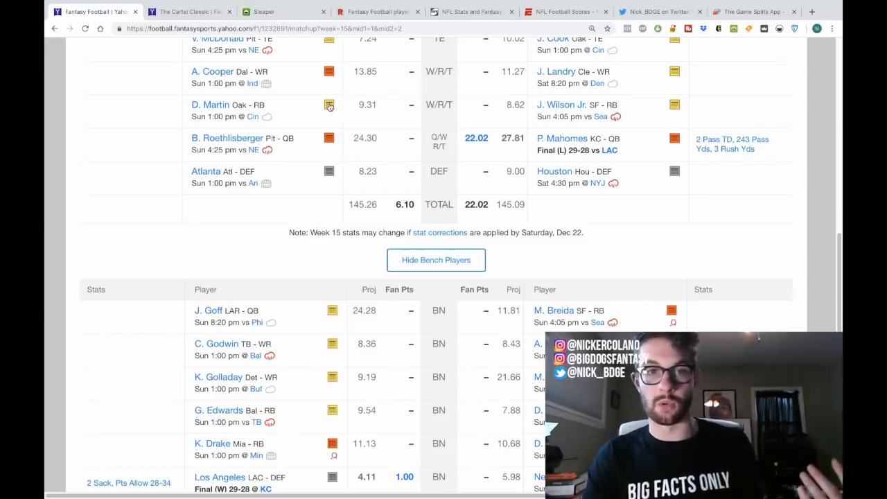
Check Doug Martin's player card and RB Fantasy Points Against for all NFL teams
left_click(210, 105)
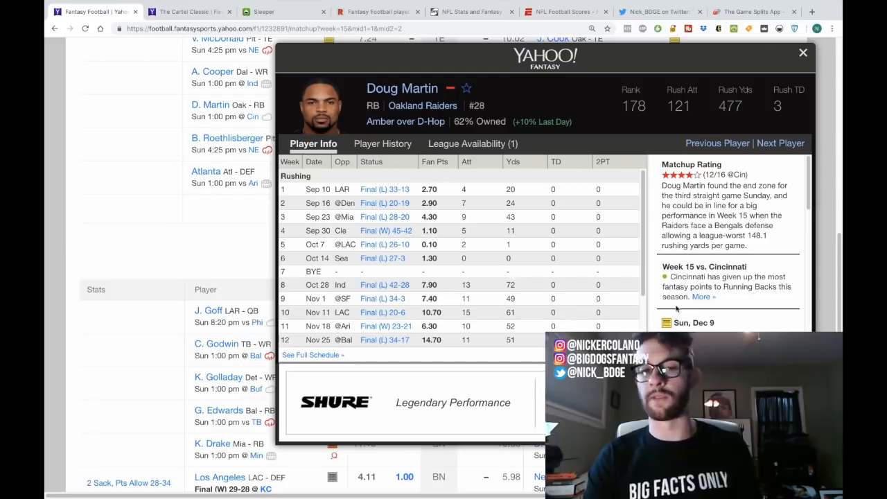
mouse_move(484, 238)
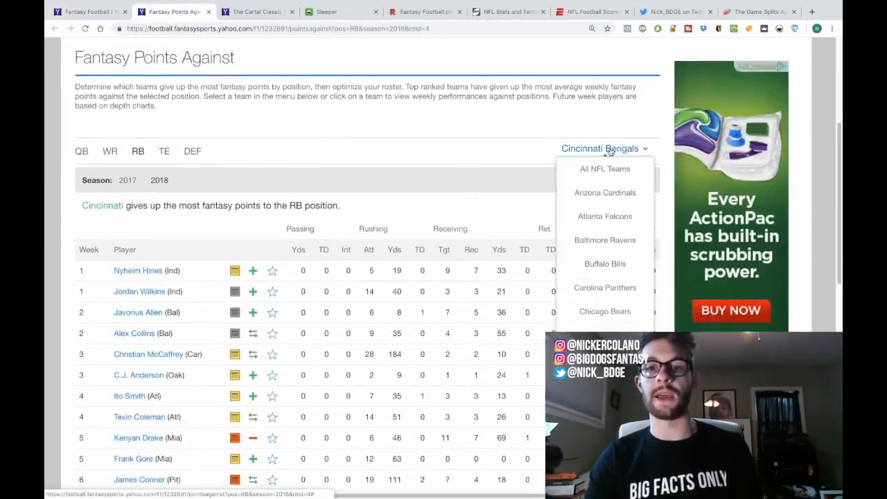
left_click(604, 168)
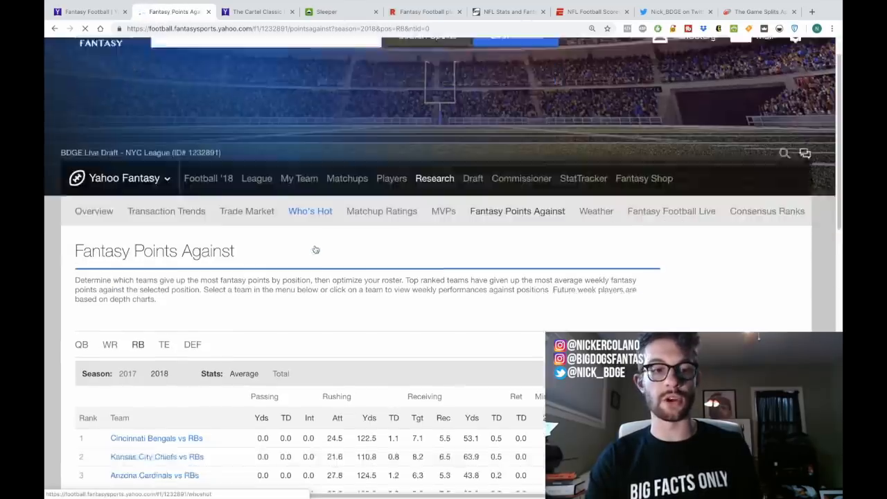
scroll("down", 3)
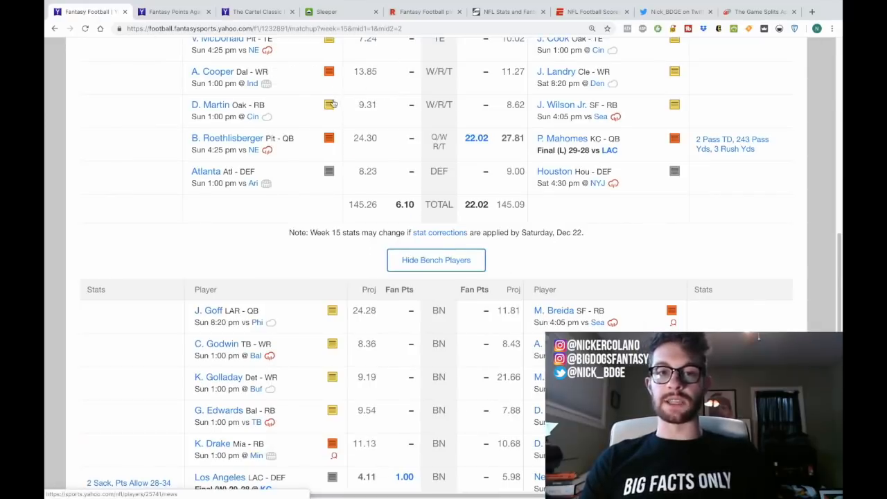
left_click(212, 104)
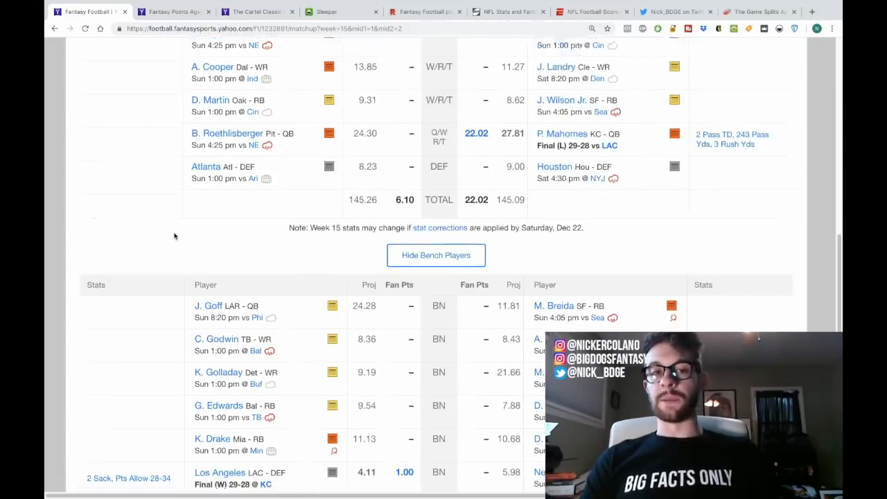
scroll("down", 3)
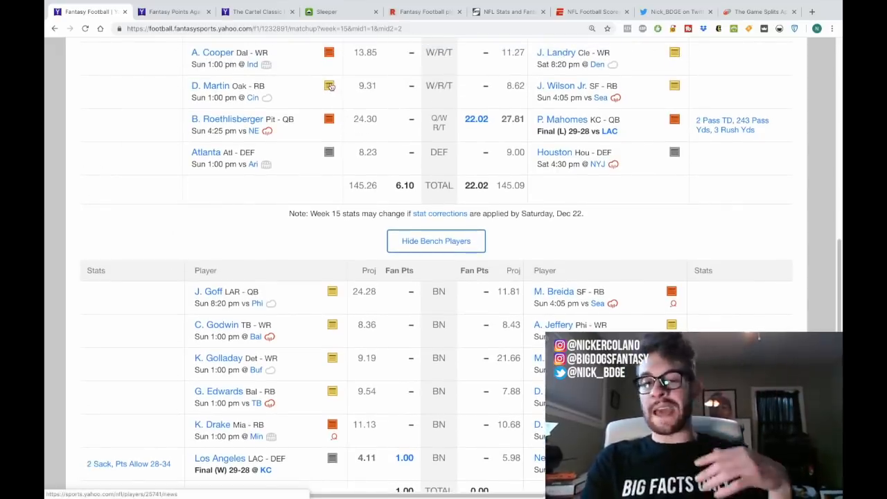
scroll("down", 3)
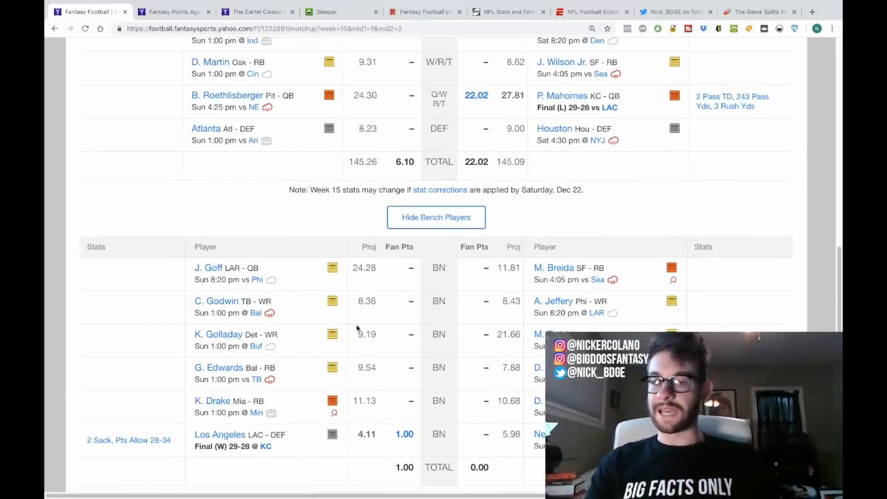
scroll("down", 3)
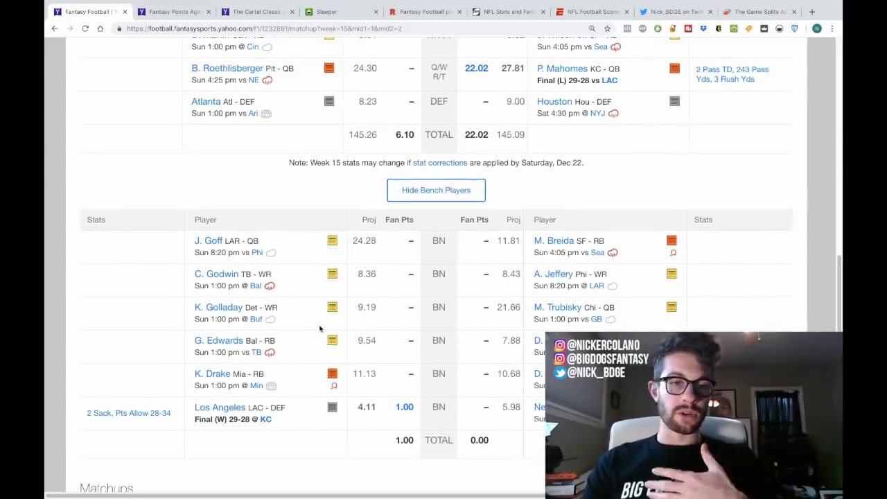
left_click(218, 307)
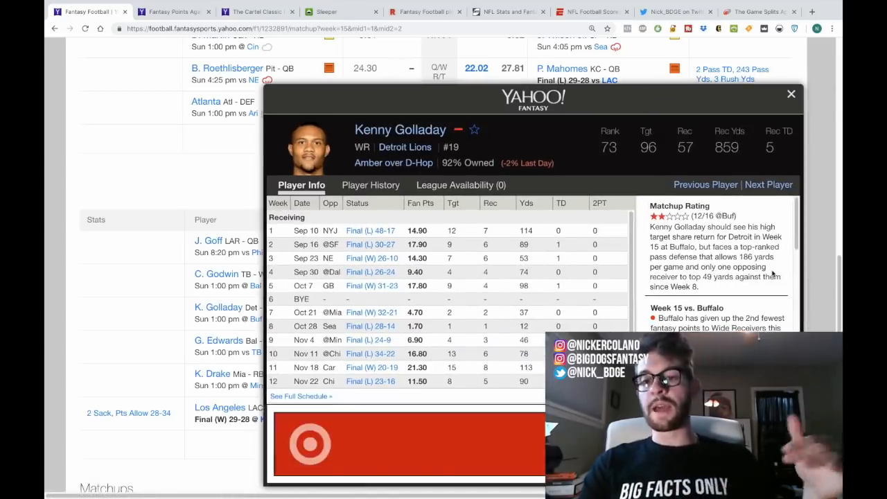
left_click(791, 94)
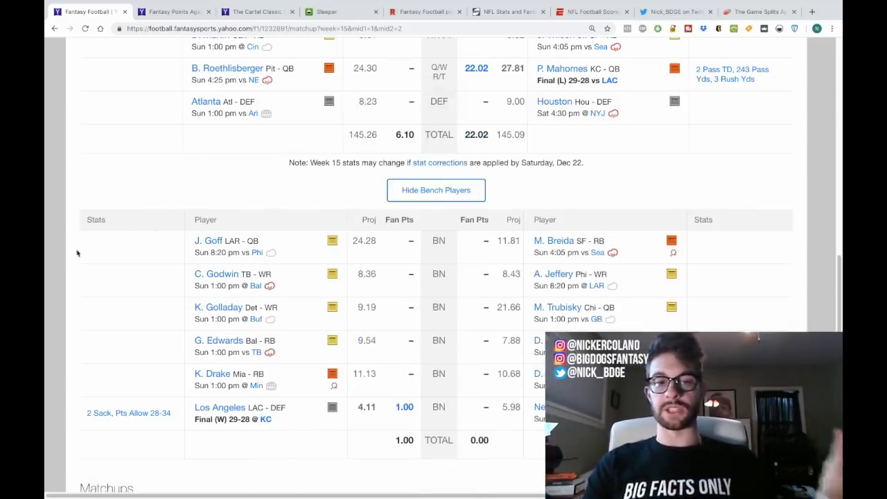
mouse_move(292, 340)
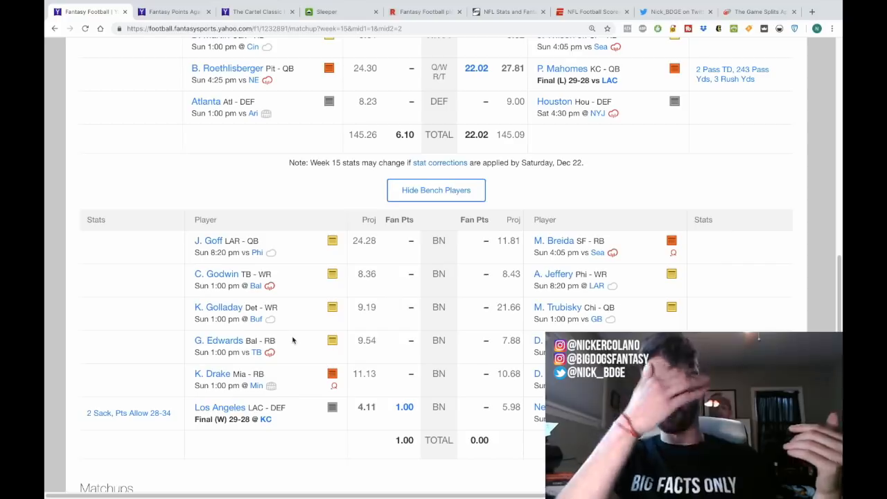
left_click(218, 307)
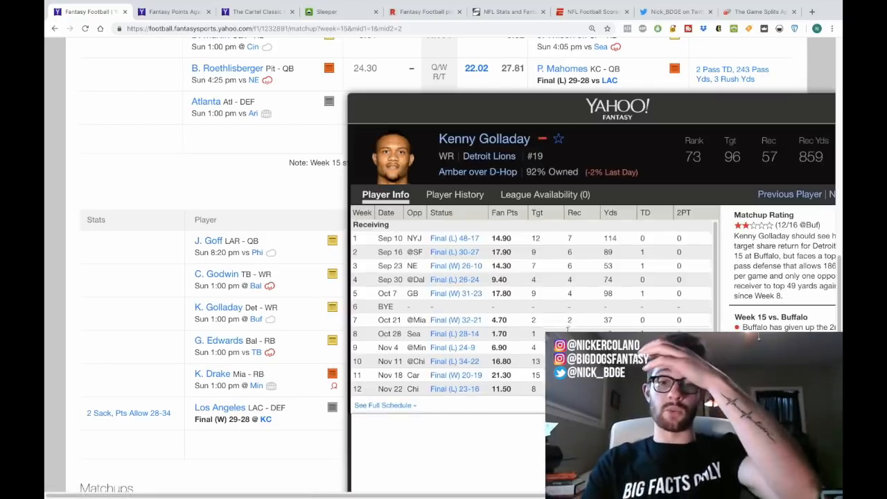
scroll("down", 3)
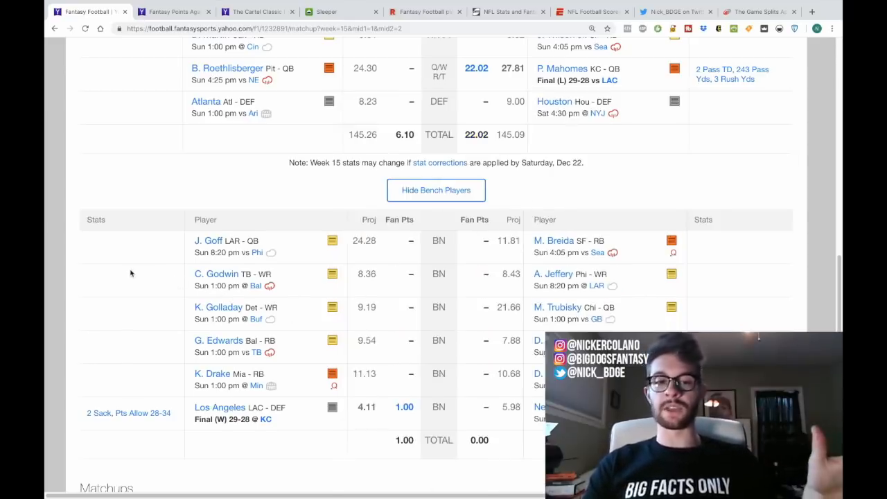
scroll("up", 3)
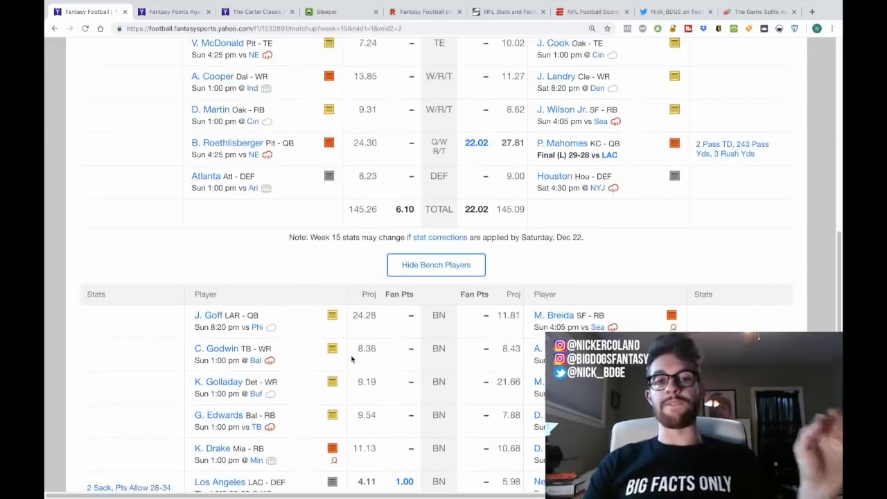
scroll("down", 3)
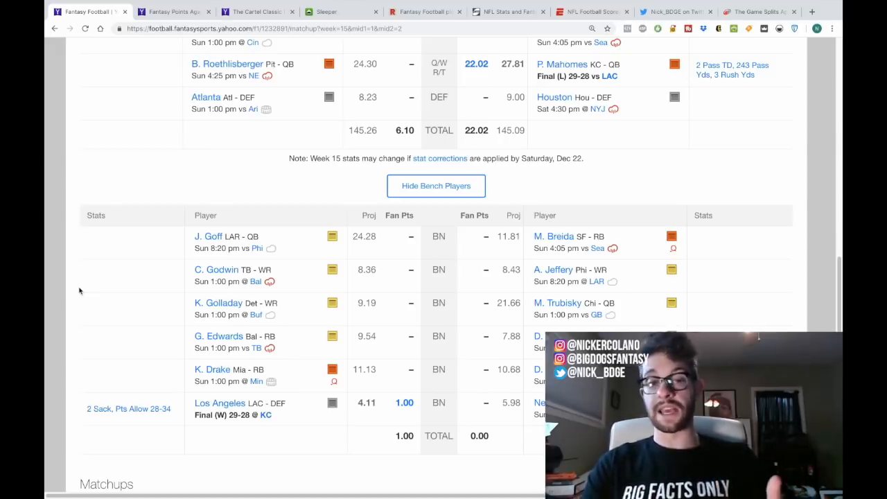
mouse_move(346, 350)
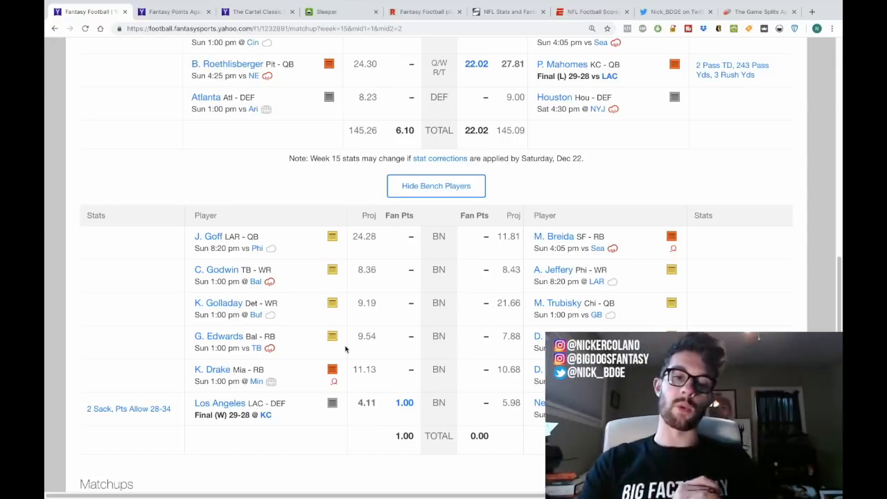
scroll("up", 3)
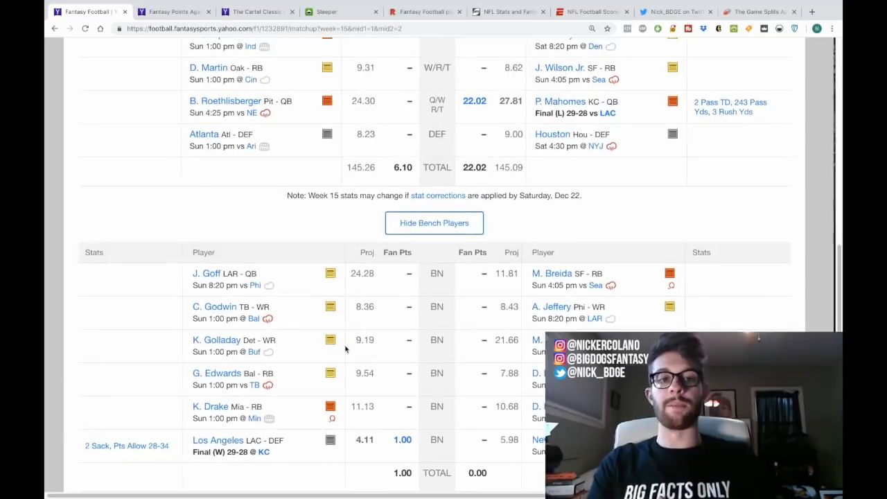
left_click(330, 406)
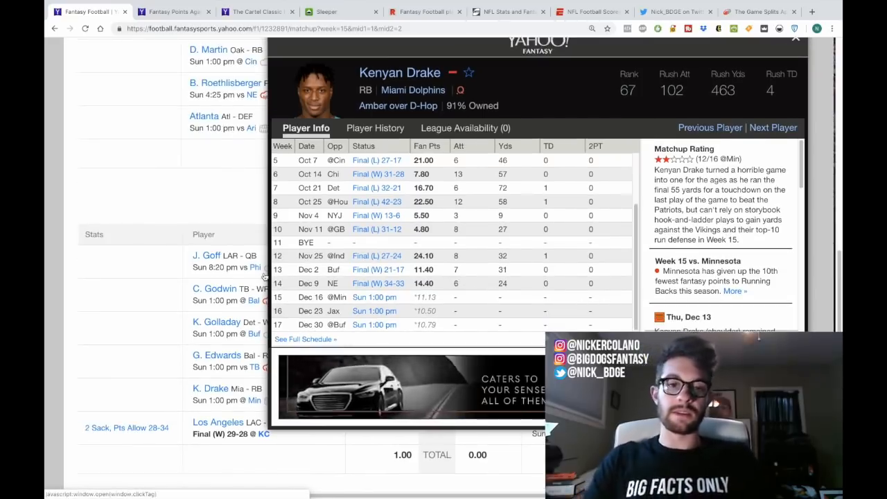
left_click(795, 38)
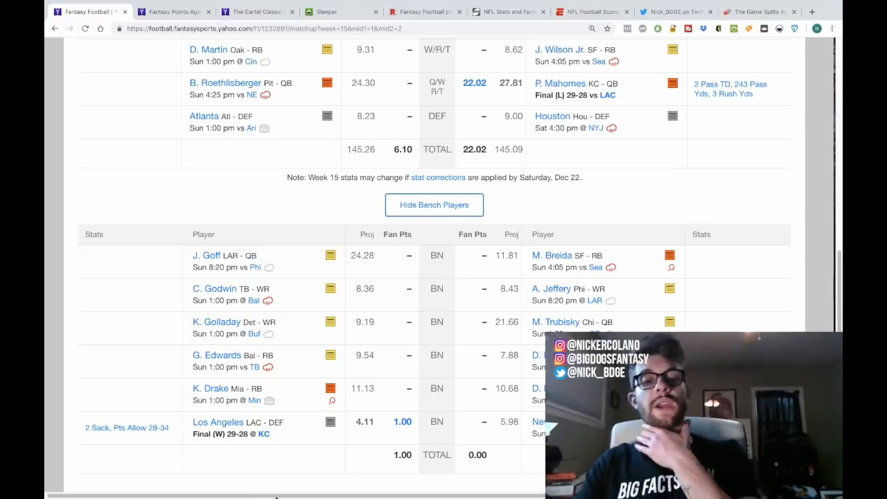
scroll("up", 3)
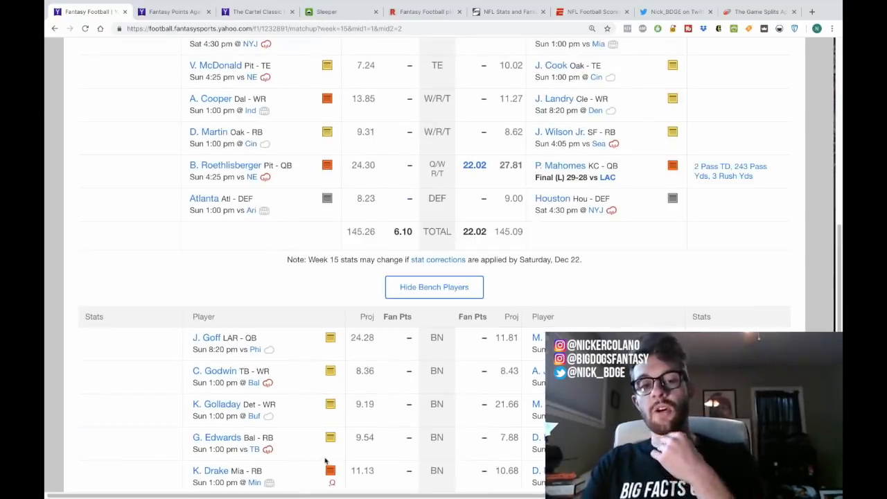
mouse_move(339, 308)
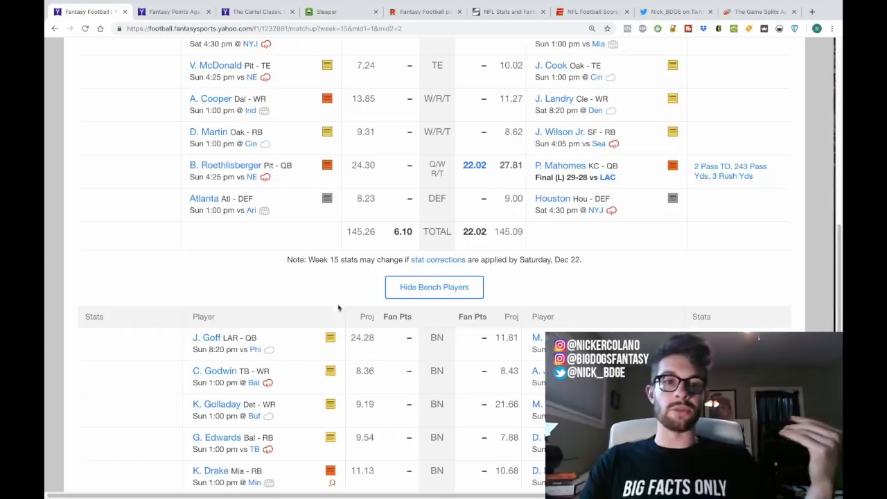
scroll("up", 3)
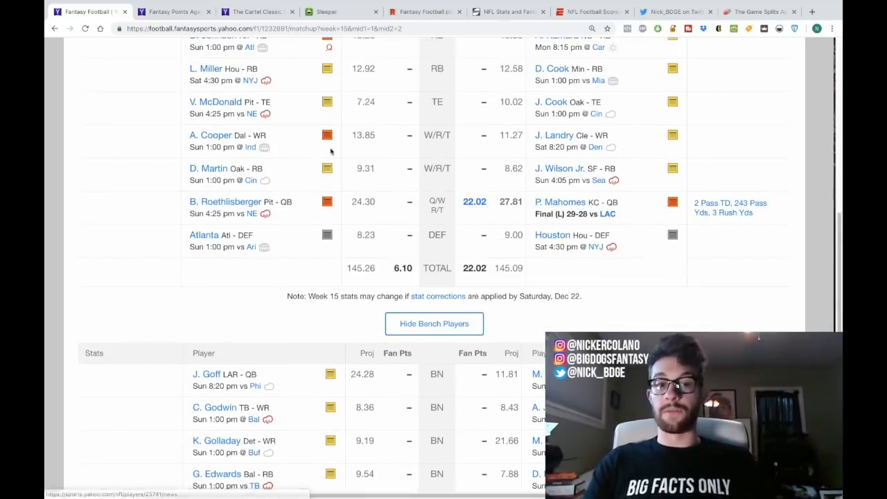
left_click(208, 168)
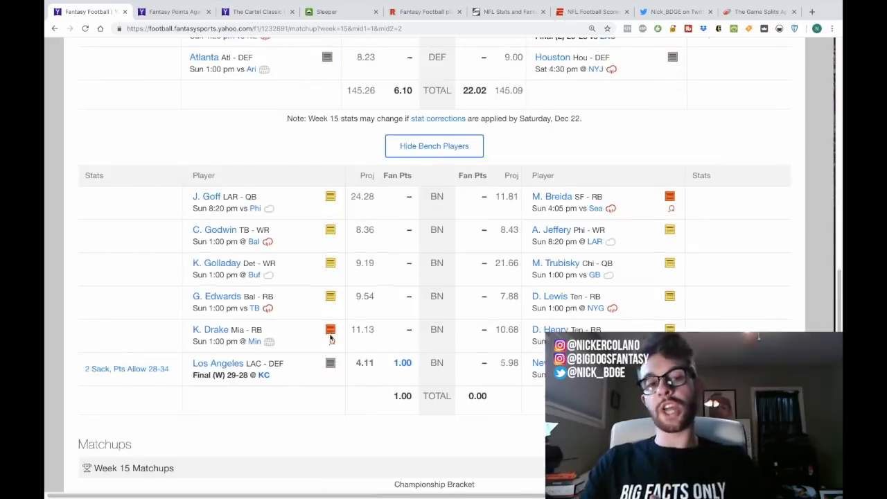
scroll("up", 3)
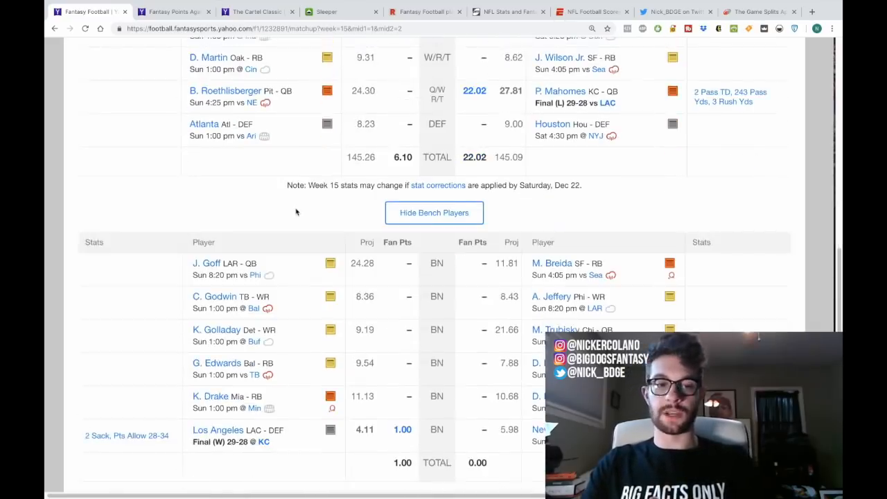
scroll("up", 3)
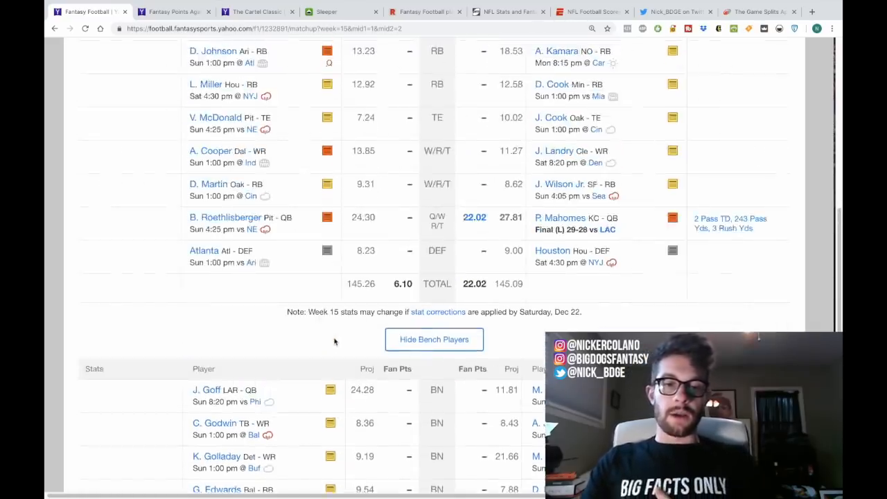
scroll("up", 3)
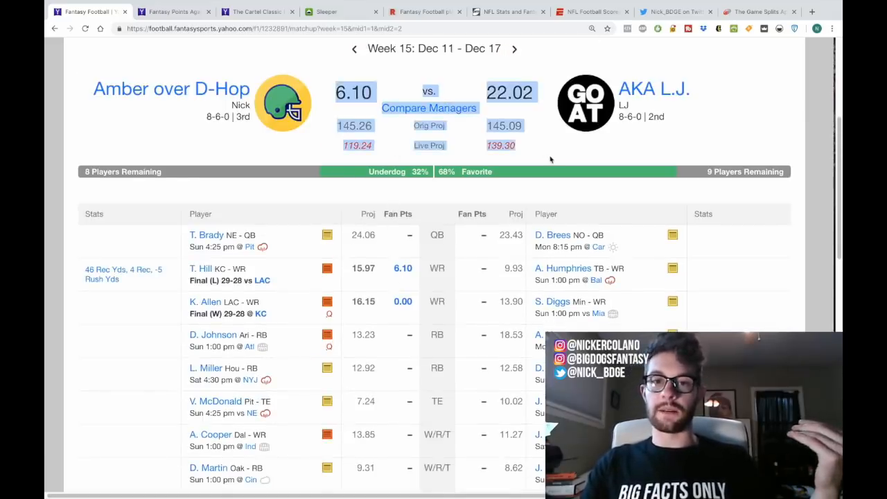
scroll("down", 3)
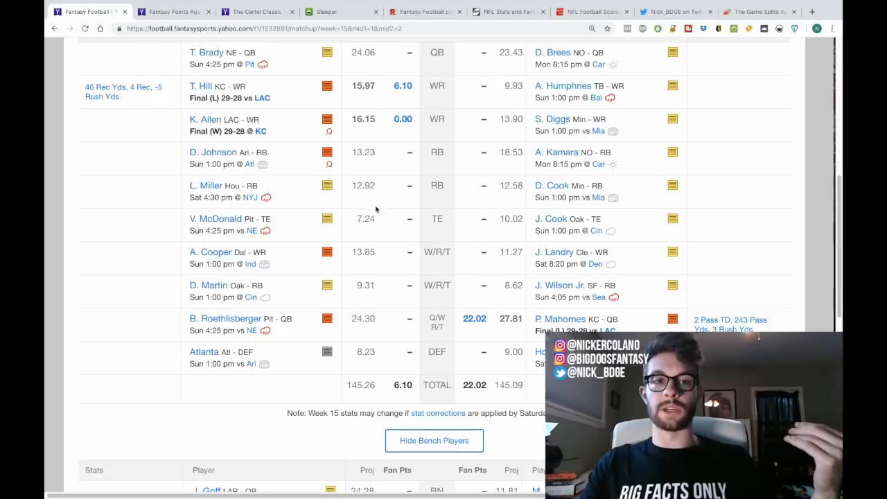
scroll("up", 3)
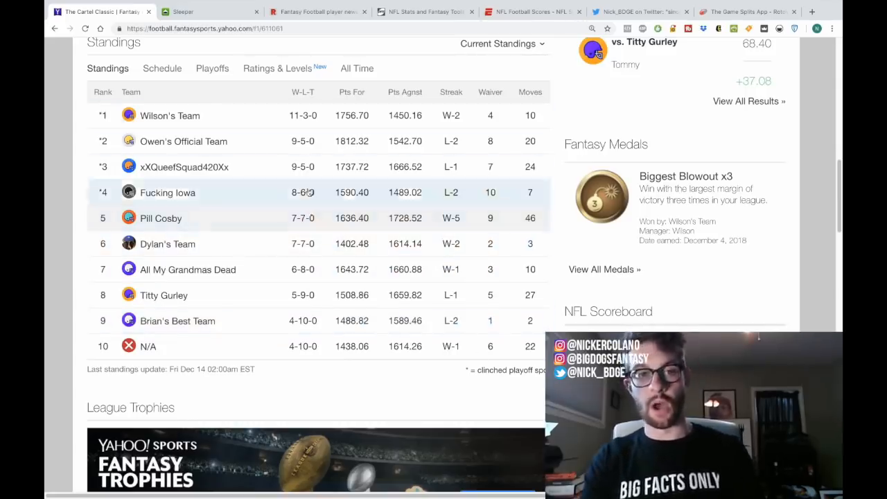
mouse_move(328, 140)
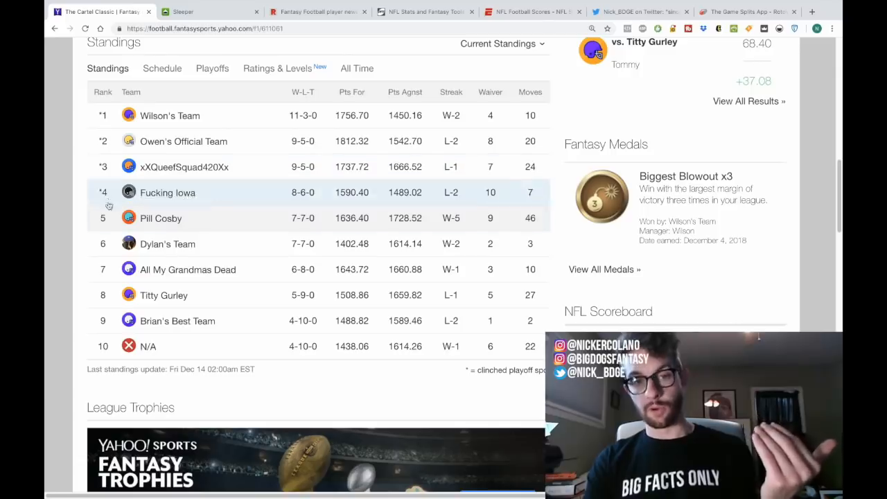
mouse_move(386, 219)
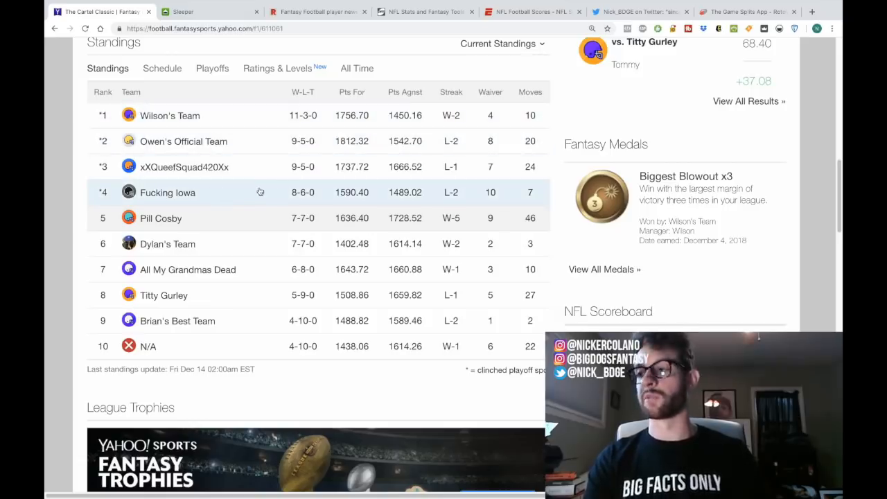
mouse_move(329, 193)
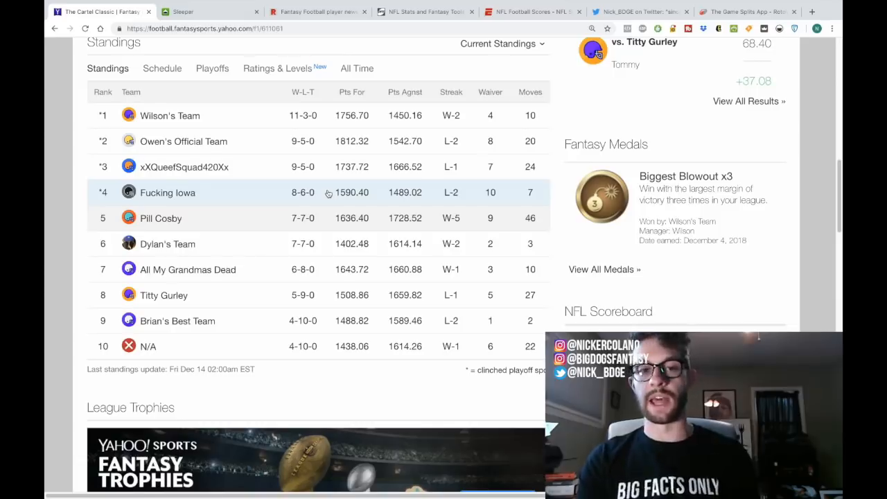
Scroll The Cartel Classic league home down to the Standings table
scroll("down", 3)
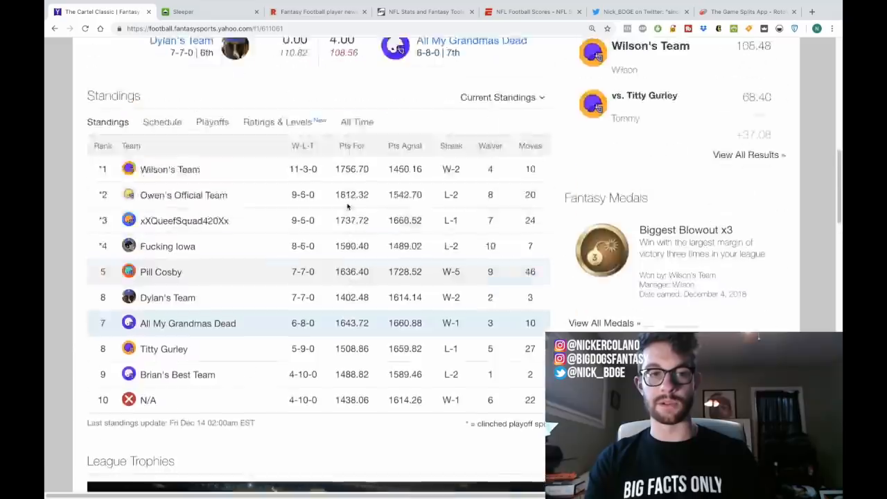
View the Pill Cosby Week 15 roster via My Team > Roster, then move to Sleeper
left_click(310, 56)
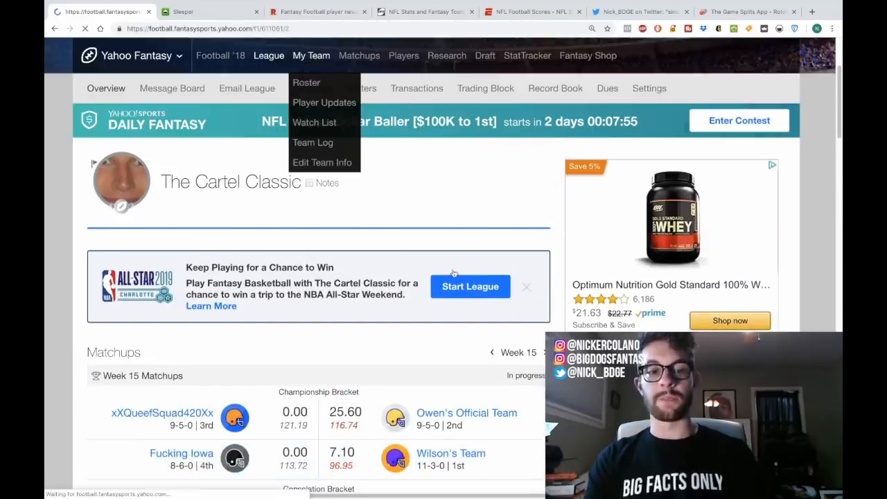
left_click(306, 82)
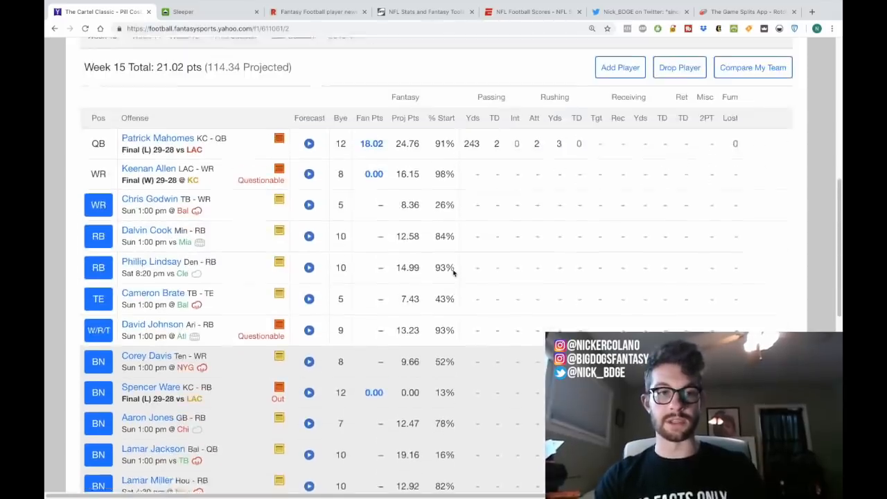
scroll("down", 3)
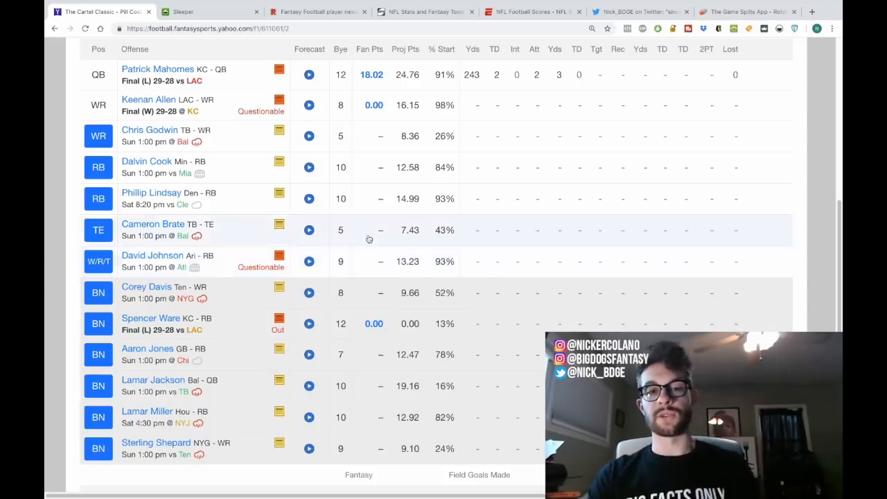
scroll("up", 3)
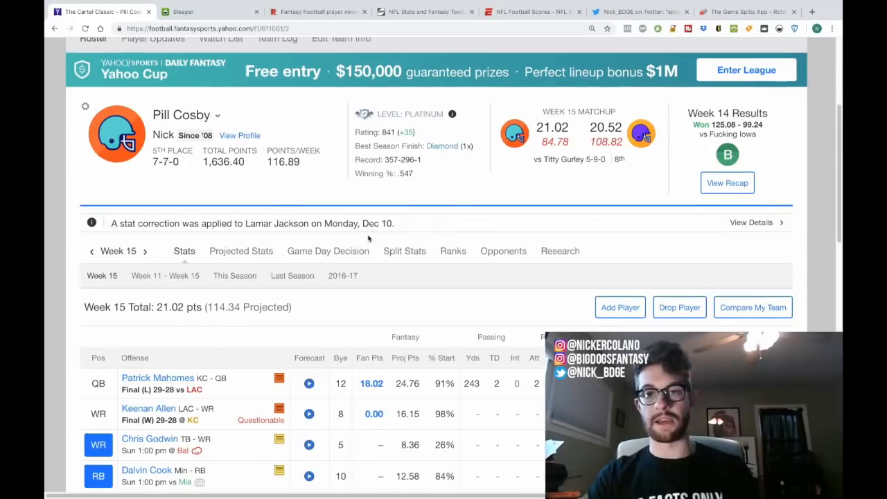
left_click(204, 12)
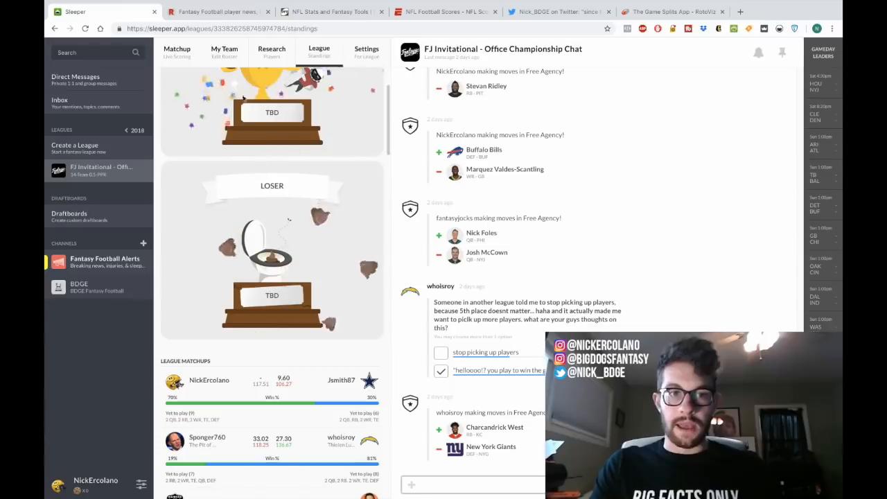
View the FJ Invitational roster and league standings, then open the live head-to-head matchup
left_click(223, 51)
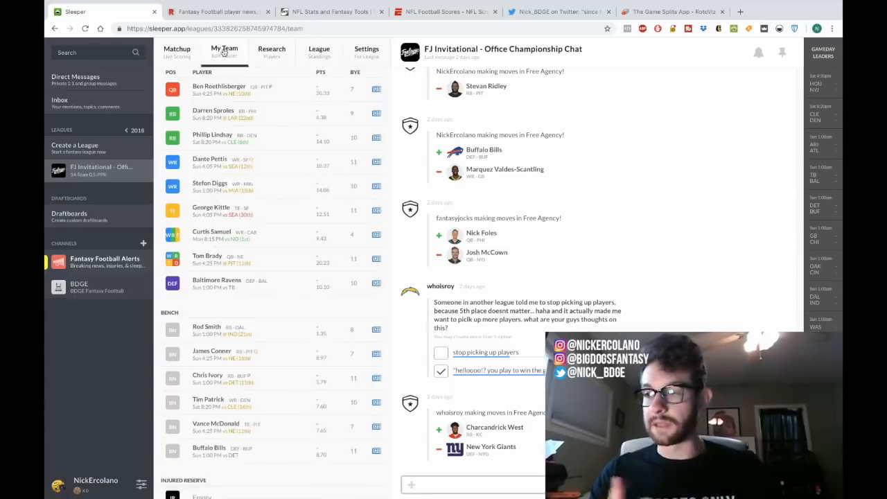
left_click(224, 51)
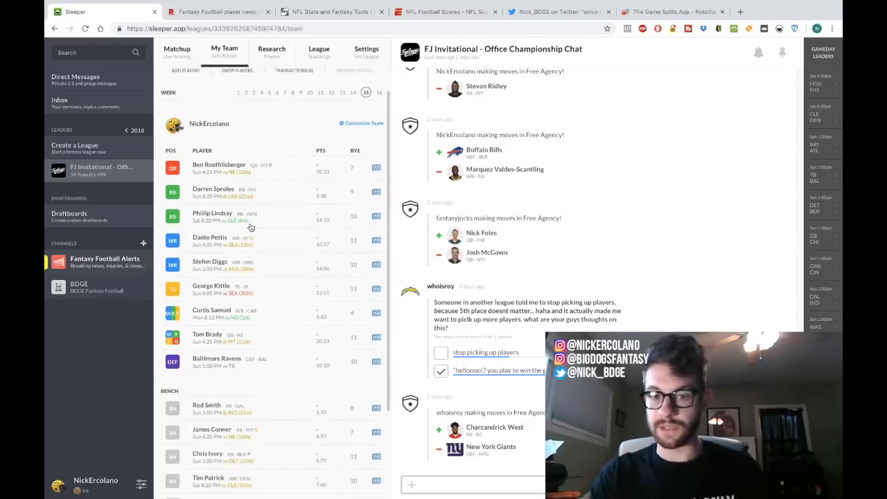
mouse_move(290, 254)
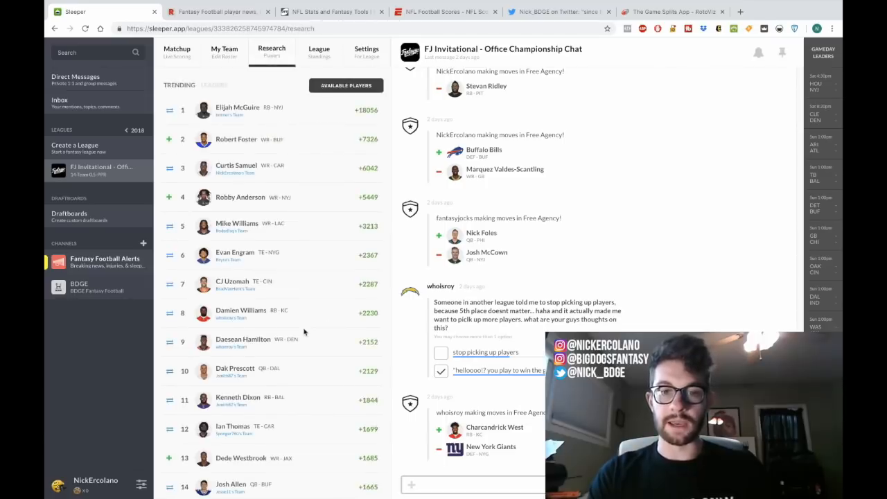
left_click(223, 51)
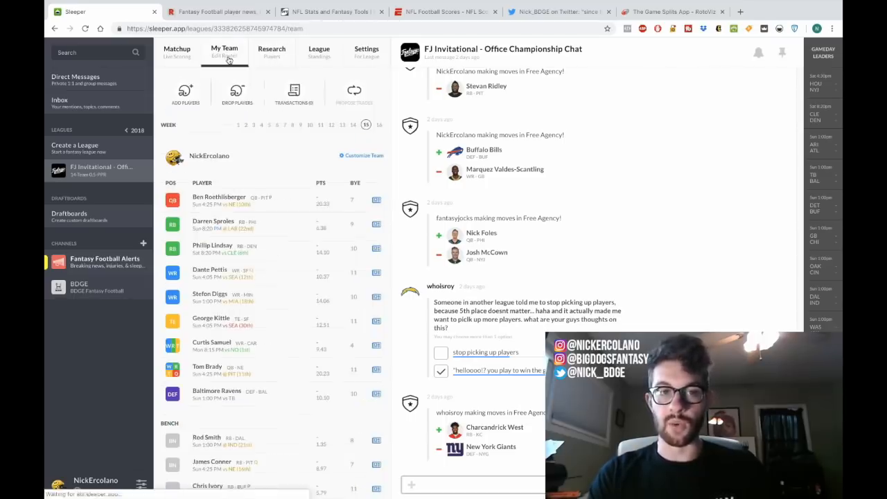
left_click(319, 51)
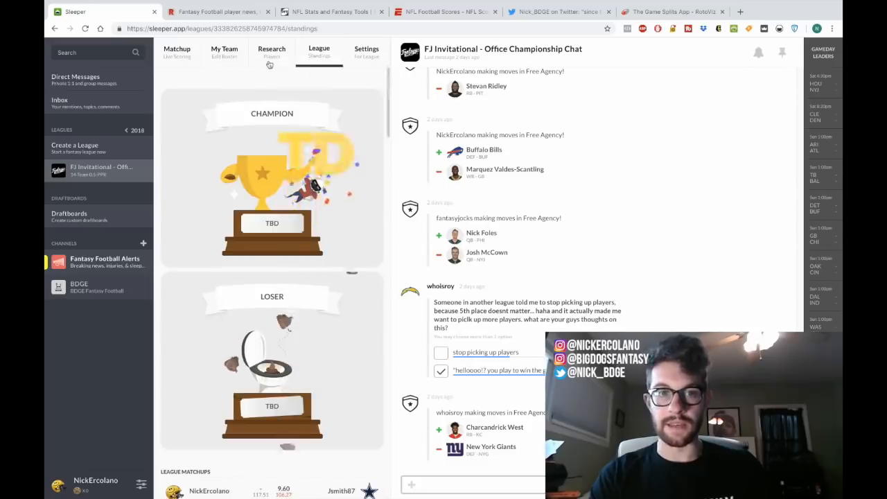
left_click(176, 51)
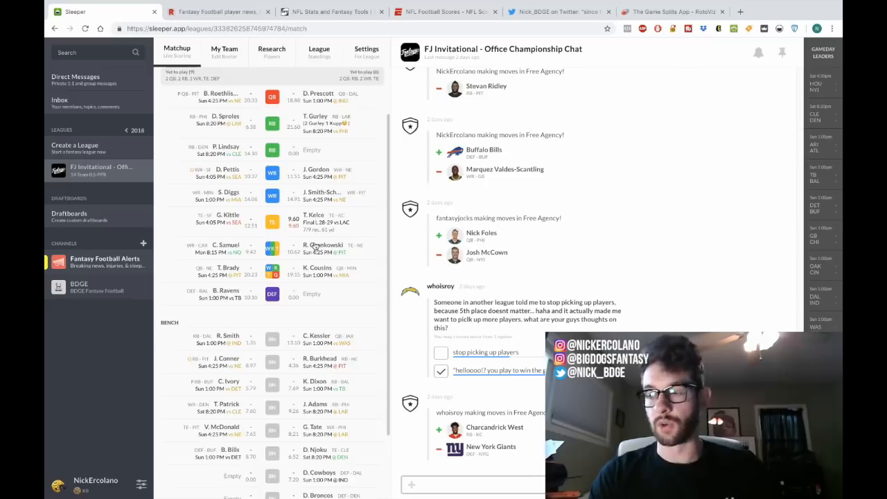
left_click(177, 52)
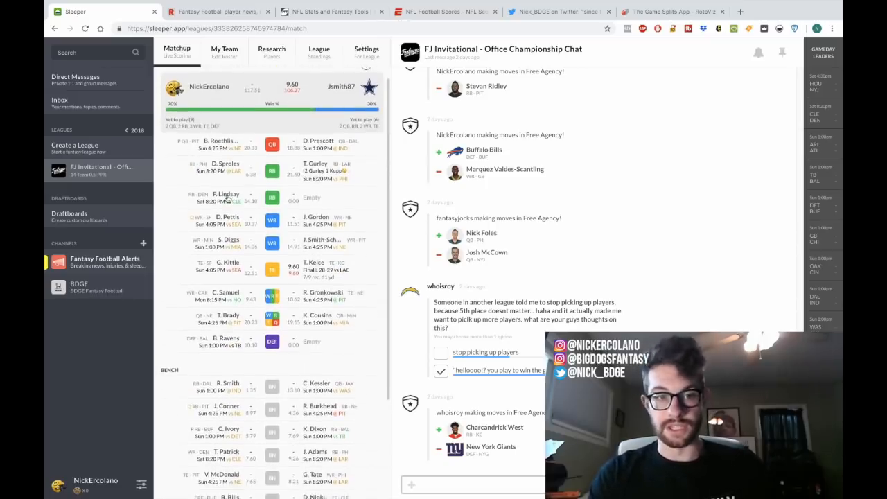
scroll("down", 3)
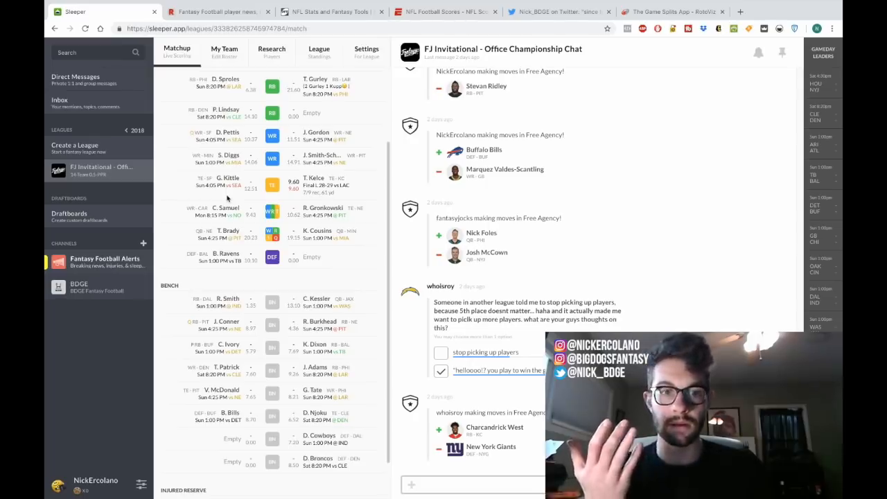
scroll("up", 3)
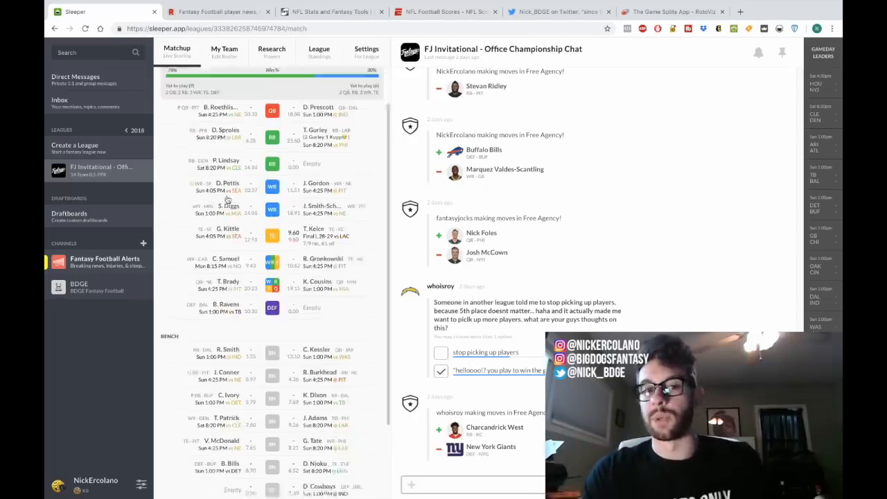
scroll("up", 3)
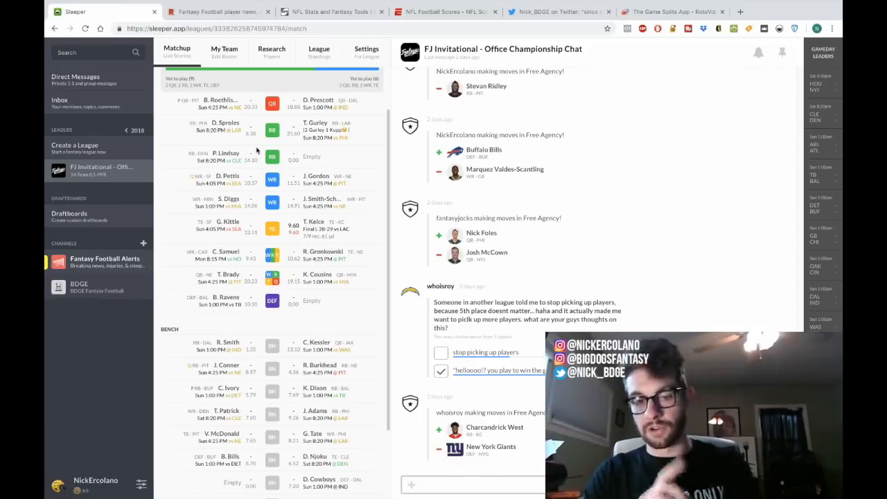
scroll("down", 3)
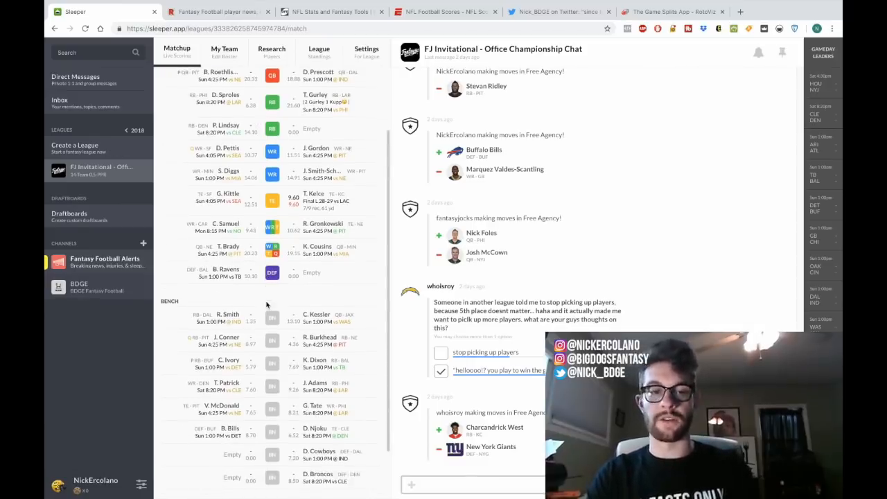
scroll("down", 3)
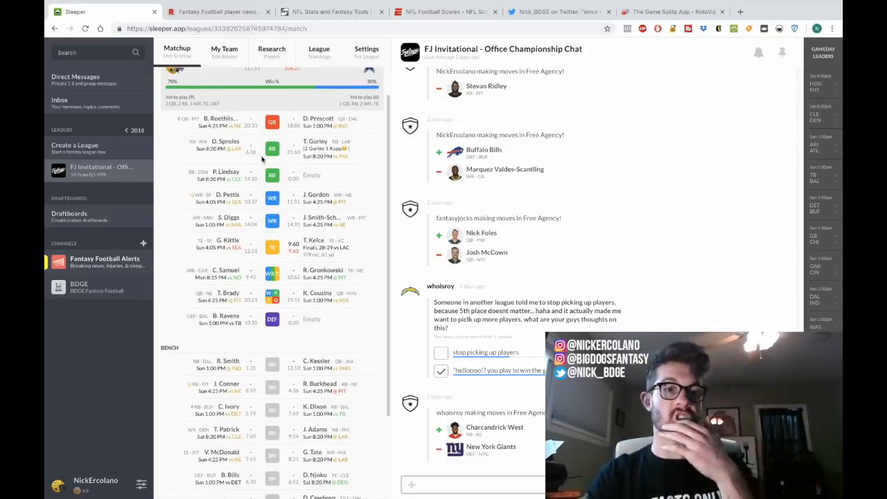
scroll("down", 3)
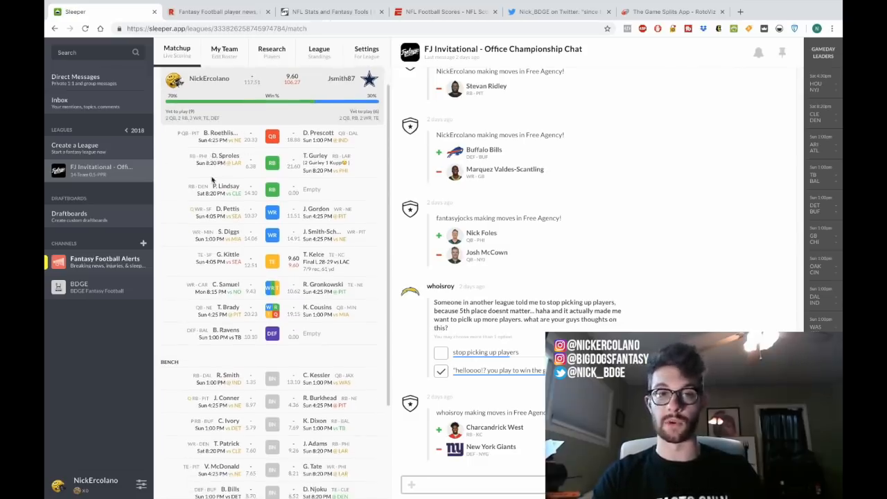
scroll("down", 3)
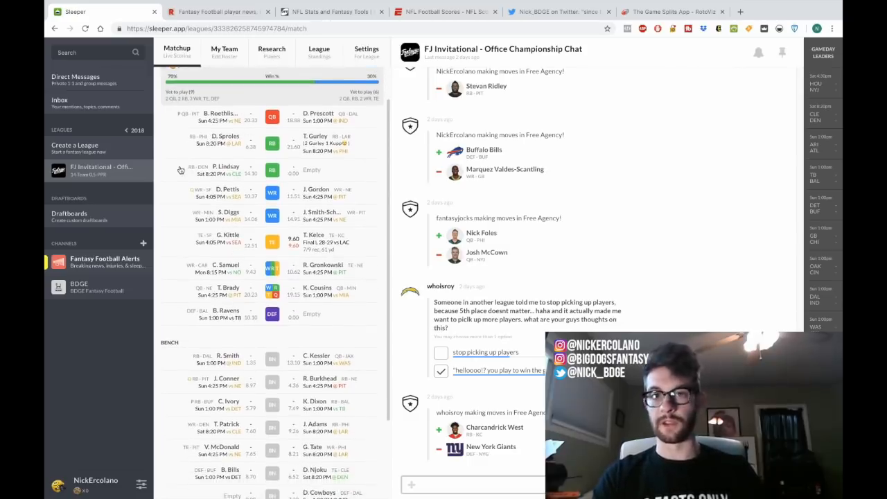
scroll("down", 3)
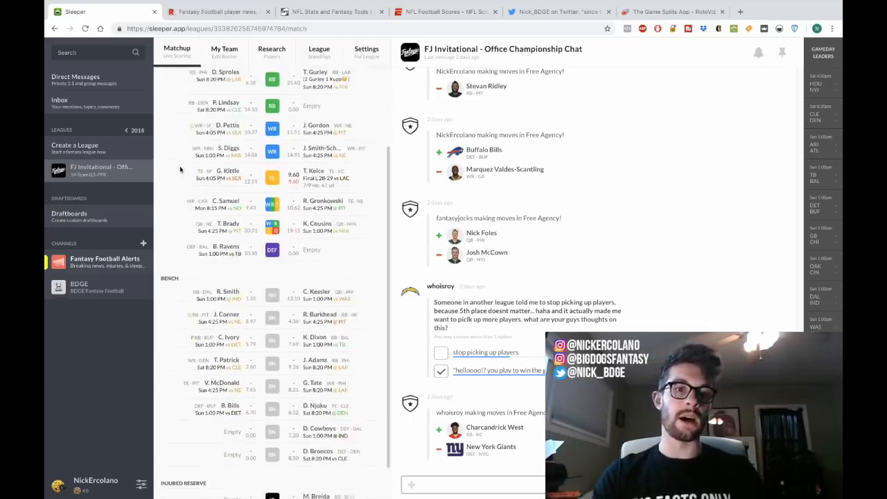
scroll("up", 3)
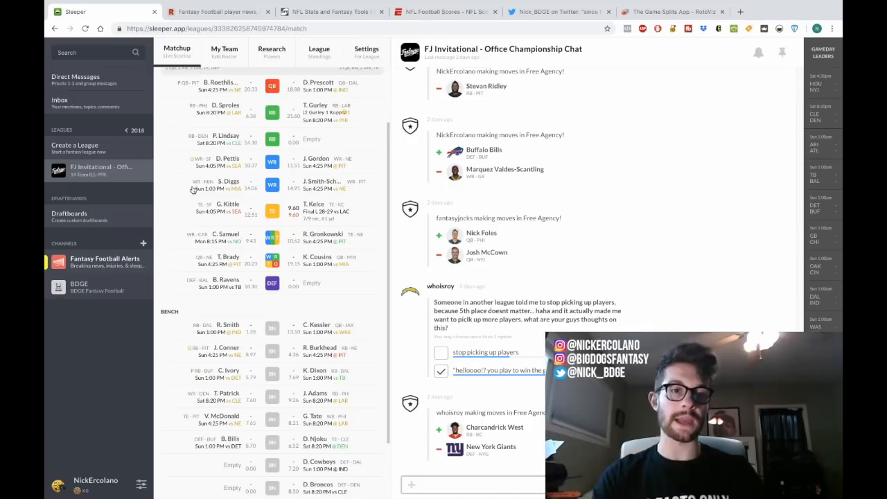
scroll("down", 3)
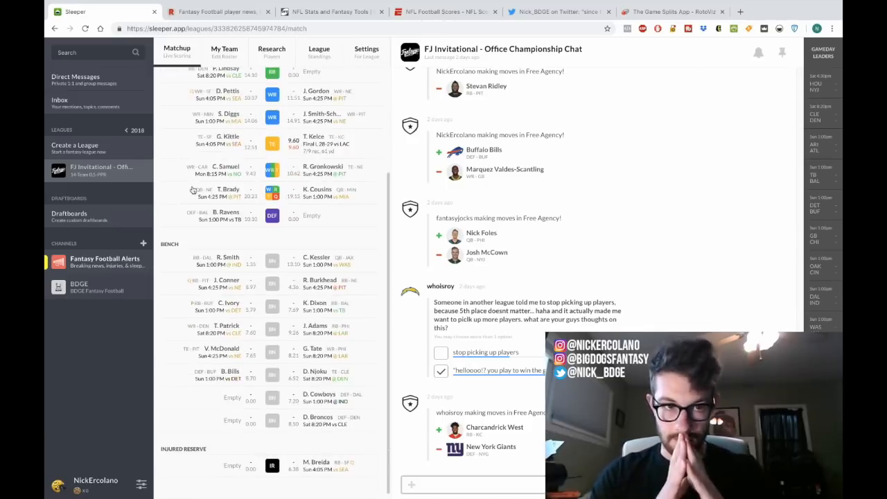
scroll("up", 3)
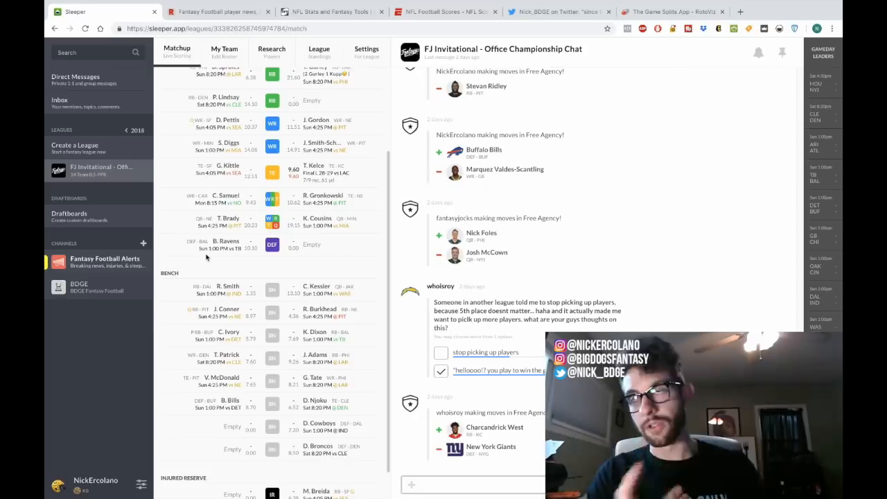
mouse_move(248, 331)
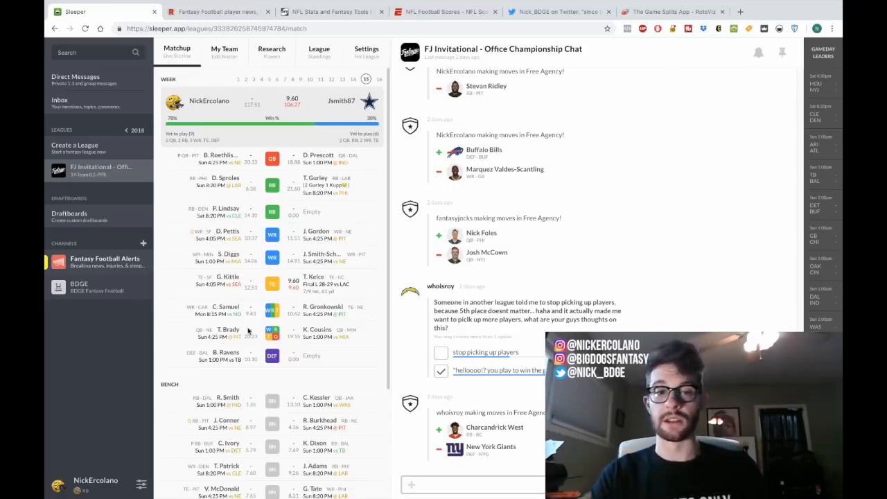
mouse_move(276, 200)
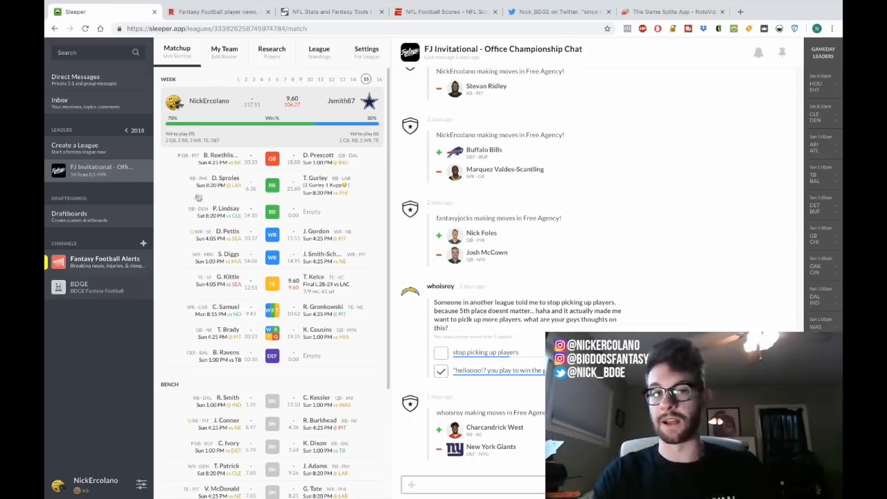
scroll("down", 3)
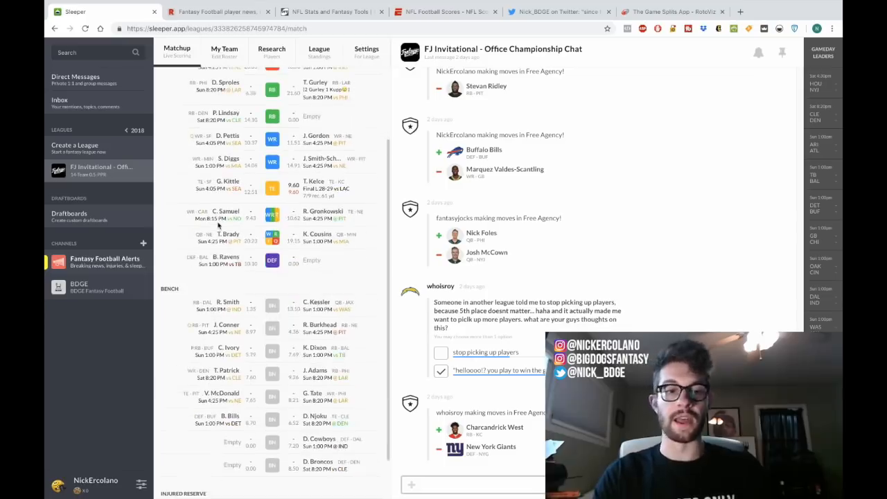
scroll("down", 3)
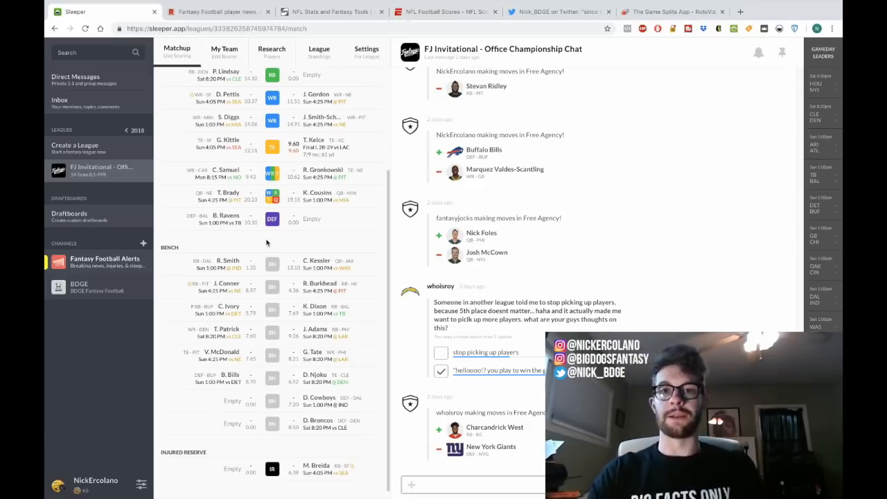
left_click(445, 12)
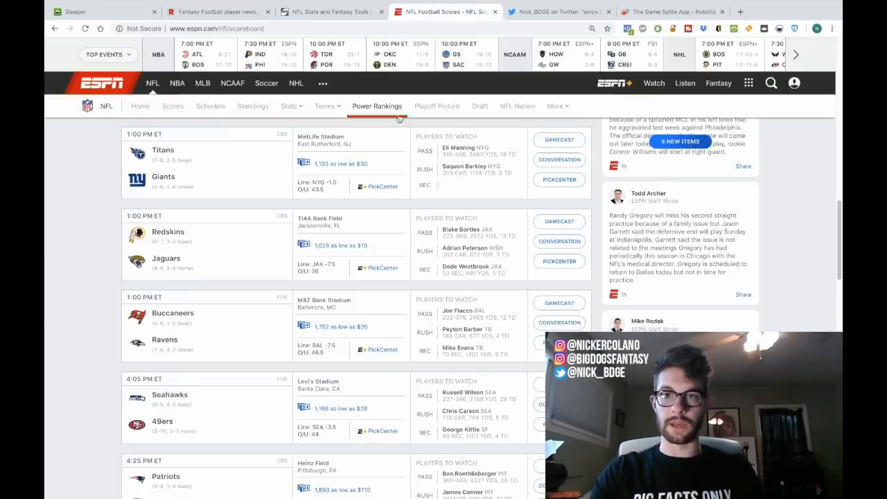
scroll("down", 3)
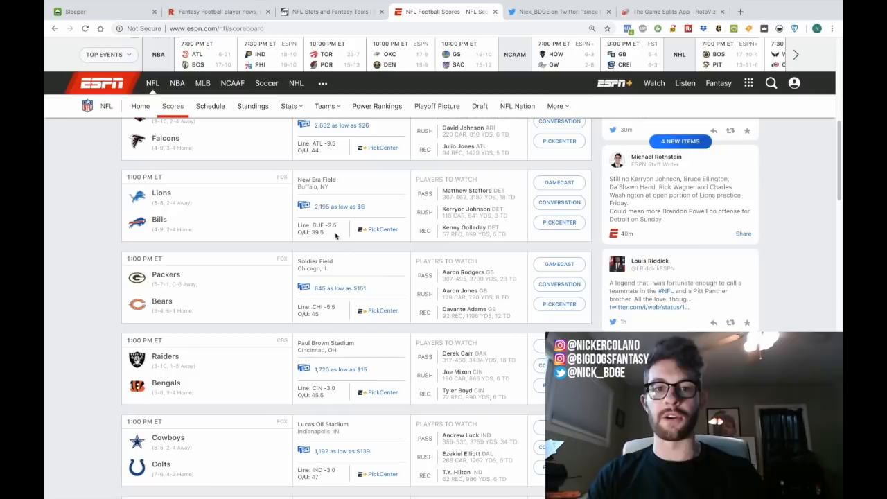
double_click(318, 228)
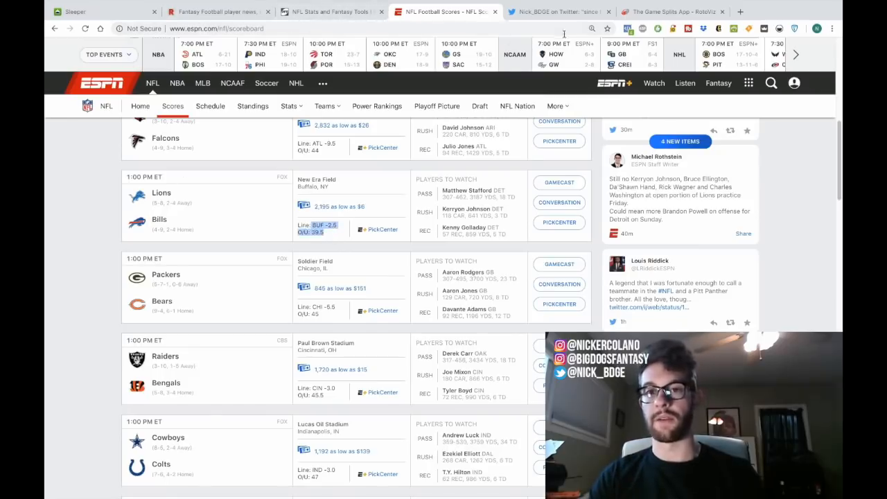
left_click(218, 12)
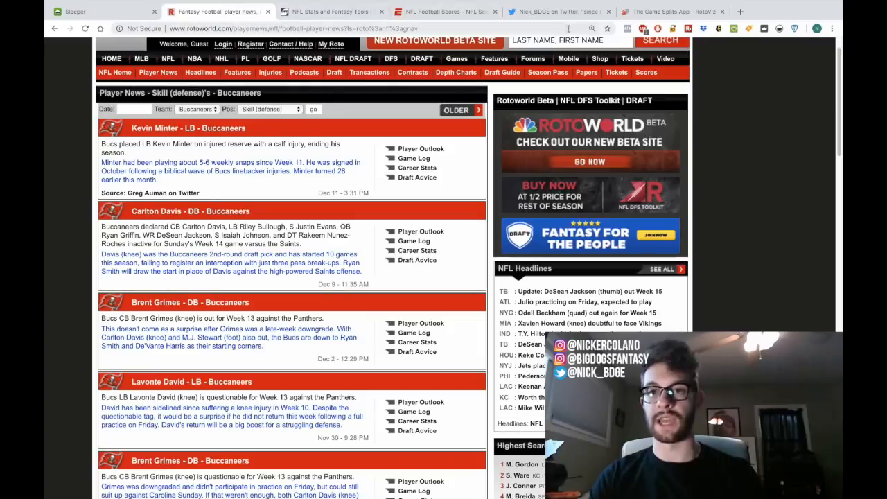
left_click(672, 12)
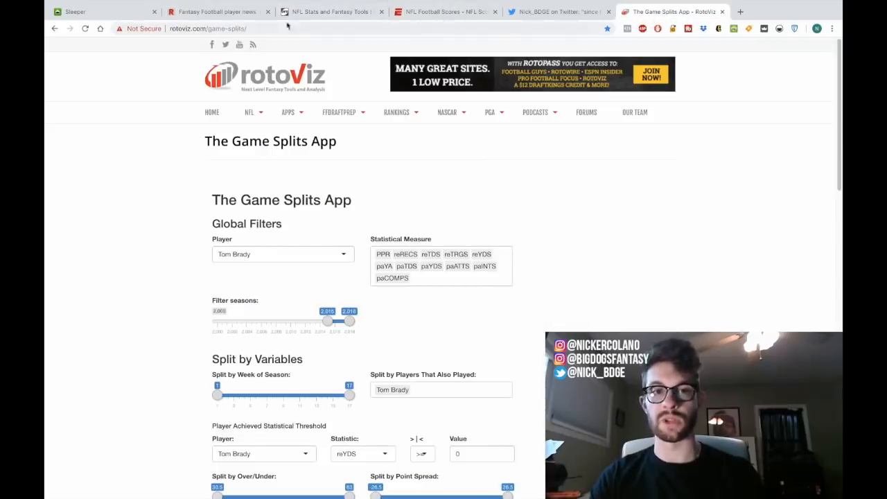
left_click(443, 12)
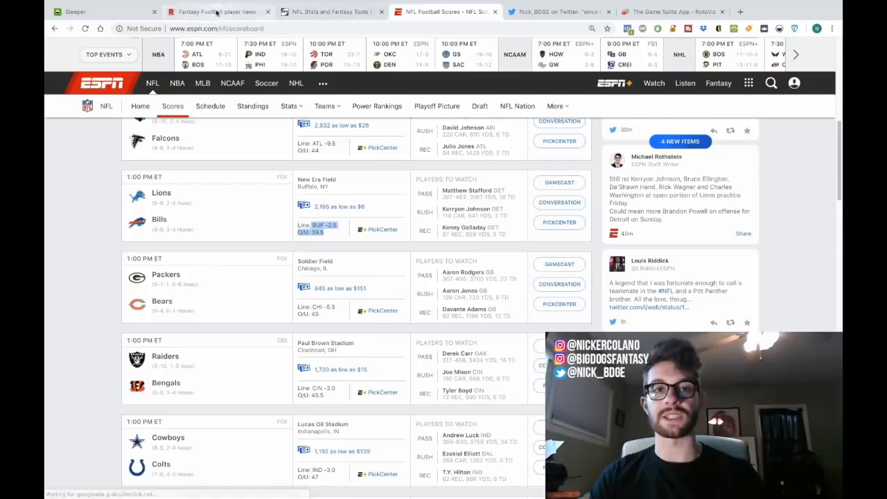
left_click(75, 11)
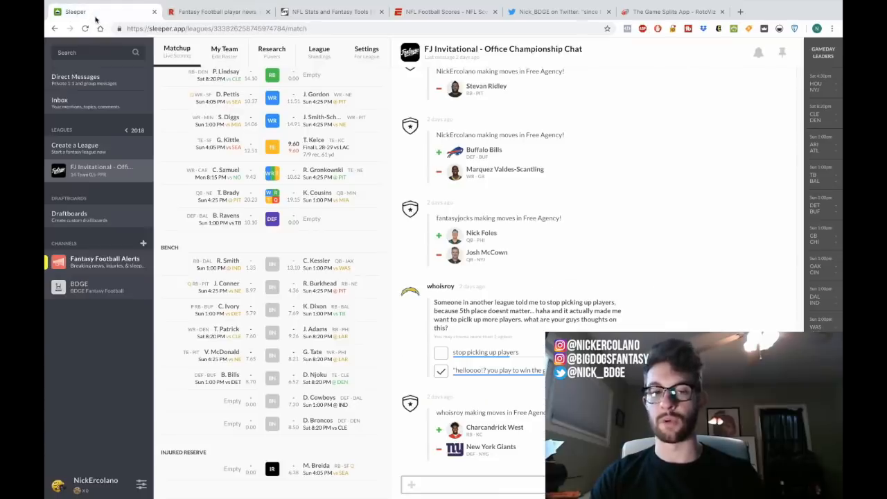
Start the Buffalo Bills defense over the Ravens and return to the 67% win-odds matchup
scroll("up", 3)
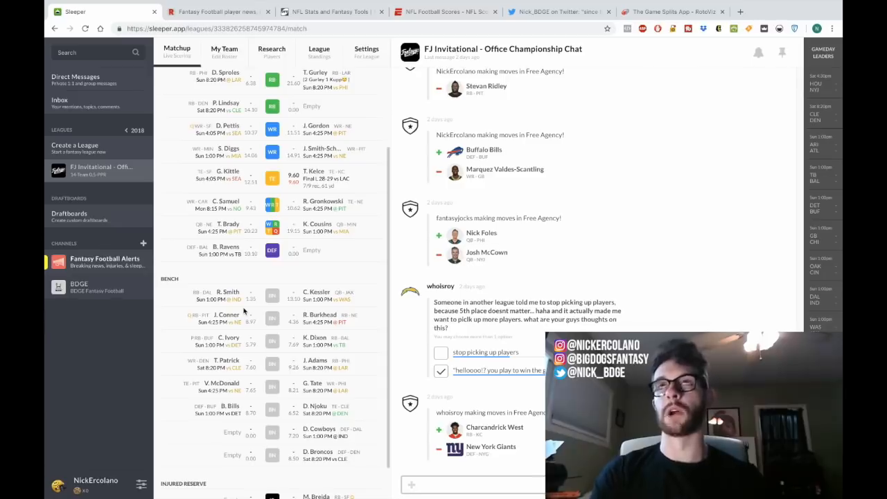
mouse_move(294, 324)
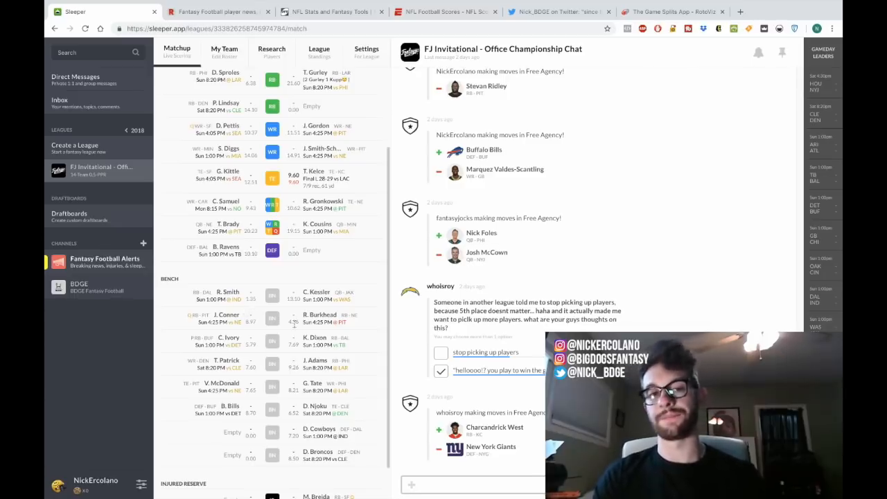
left_click(223, 52)
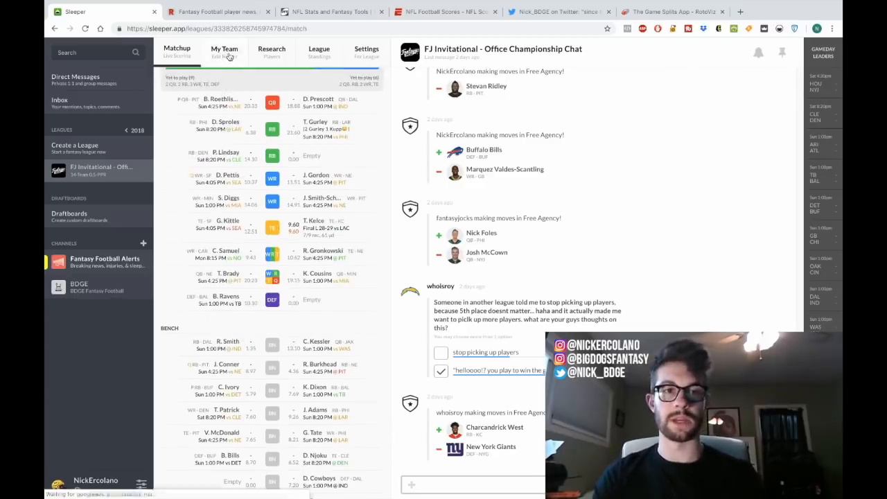
left_click(223, 52)
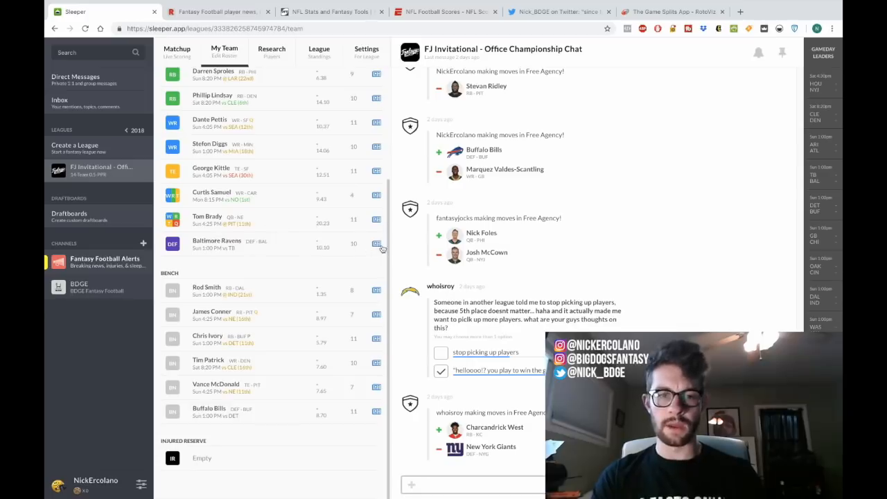
mouse_move(170, 259)
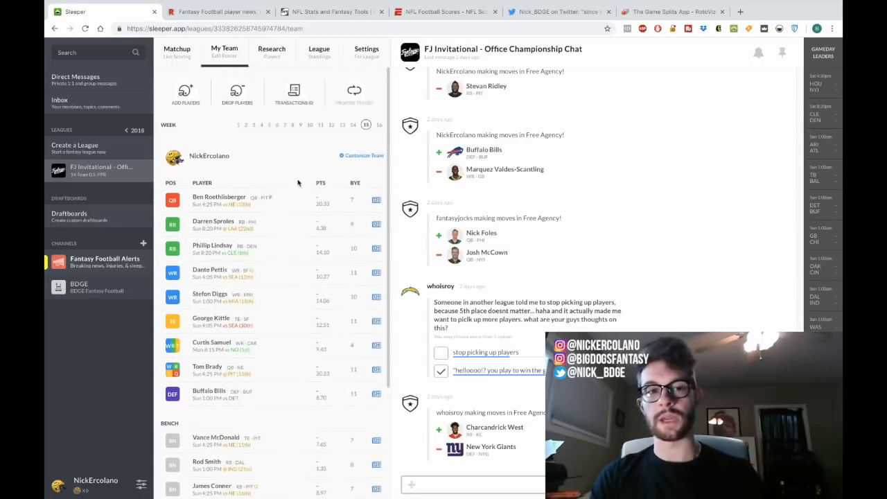
left_click(208, 12)
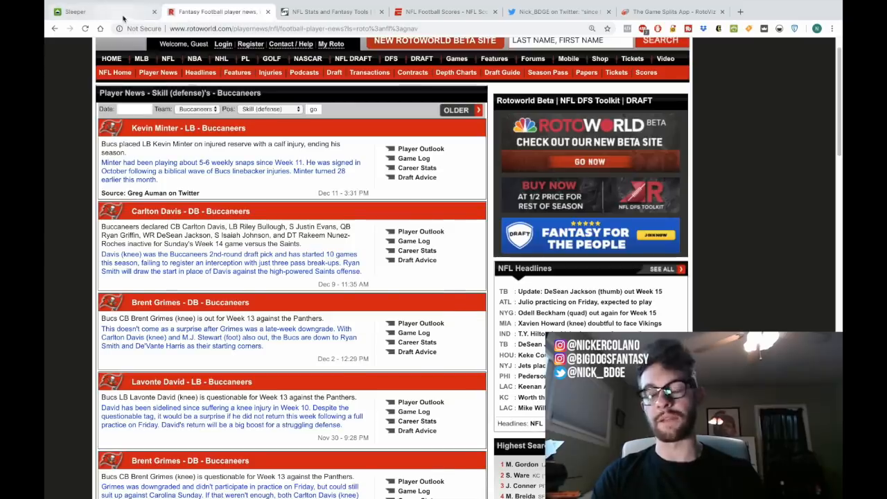
left_click(76, 12)
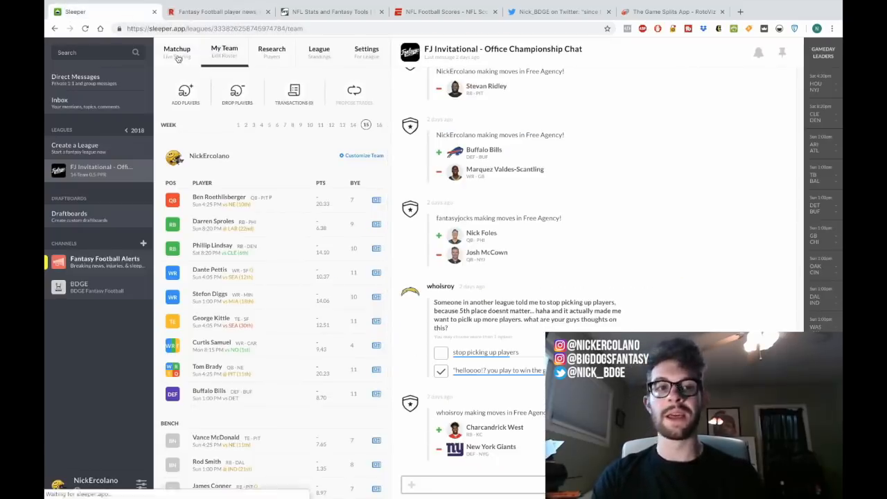
left_click(177, 52)
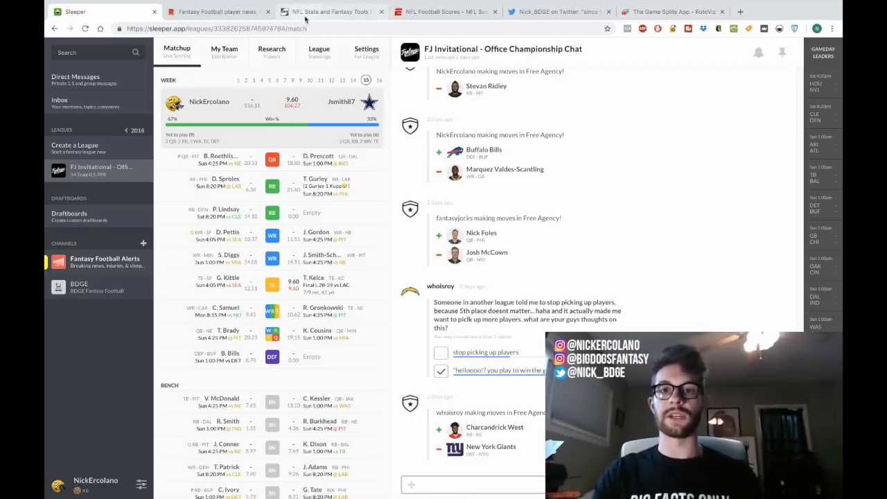
left_click(331, 12)
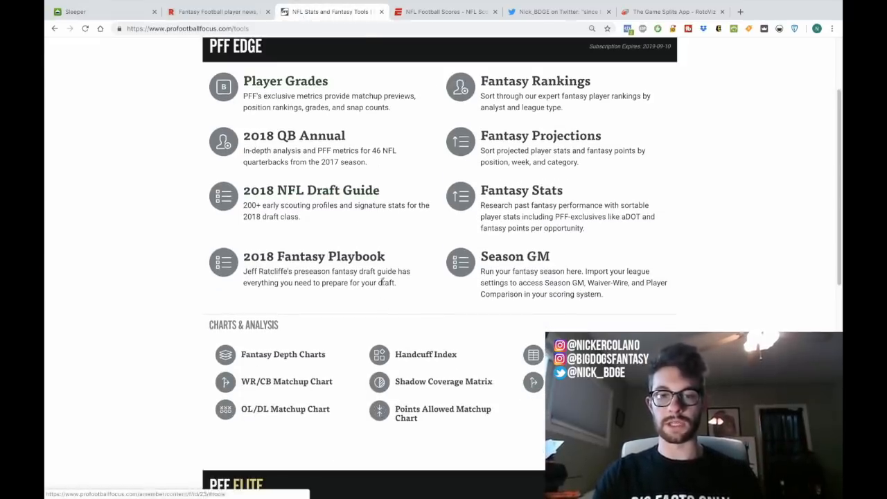
left_click(286, 381)
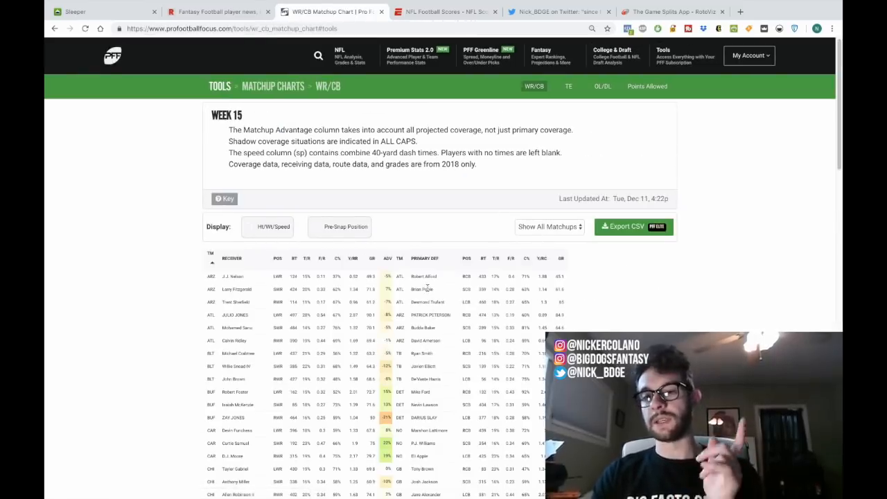
mouse_move(269, 227)
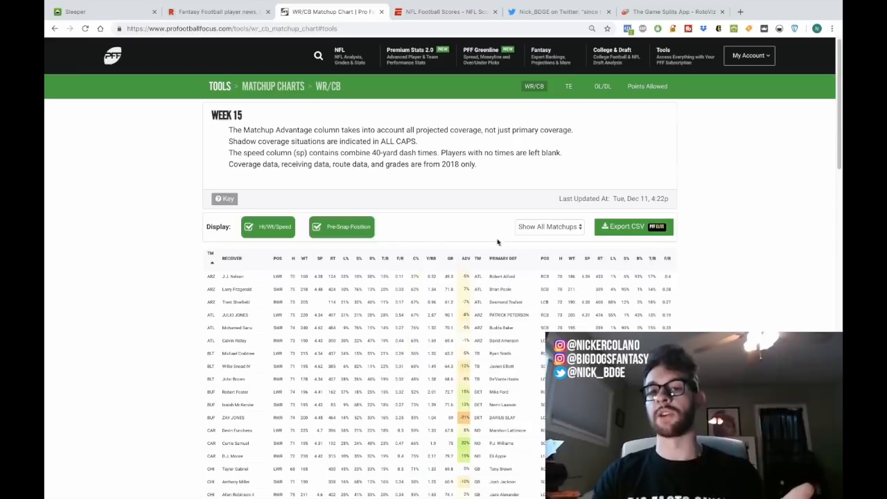
left_click(547, 226)
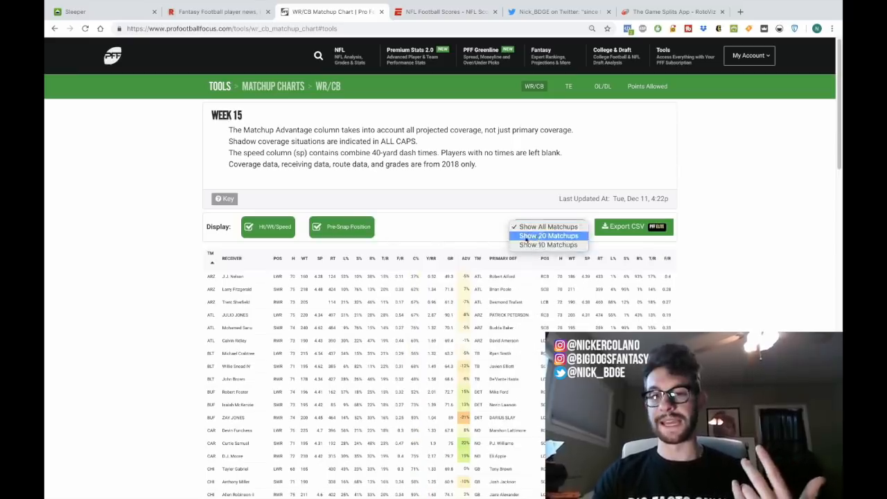
left_click(547, 236)
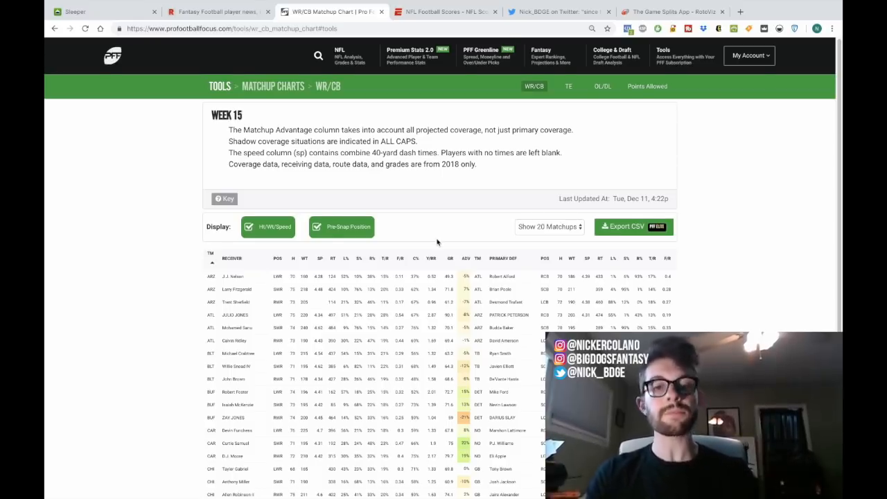
scroll("down", 3)
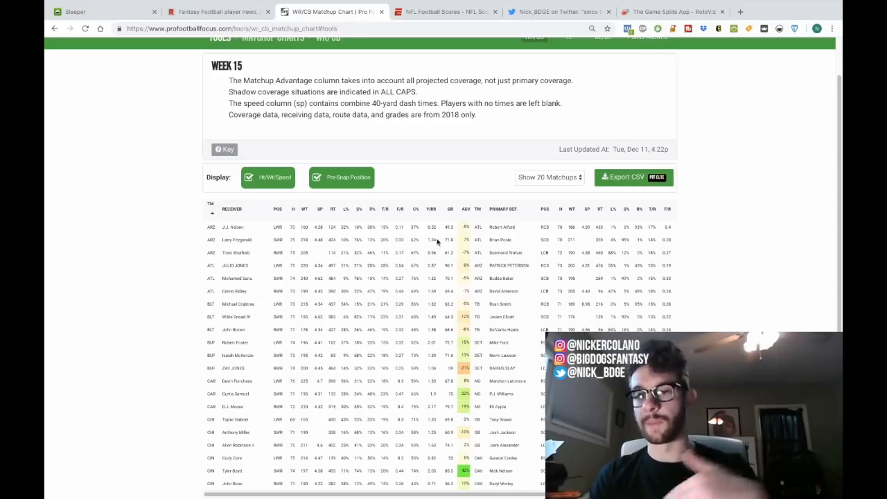
scroll("down", 3)
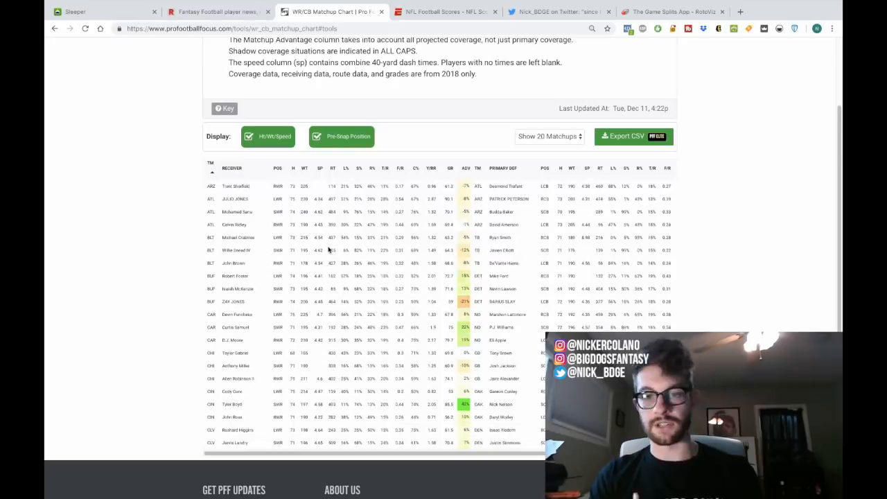
scroll("down", 3)
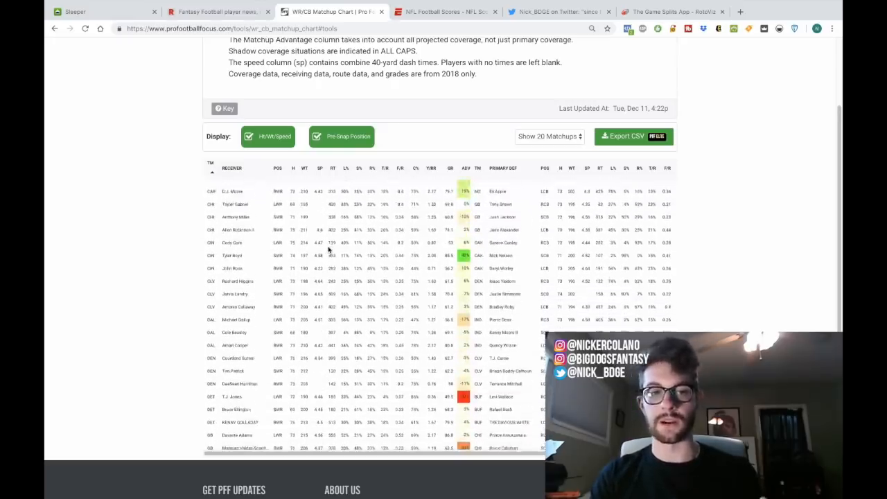
scroll("down", 3)
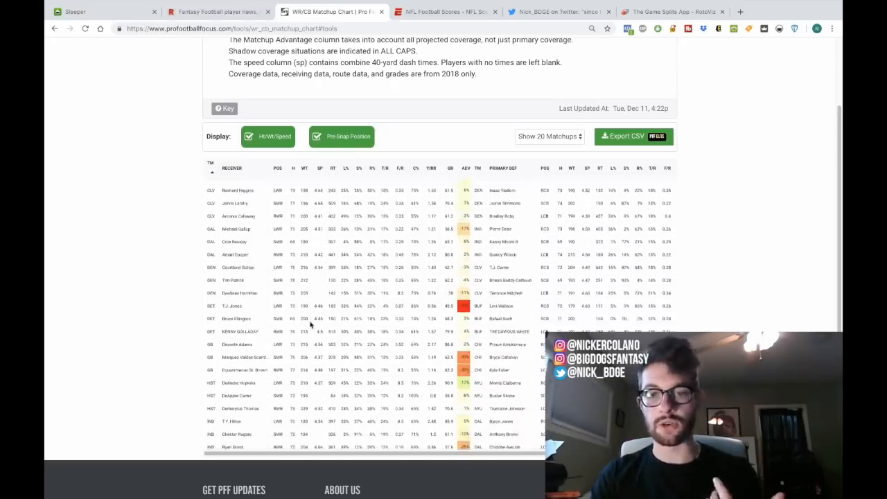
scroll("down", 3)
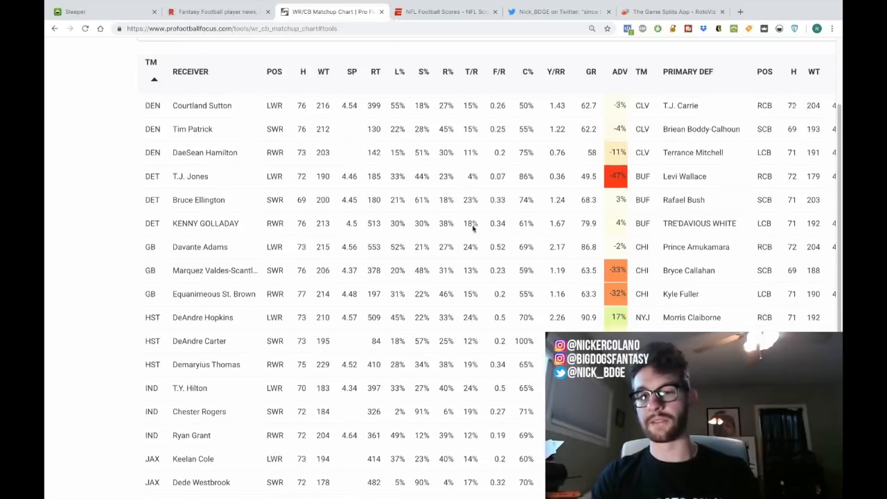
scroll("up", 3)
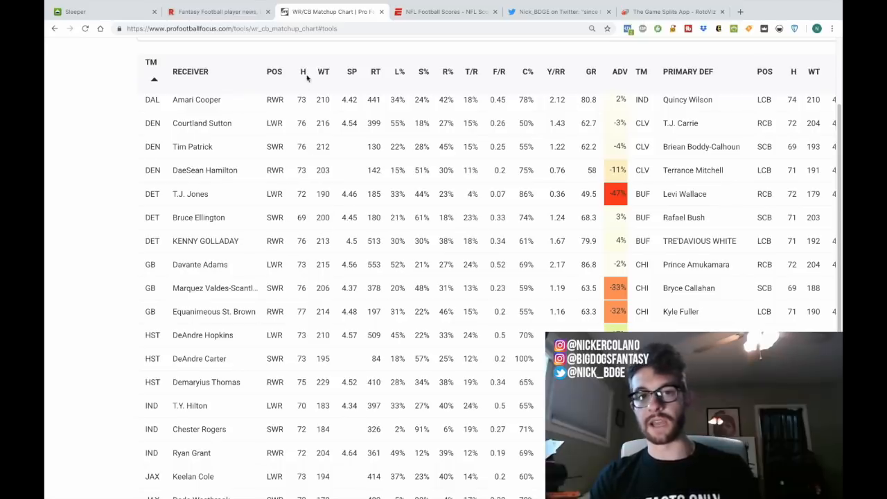
mouse_move(374, 159)
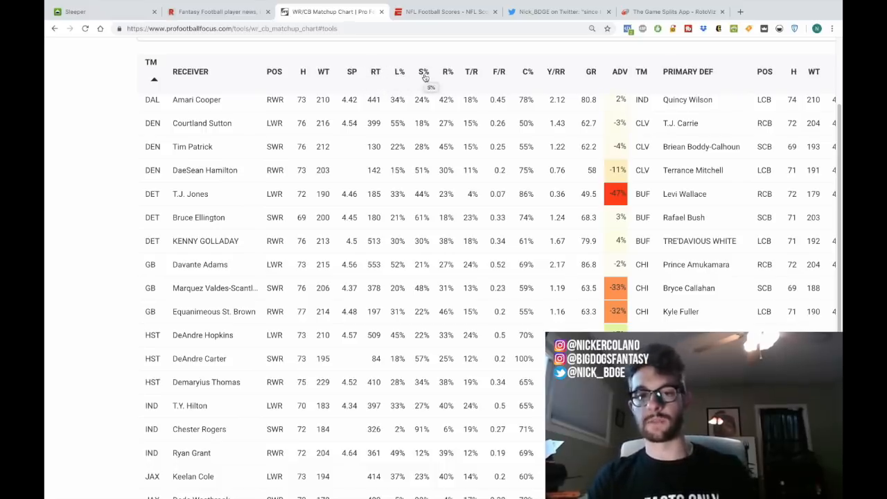
mouse_move(447, 71)
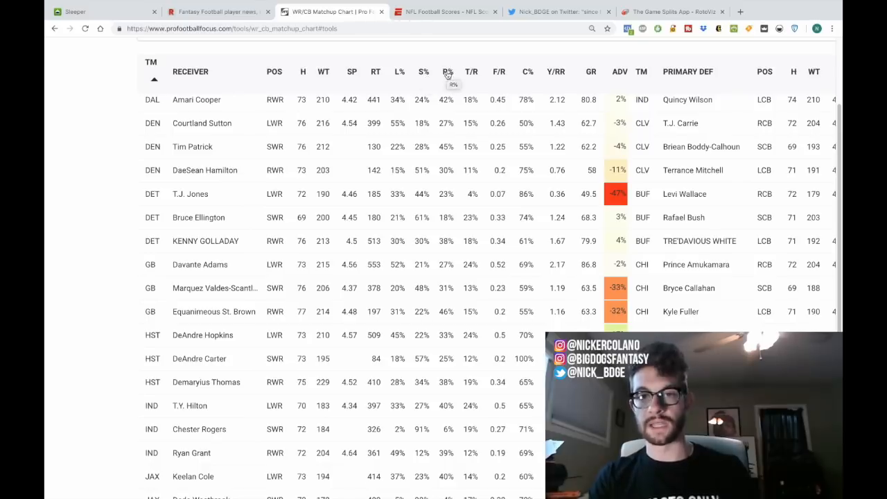
mouse_move(499, 71)
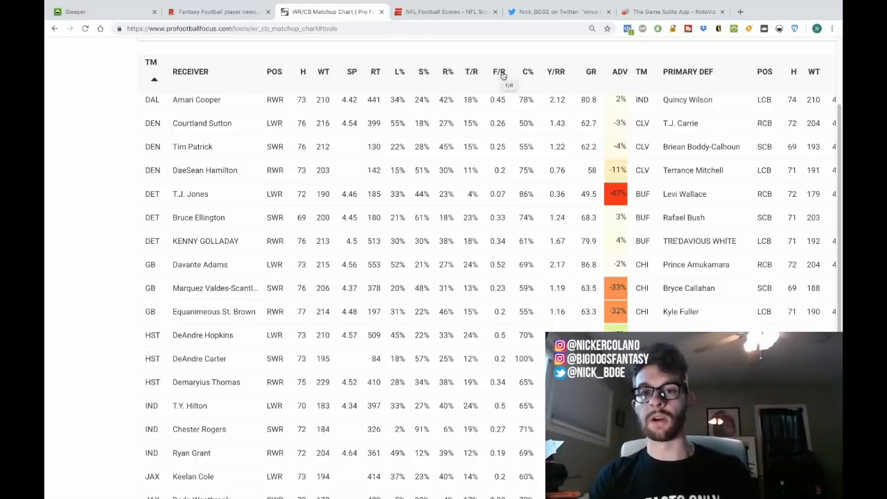
mouse_move(527, 72)
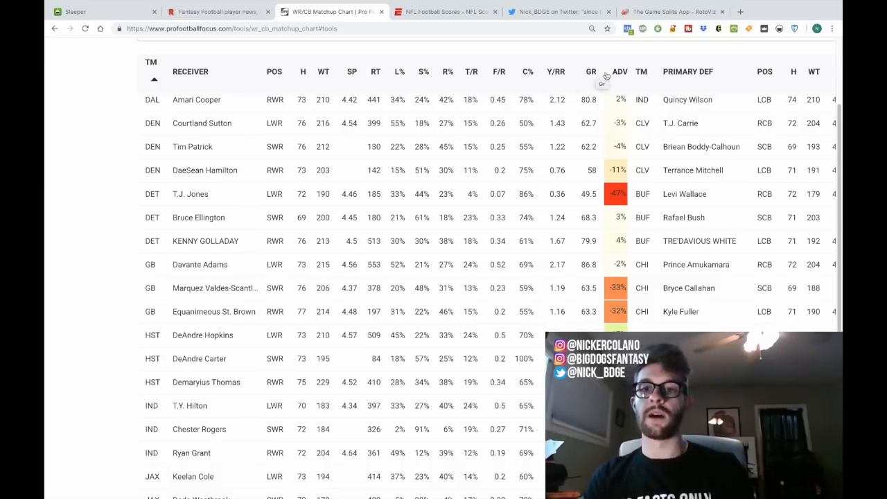
scroll("up", 3)
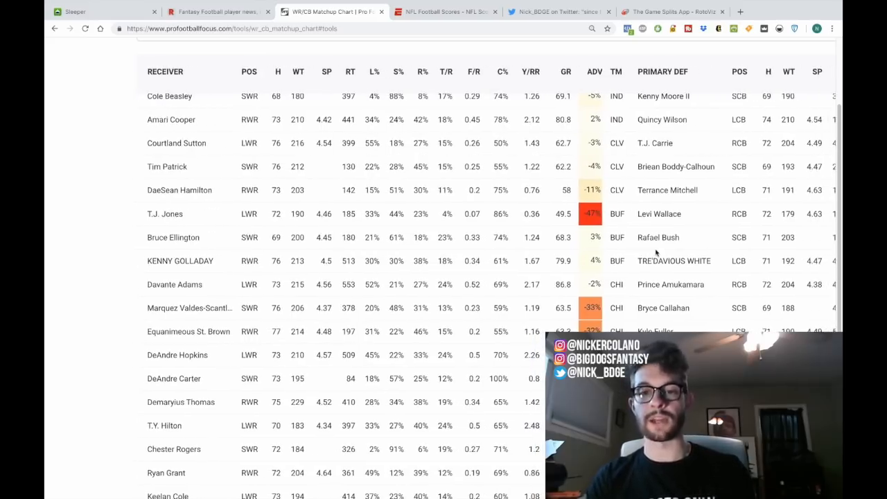
scroll("right", 3)
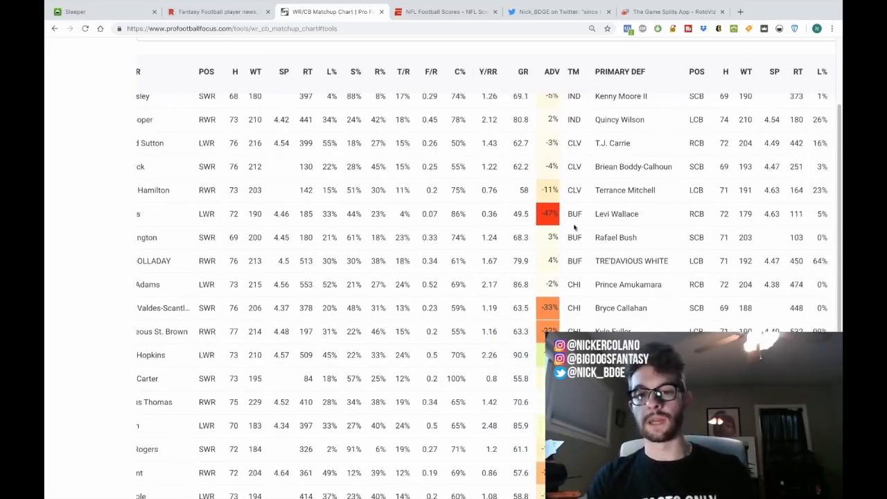
scroll("right", 3)
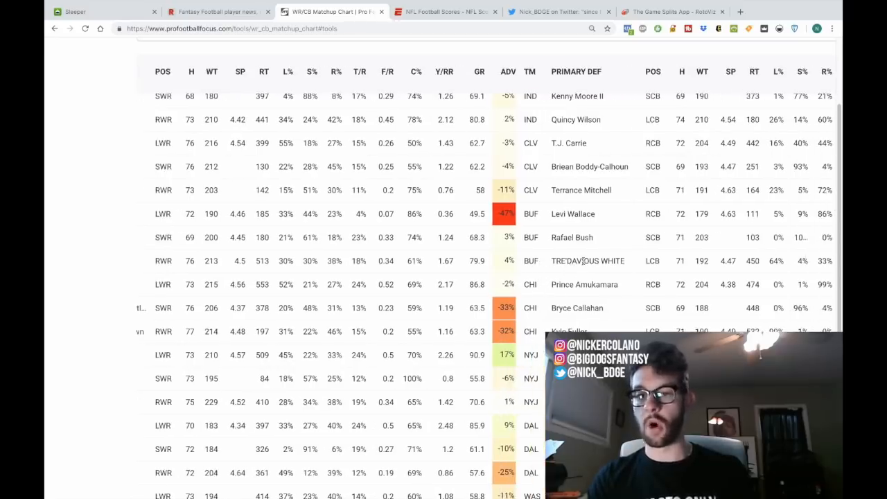
scroll("right", 3)
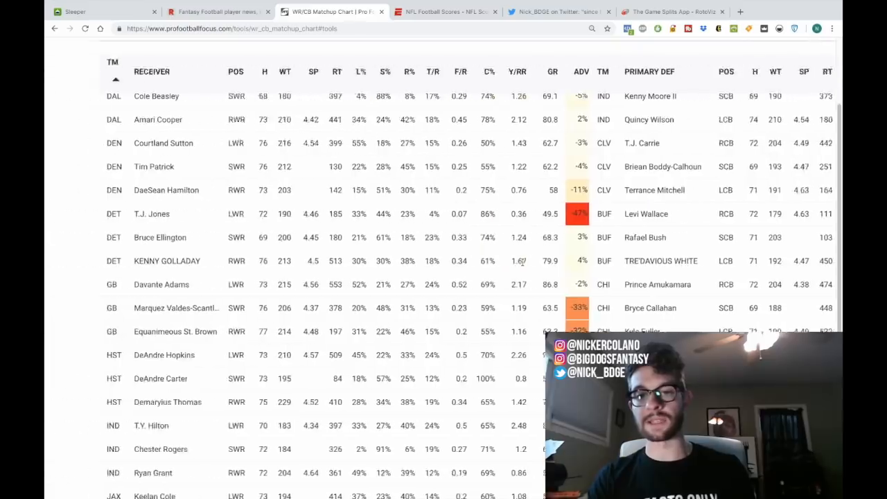
scroll("up", 3)
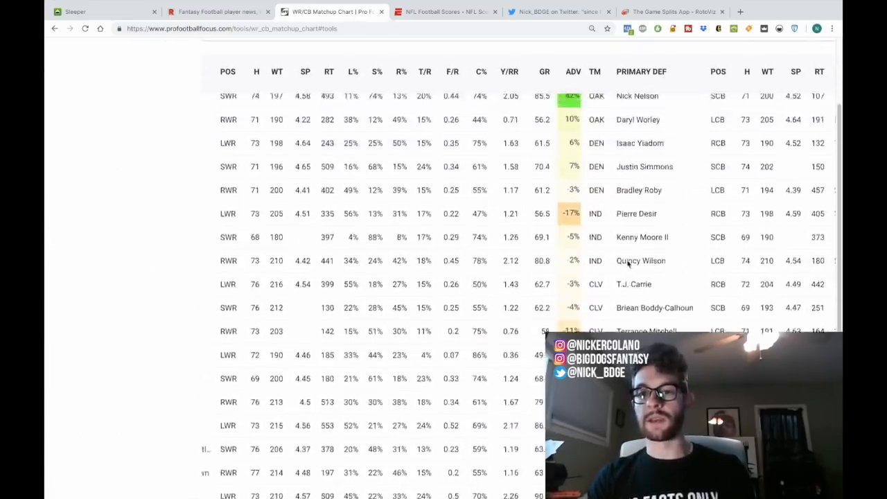
scroll("up", 3)
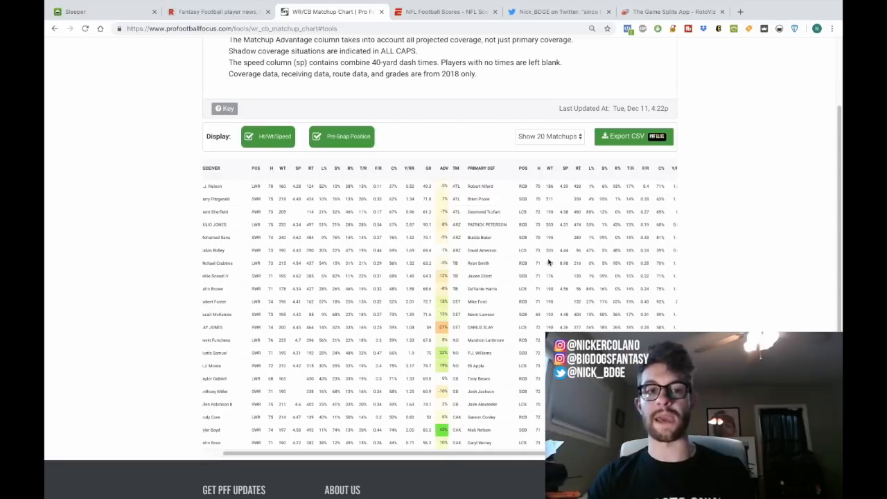
mouse_move(507, 253)
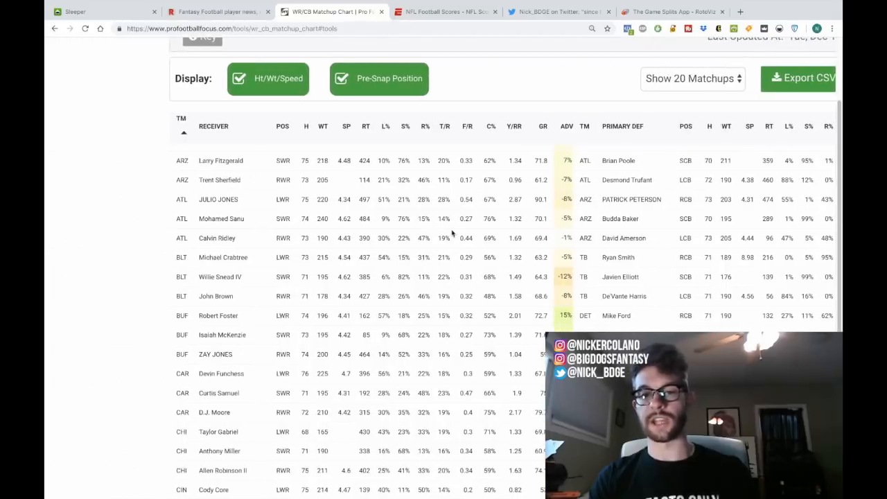
scroll("right", 3)
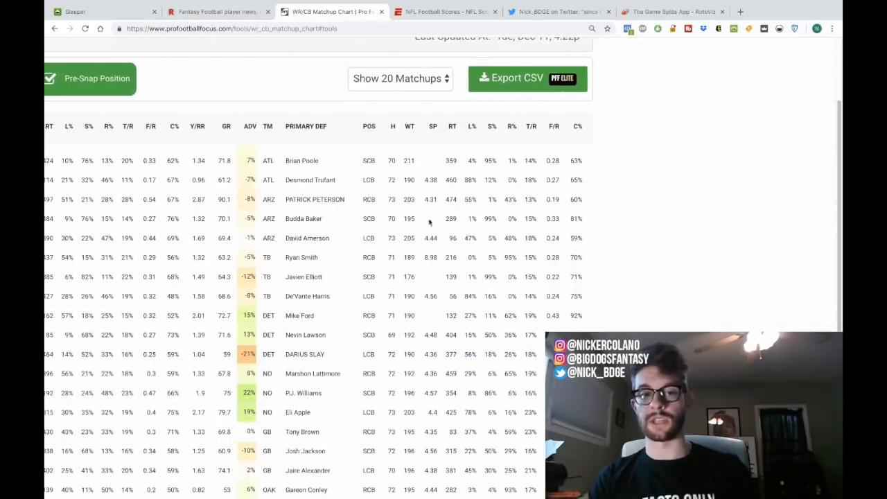
scroll("right", 3)
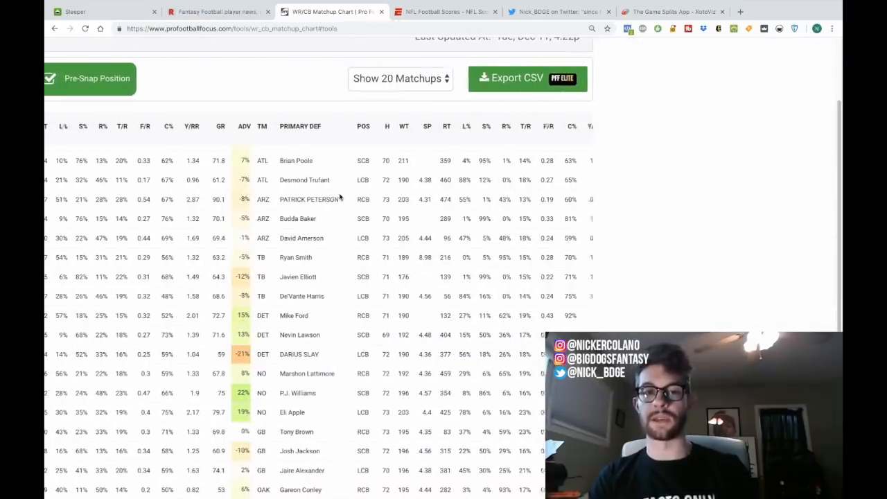
scroll("right", 3)
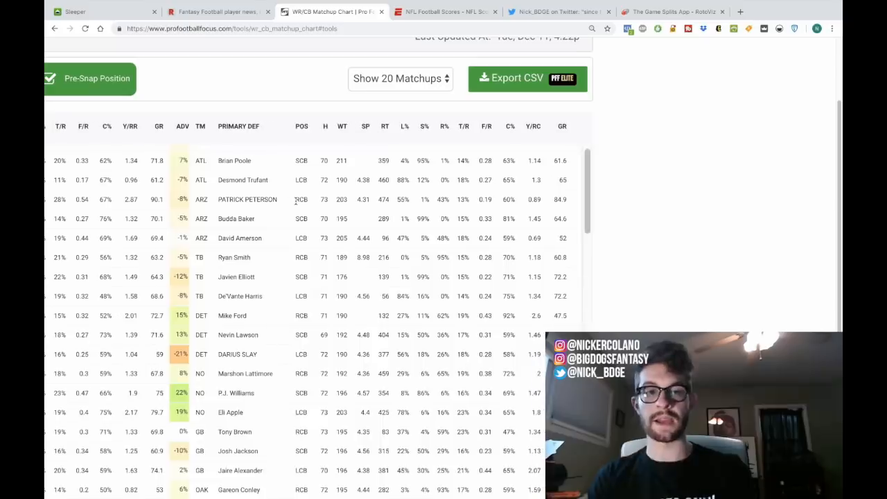
left_click(232, 79)
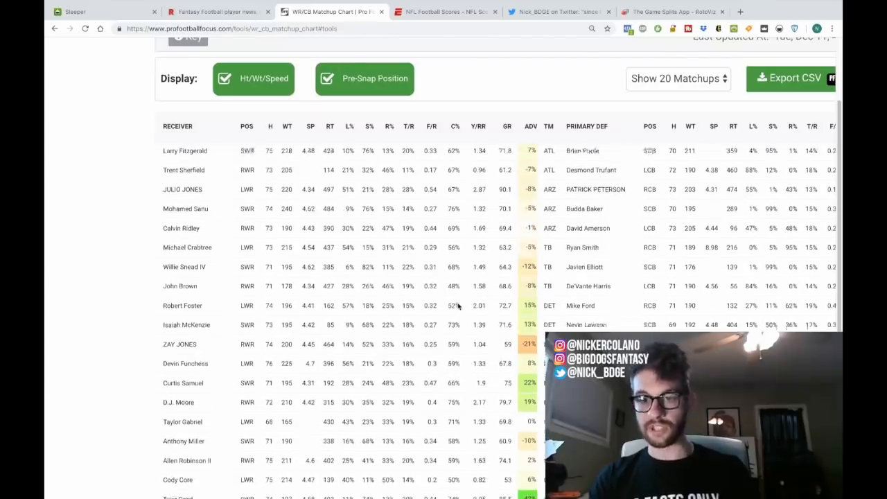
scroll("down", 3)
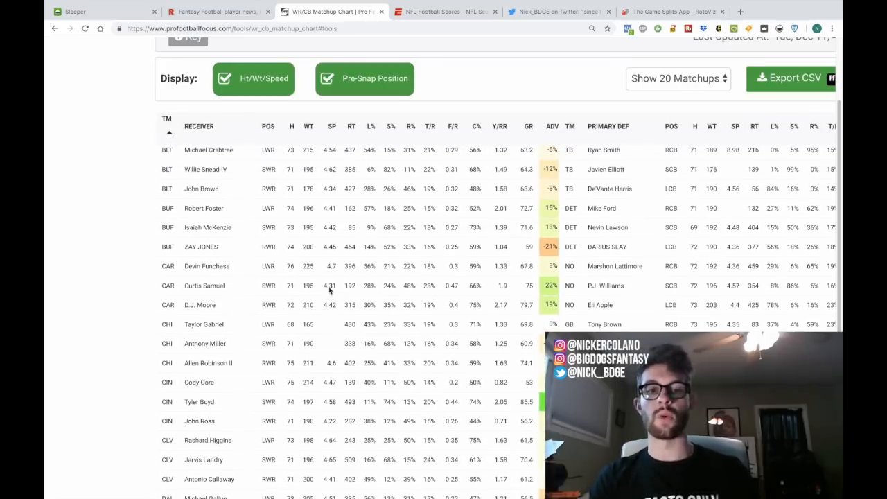
scroll("down", 3)
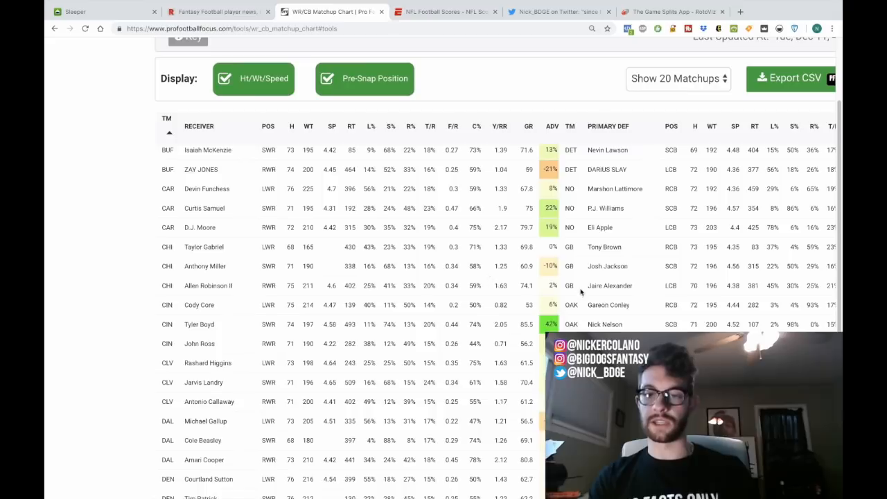
scroll("down", 3)
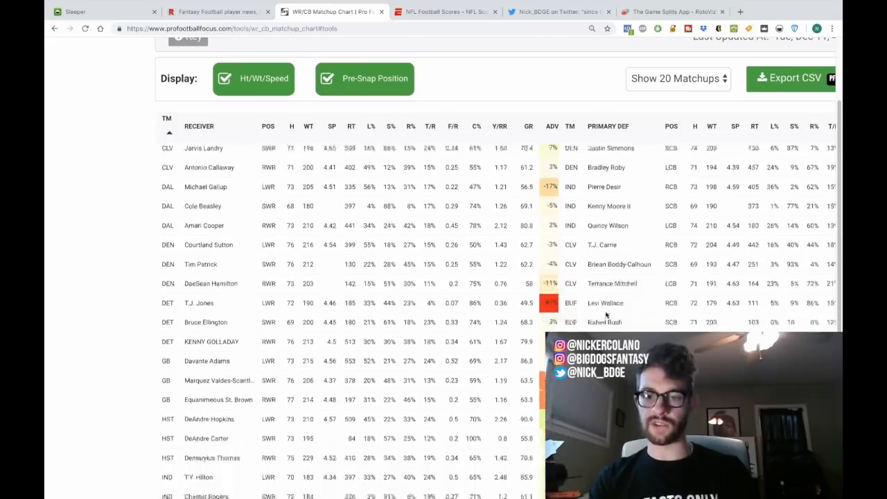
scroll("down", 3)
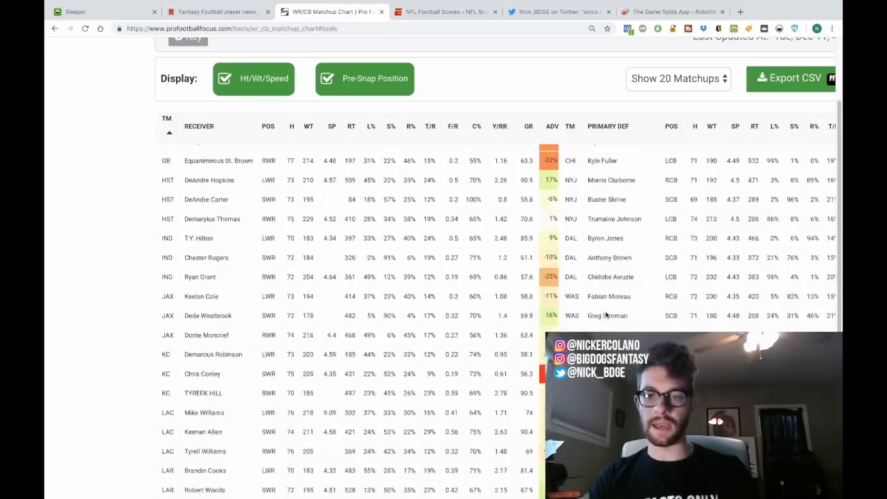
scroll("down", 3)
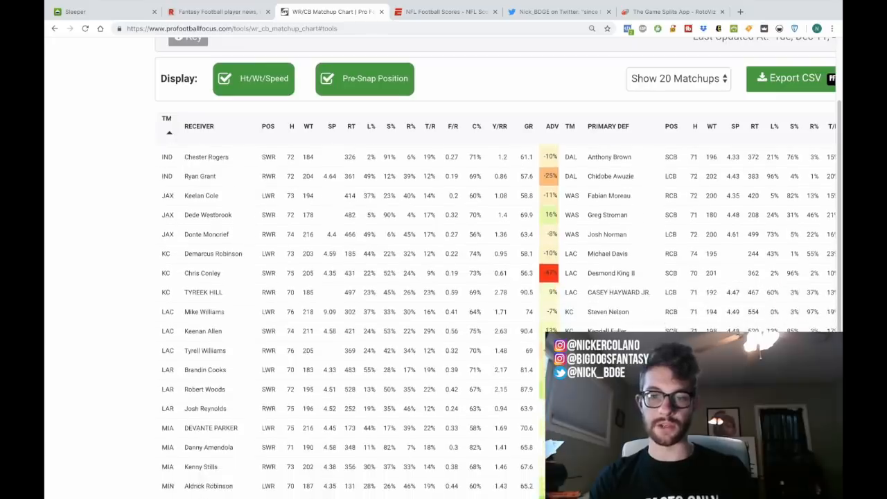
scroll("down", 3)
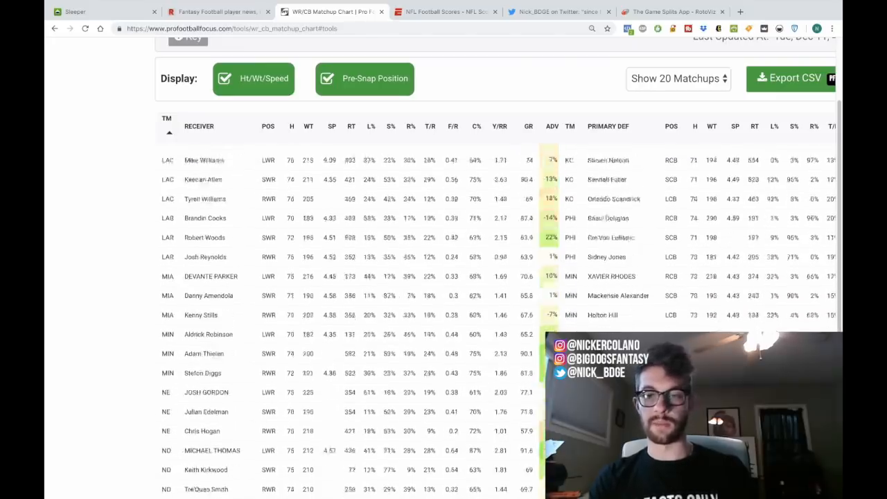
scroll("down", 3)
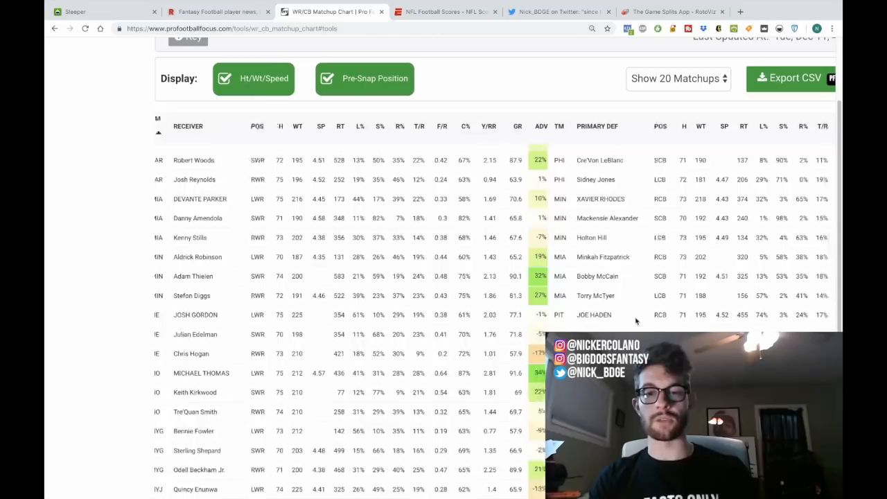
left_click(166, 122)
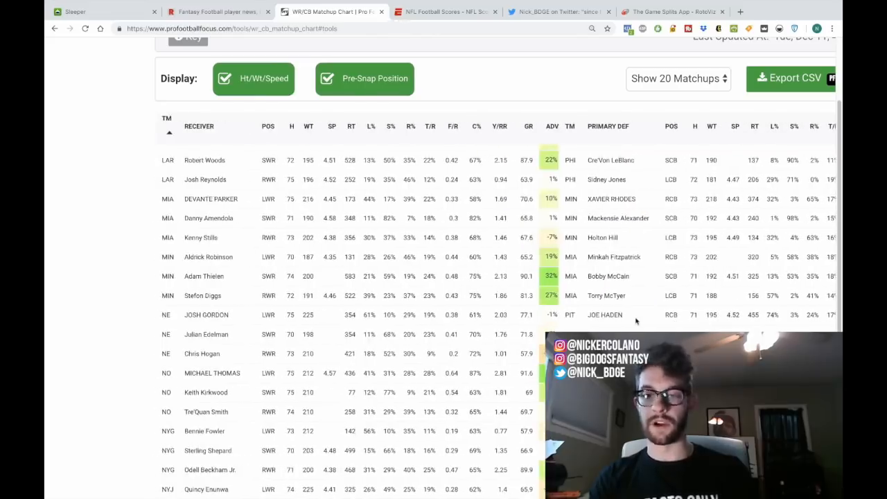
scroll("down", 3)
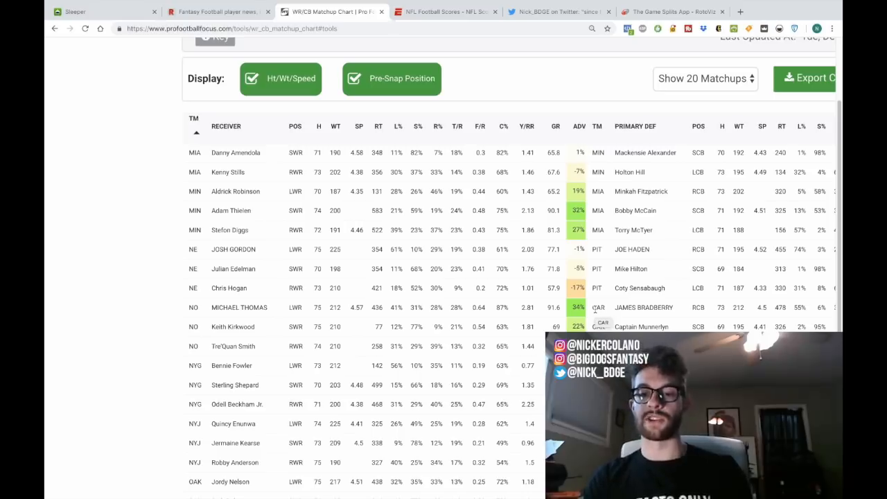
scroll("right", 3)
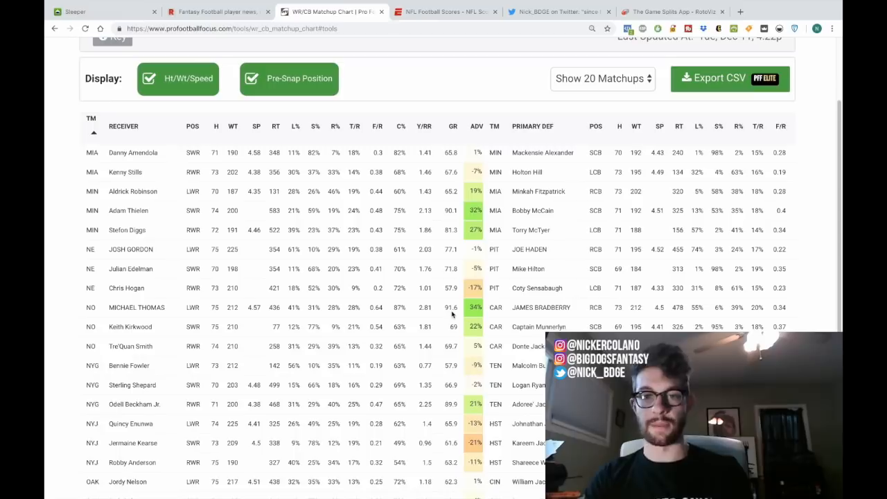
scroll("down", 3)
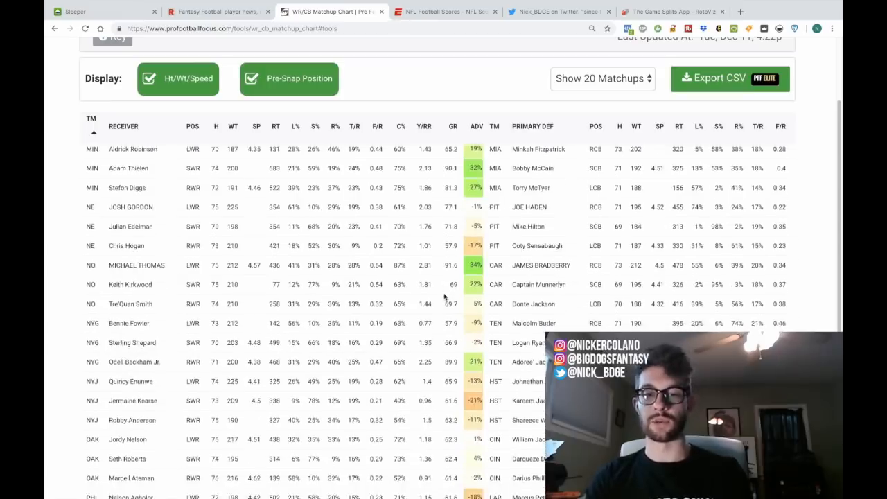
scroll("down", 3)
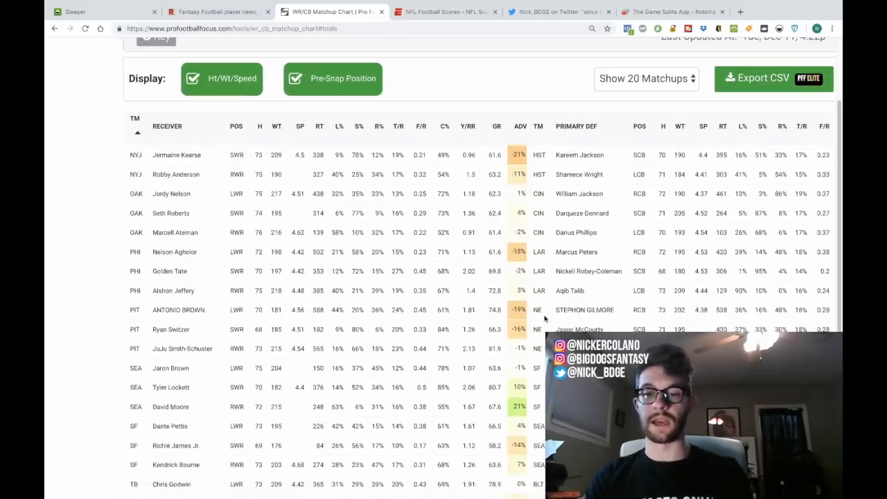
scroll("down", 3)
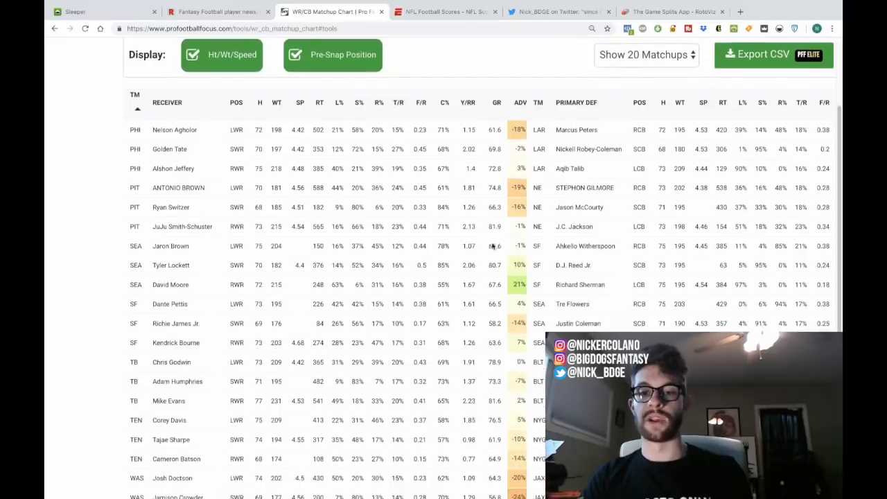
scroll("down", 3)
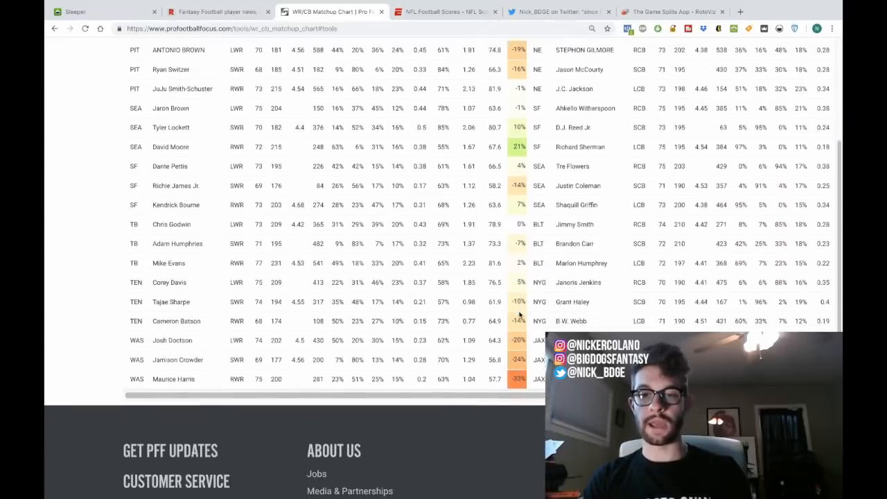
scroll("up", 3)
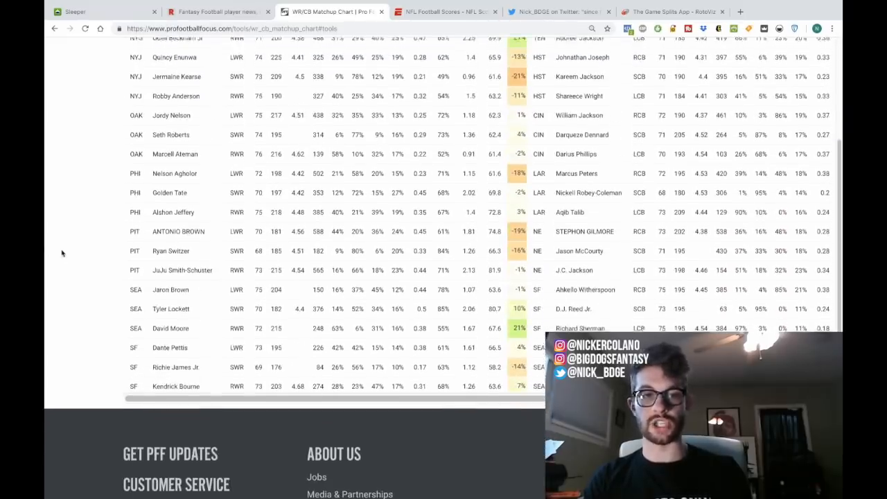
scroll("up", 3)
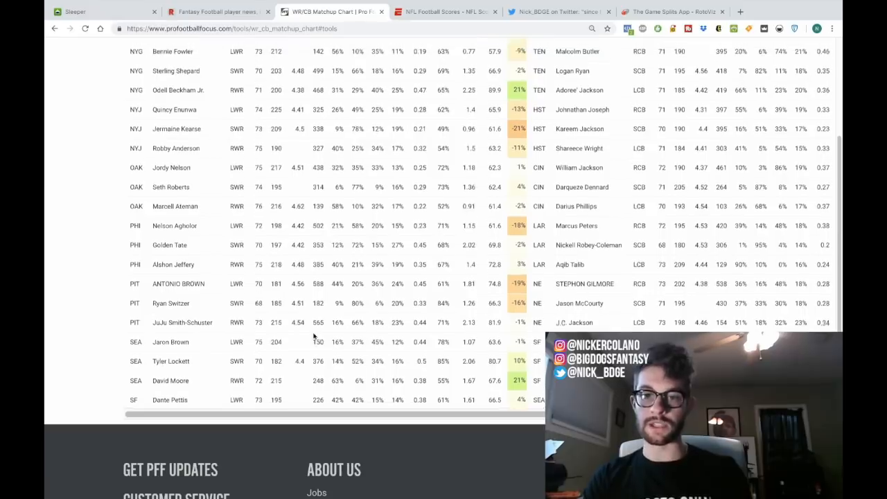
scroll("down", 3)
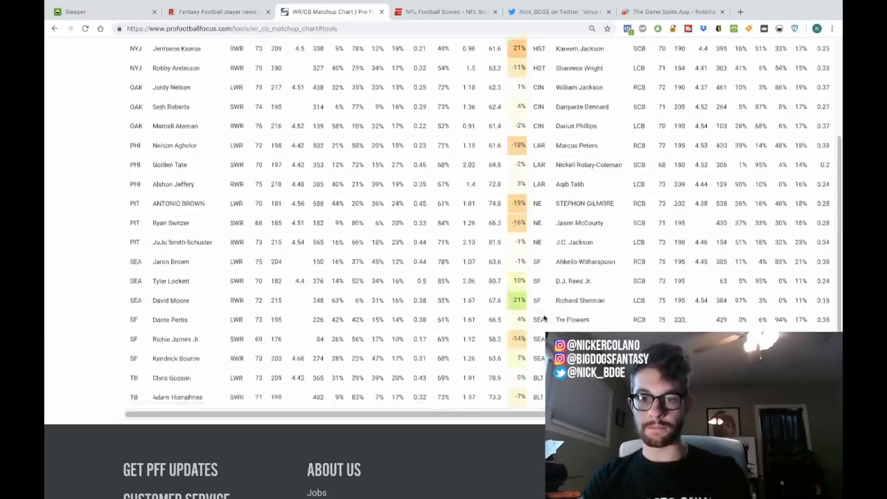
scroll("up", 3)
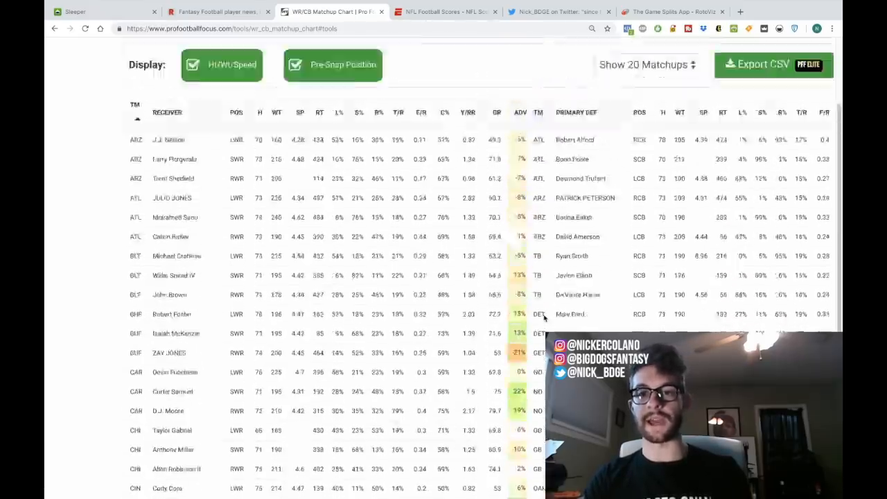
scroll("up", 3)
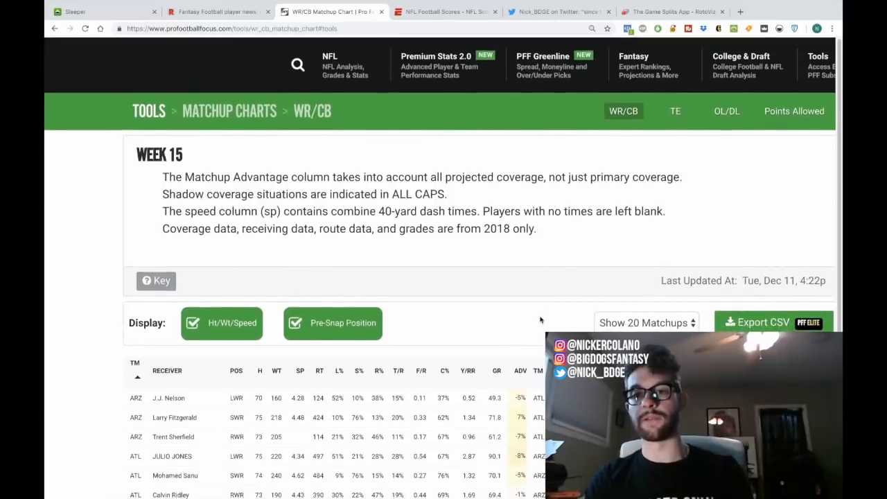
Return to PFF's Tools & Charts page via the Tools breadcrumb and reach Charts & Analysis
left_click(149, 111)
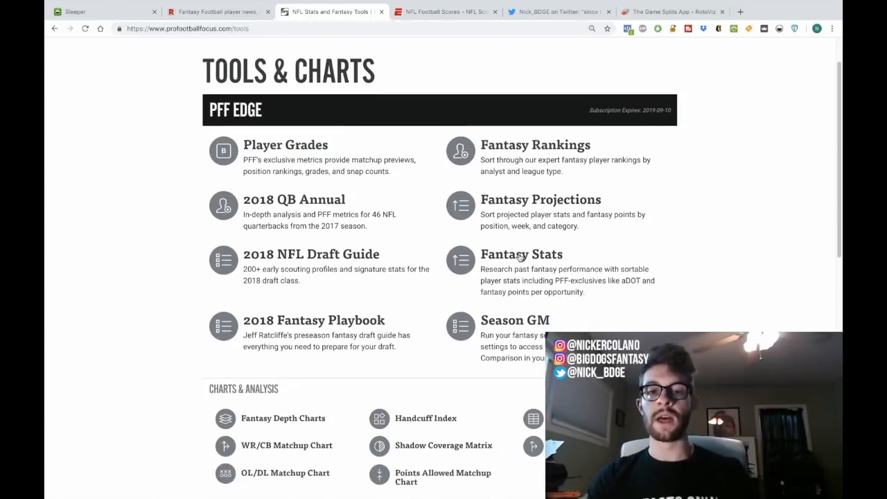
left_click(521, 254)
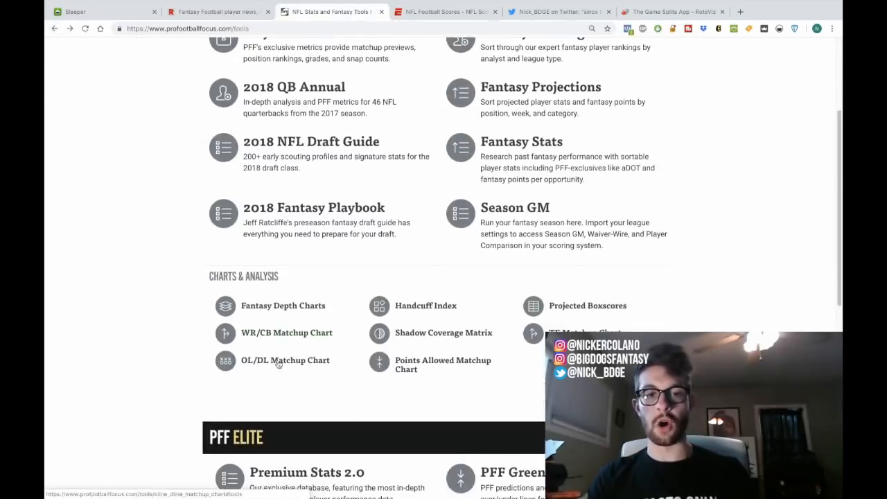
mouse_move(448, 380)
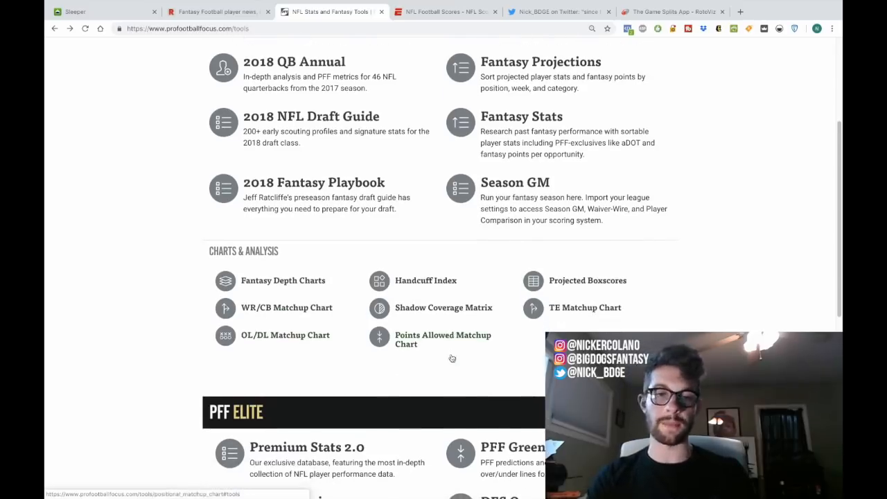
Browse PFF's Shadow Coverage Matrix and per-team shadow data, then bring OBS into focus
left_click(443, 307)
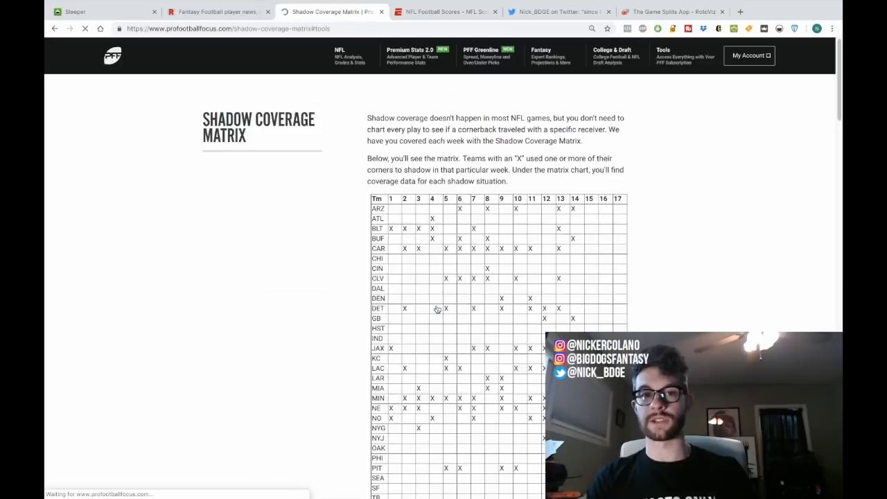
scroll("down", 3)
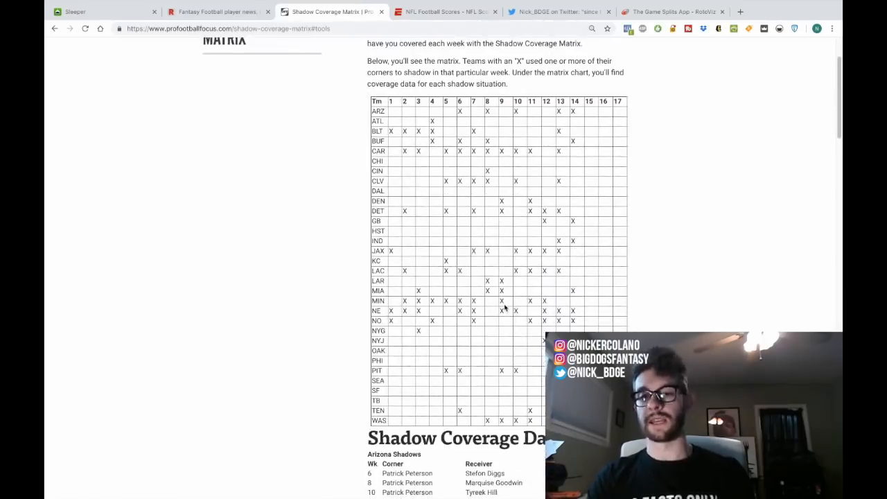
mouse_move(492, 128)
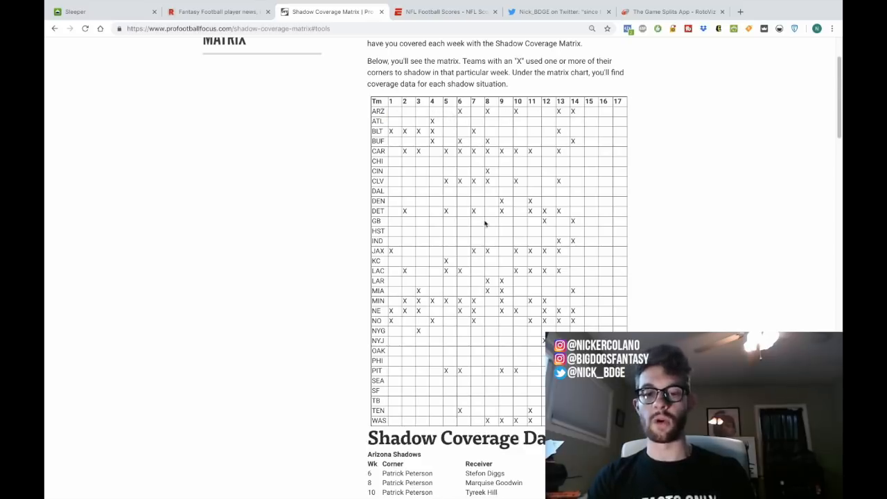
scroll("down", 3)
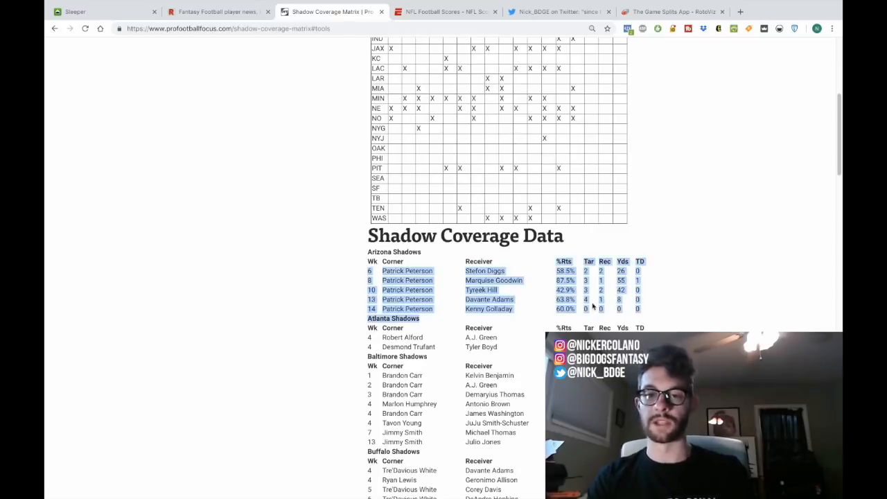
scroll("down", 3)
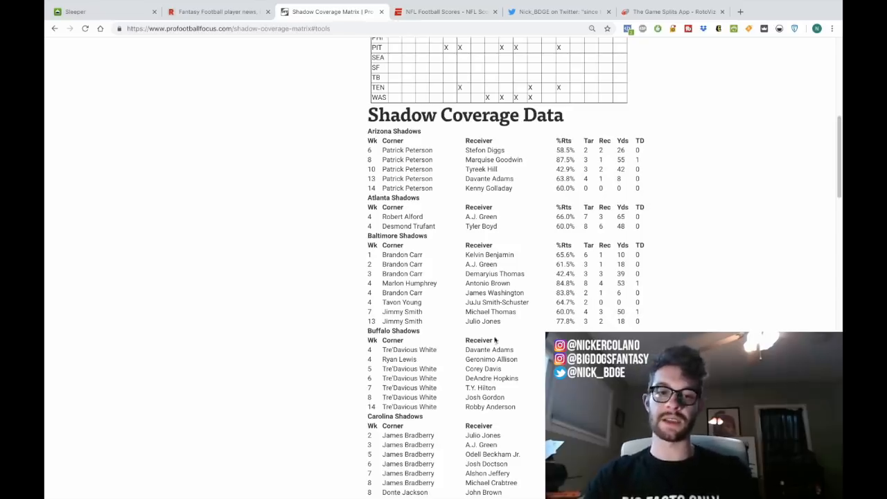
scroll("down", 3)
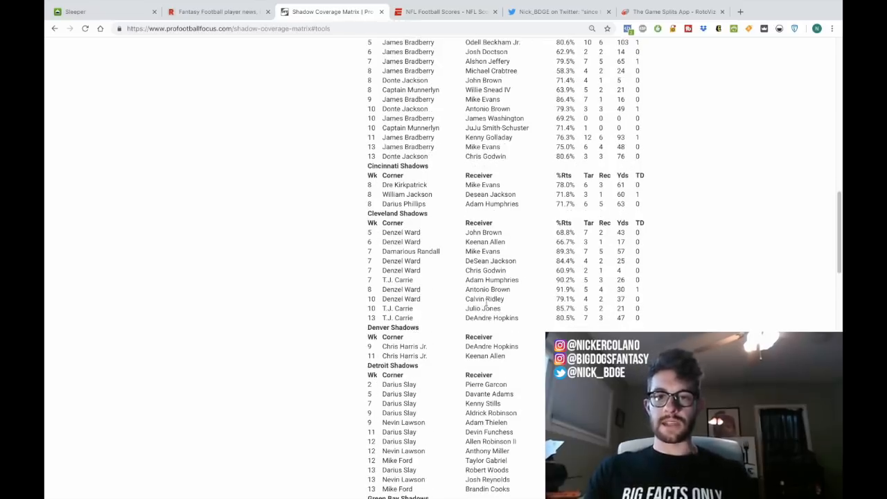
scroll("up", 3)
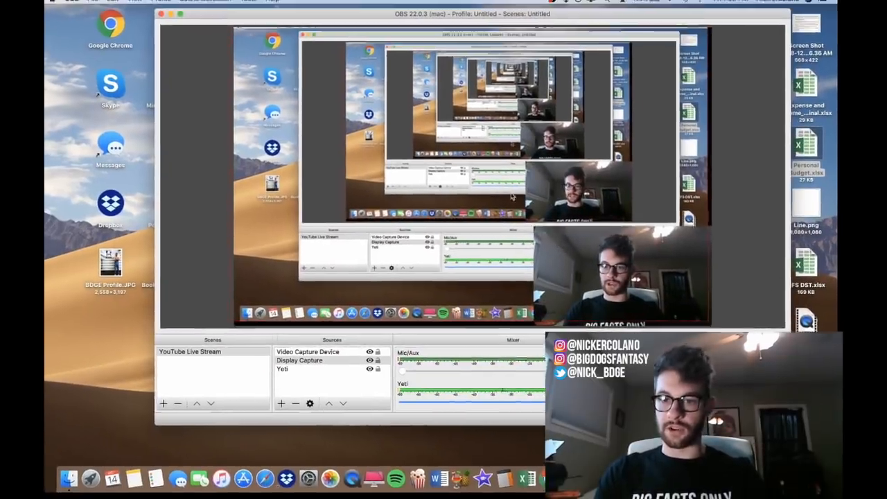
left_click(311, 358)
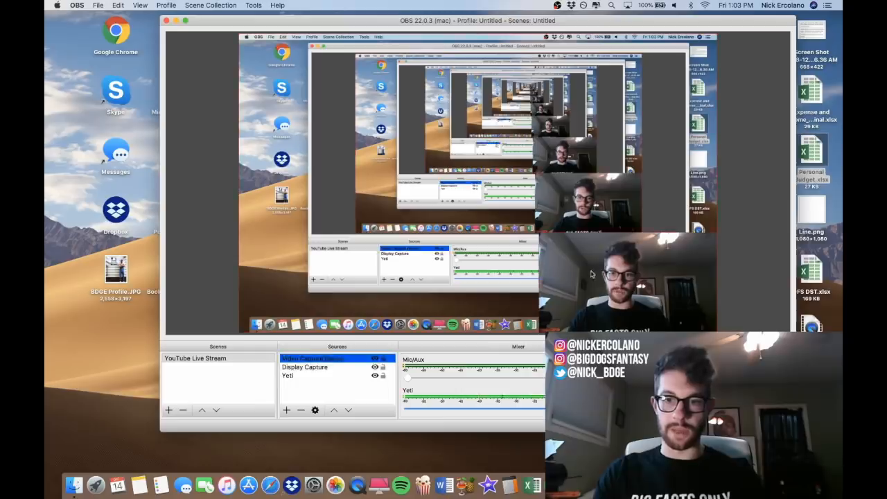